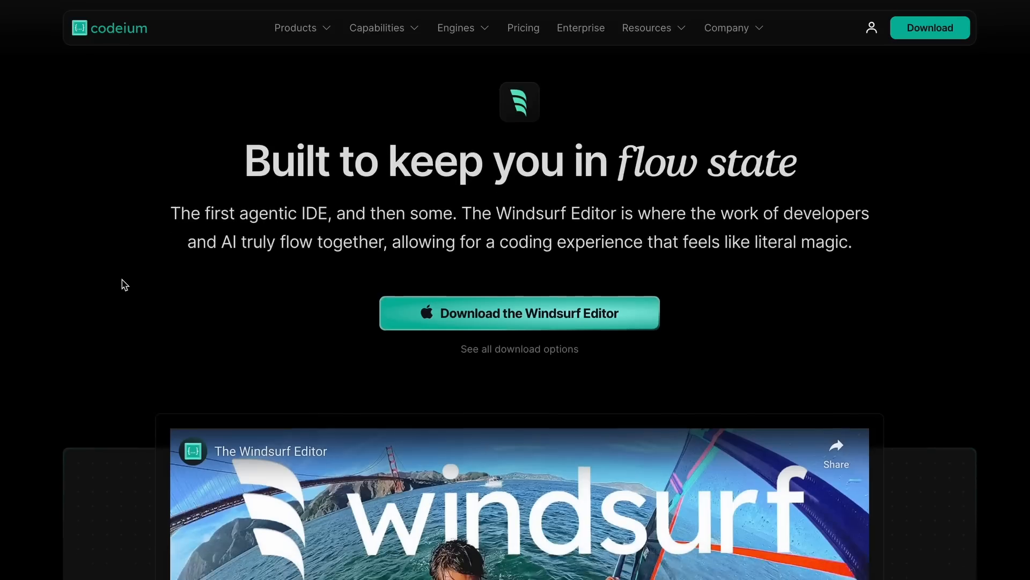
Scroll down the NinjaChat landing page through its features and model list.
{"action": "scroll", "scroll_direction": "down", "scroll_amount": 3}
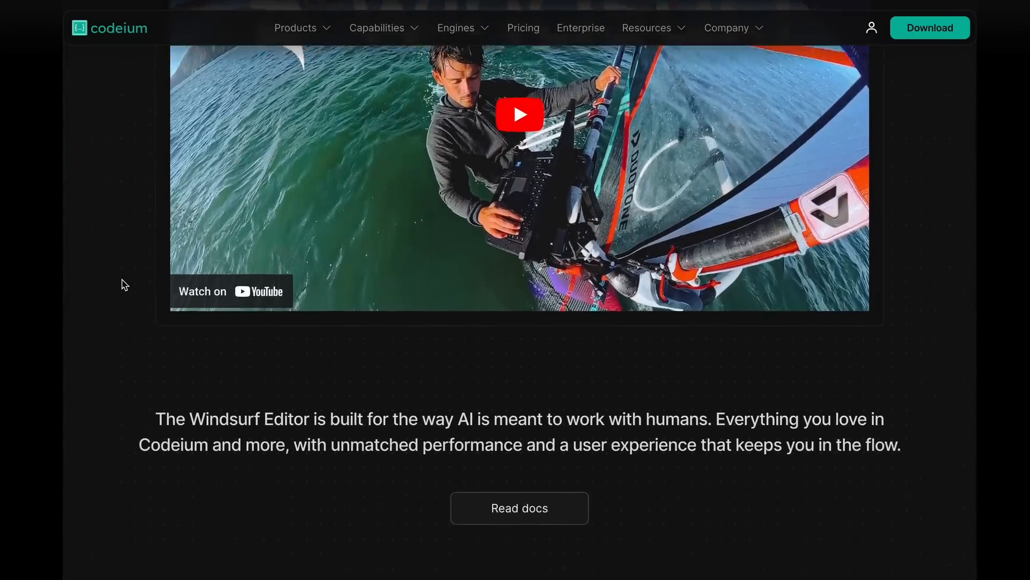
{"action": "scroll", "scroll_direction": "down", "scroll_amount": 3}
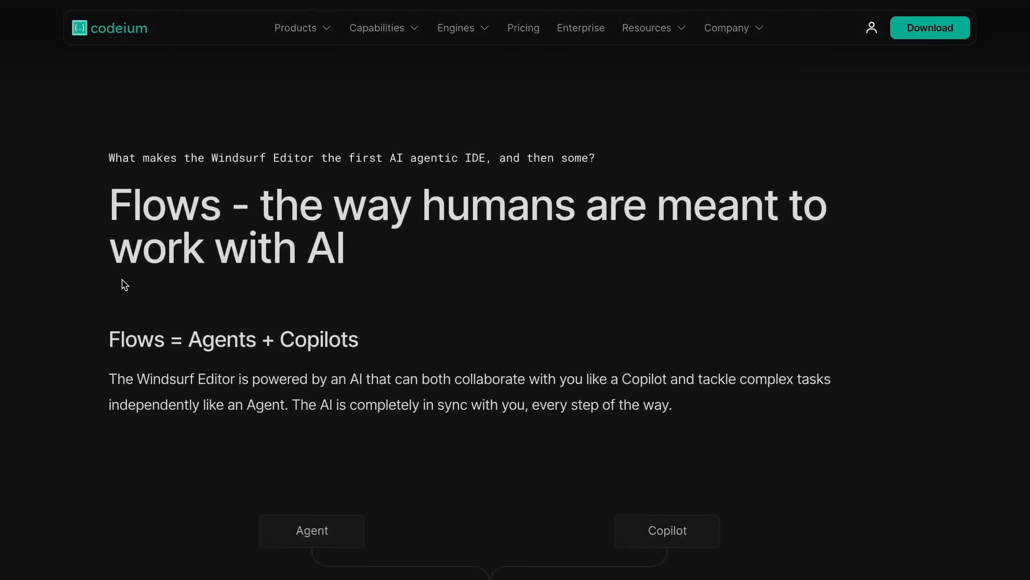
{"action": "scroll", "scroll_direction": "down", "scroll_amount": 3}
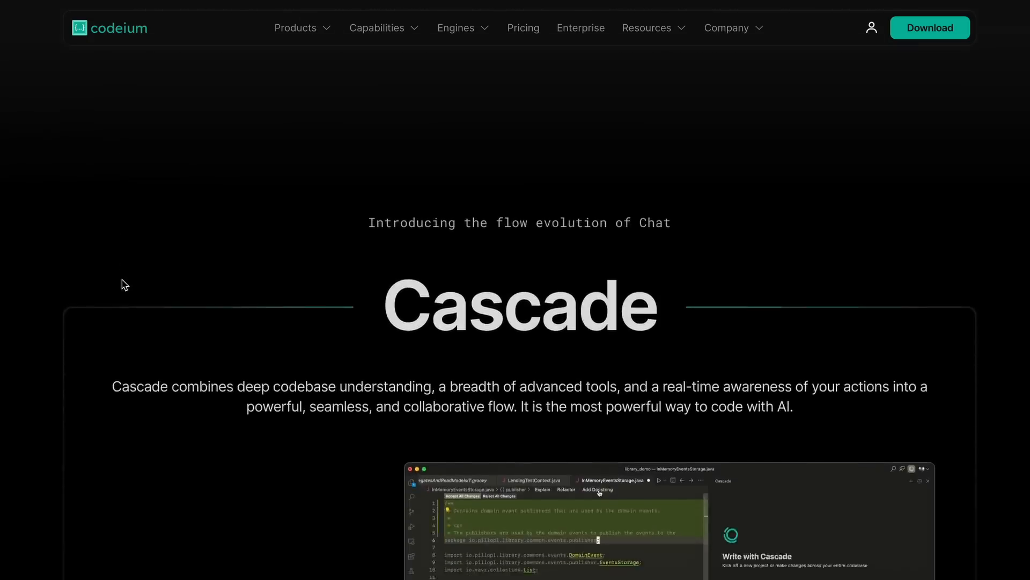
{"action": "scroll", "scroll_direction": "down", "scroll_amount": 3}
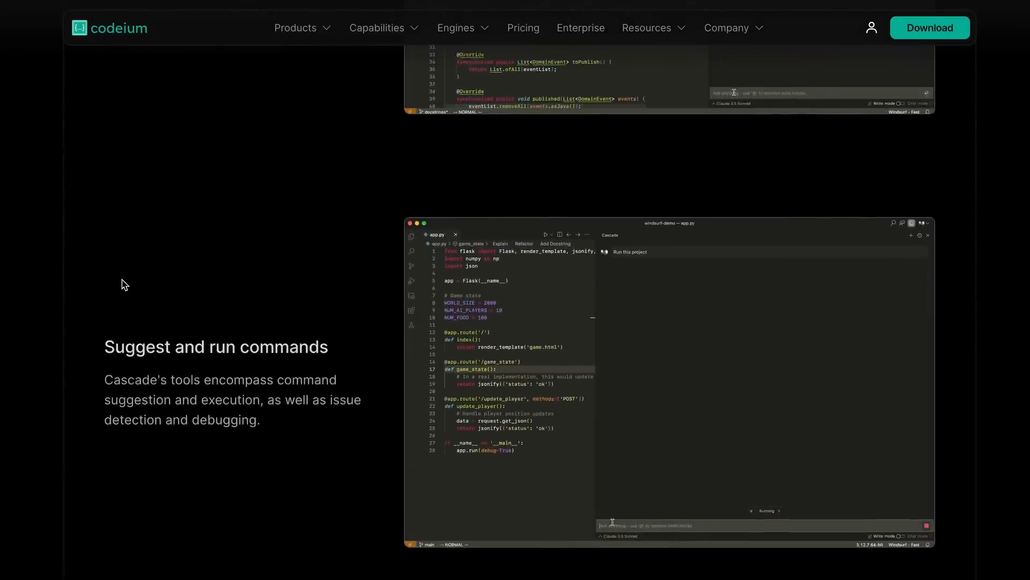
{"action": "scroll", "scroll_direction": "up", "scroll_amount": 3}
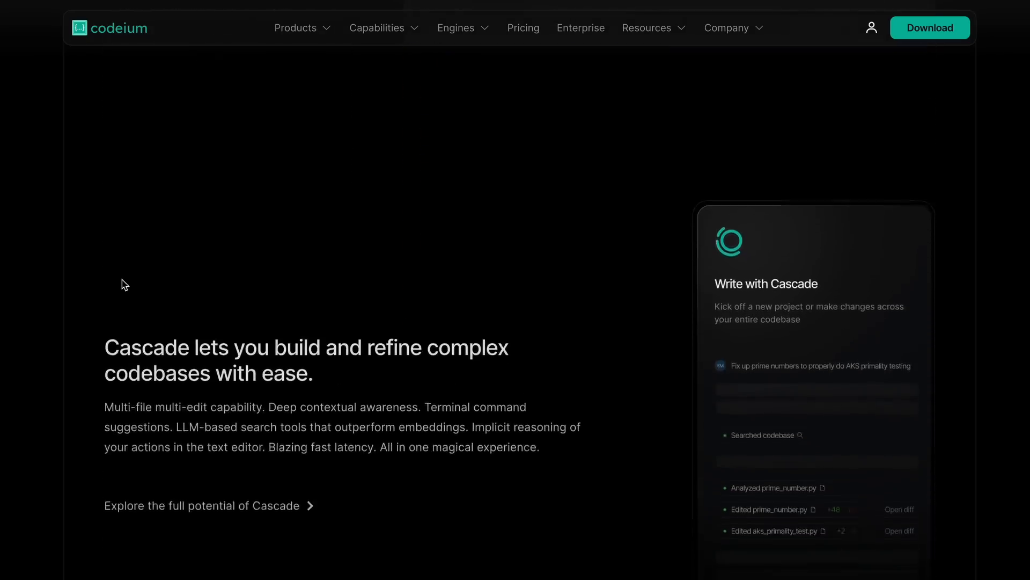
{"action": "scroll", "scroll_direction": "down", "scroll_amount": 3}
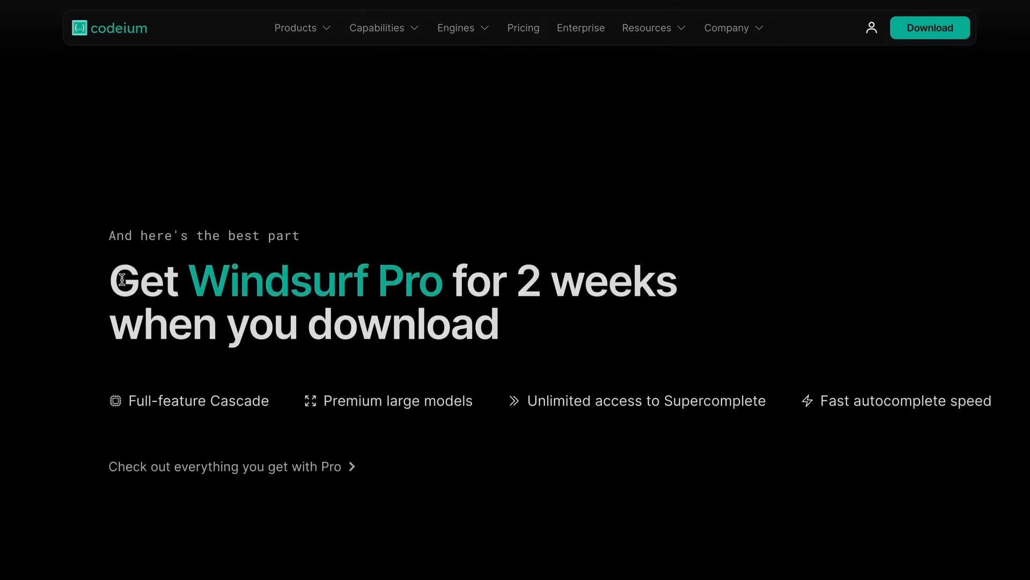
{"action": "scroll", "scroll_direction": "down", "scroll_amount": 3}
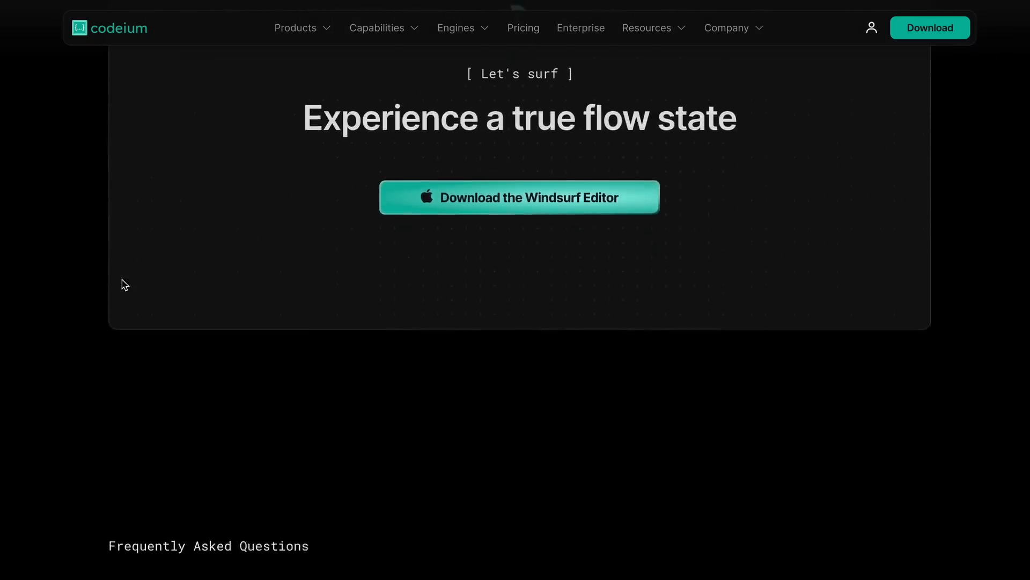
{"action": "scroll", "scroll_direction": "down", "scroll_amount": 3}
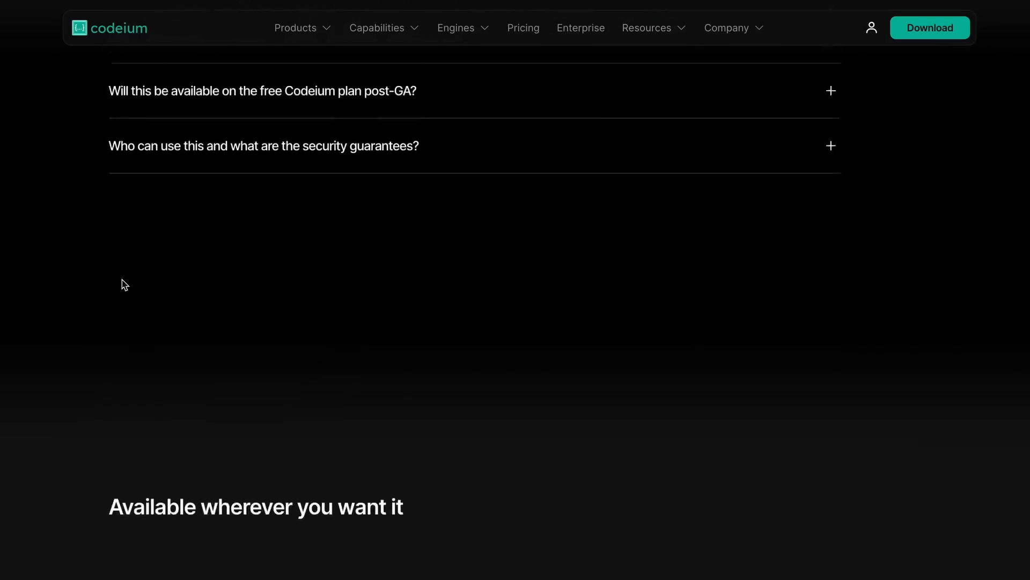
{"action": "scroll", "scroll_direction": "down", "scroll_amount": 3}
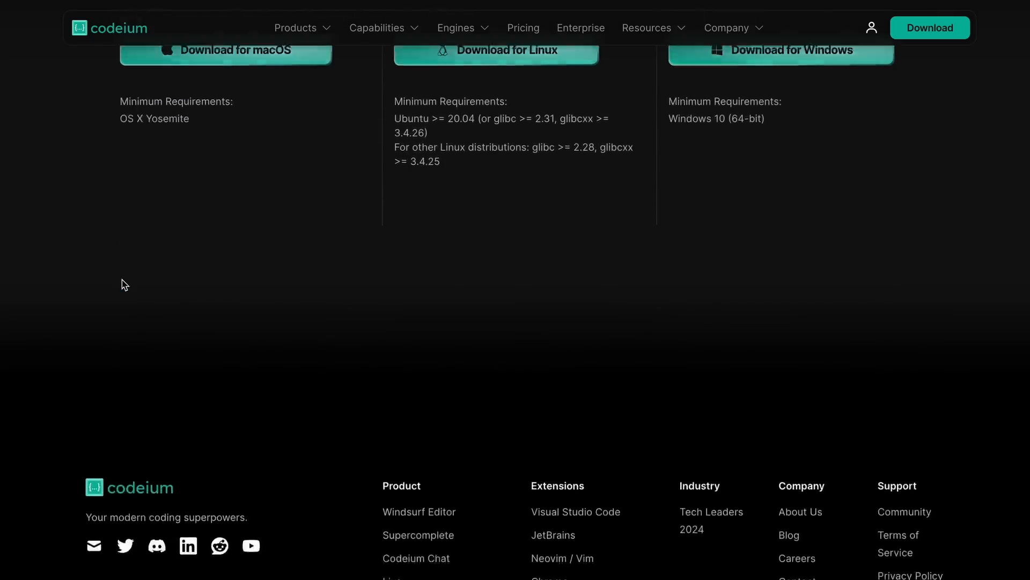
Scroll back up the landing page, then down again to the chat model and pricing sections.
{"action": "scroll", "scroll_direction": "up", "scroll_amount": 3}
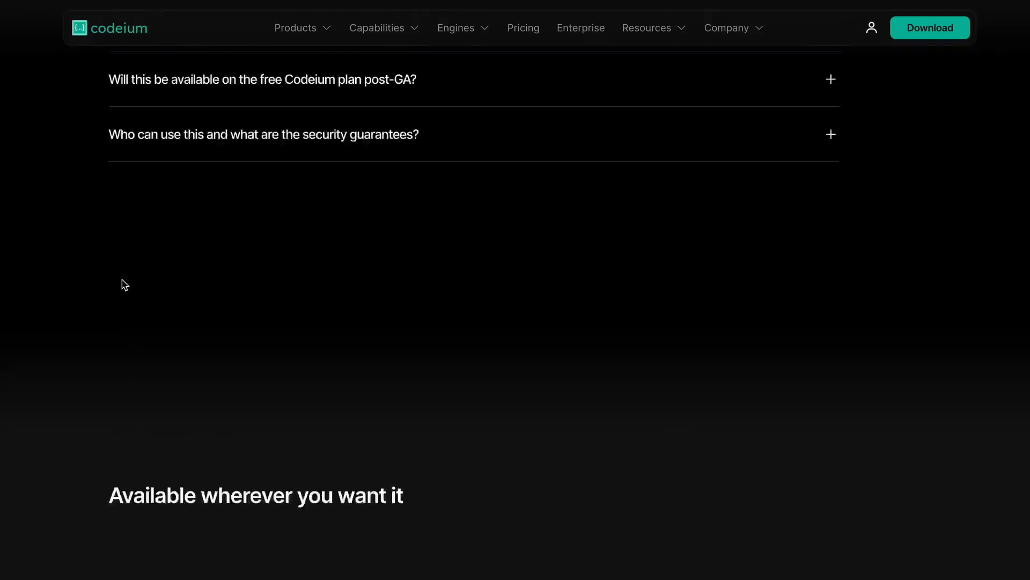
{"action": "scroll", "scroll_direction": "up", "scroll_amount": 3}
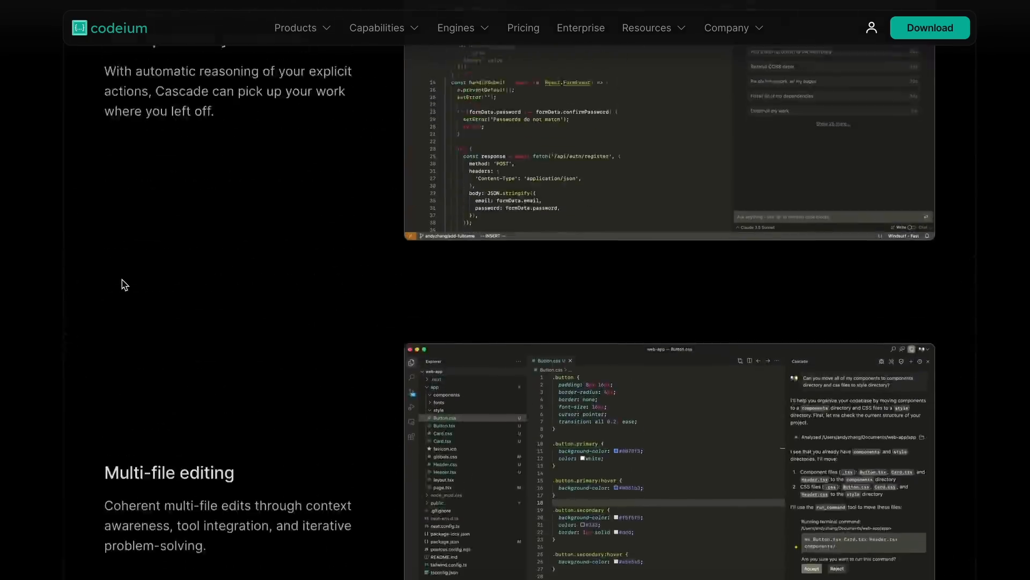
{"action": "scroll", "scroll_direction": "up", "scroll_amount": 3}
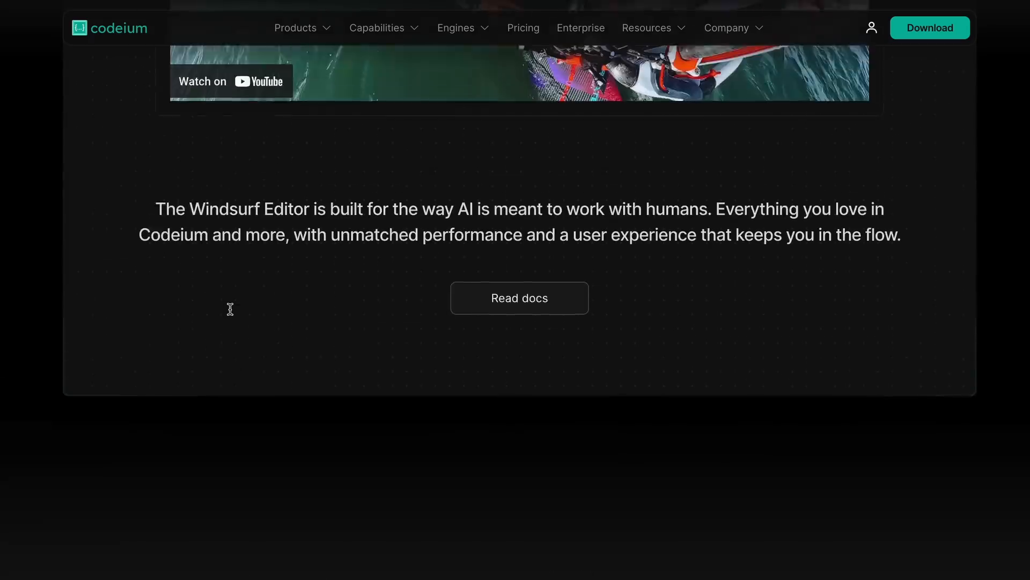
{"action": "scroll", "scroll_direction": "up", "scroll_amount": 3}
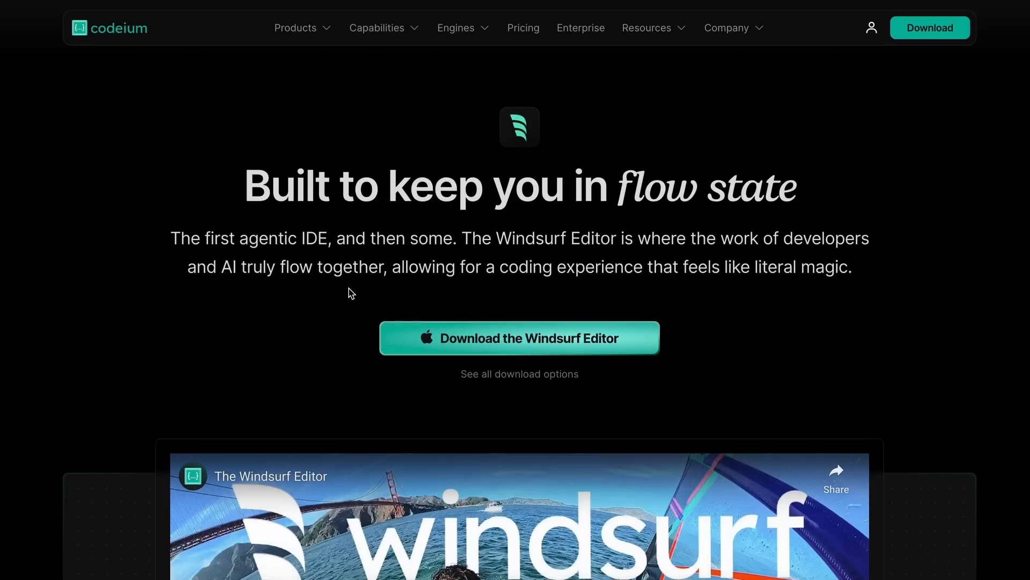
{"action": "mouse_move", "coordinate": [424, 269]}
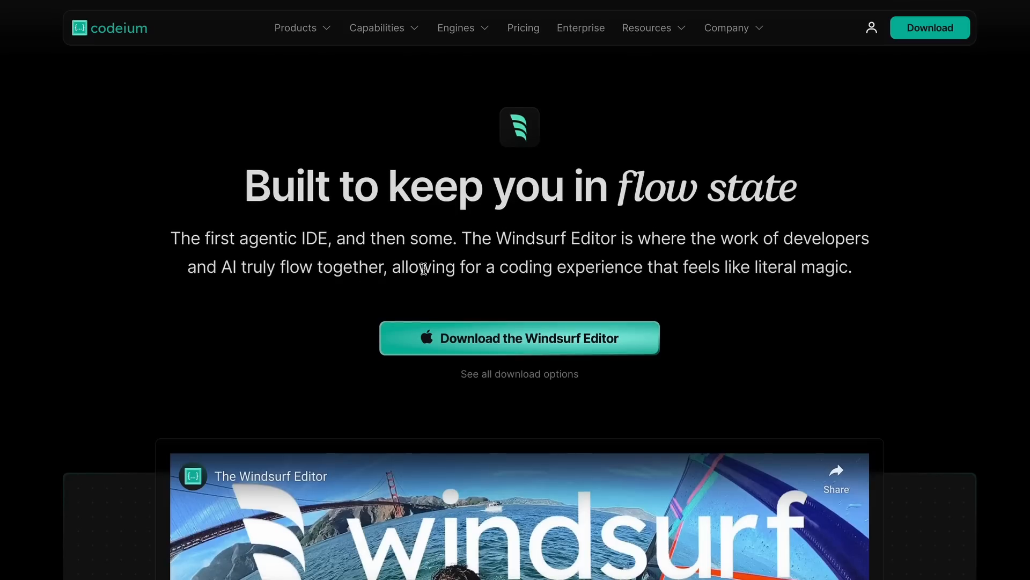
{"action": "mouse_move", "coordinate": [575, 48]}
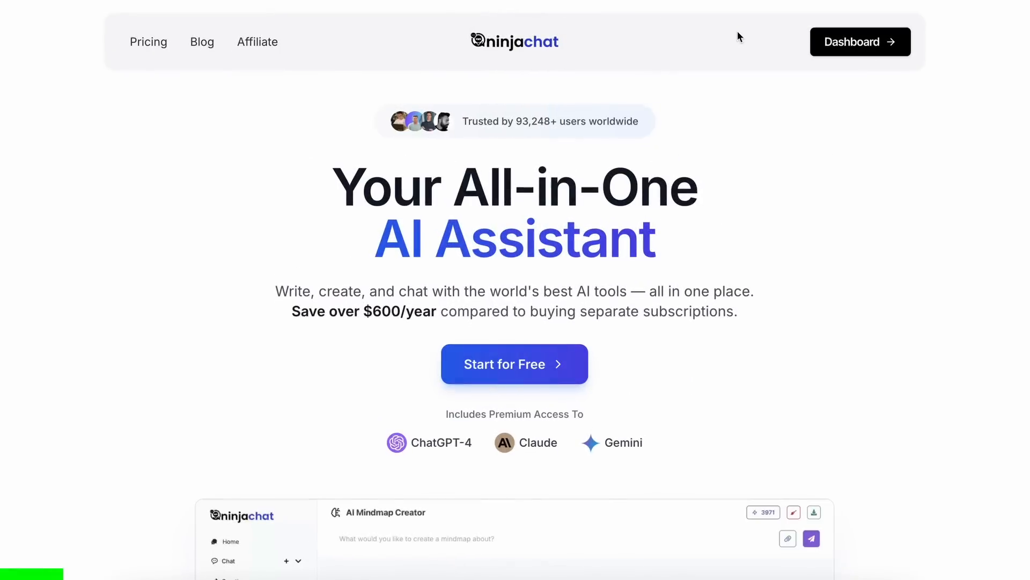
{"action": "scroll", "scroll_direction": "down", "scroll_amount": 3}
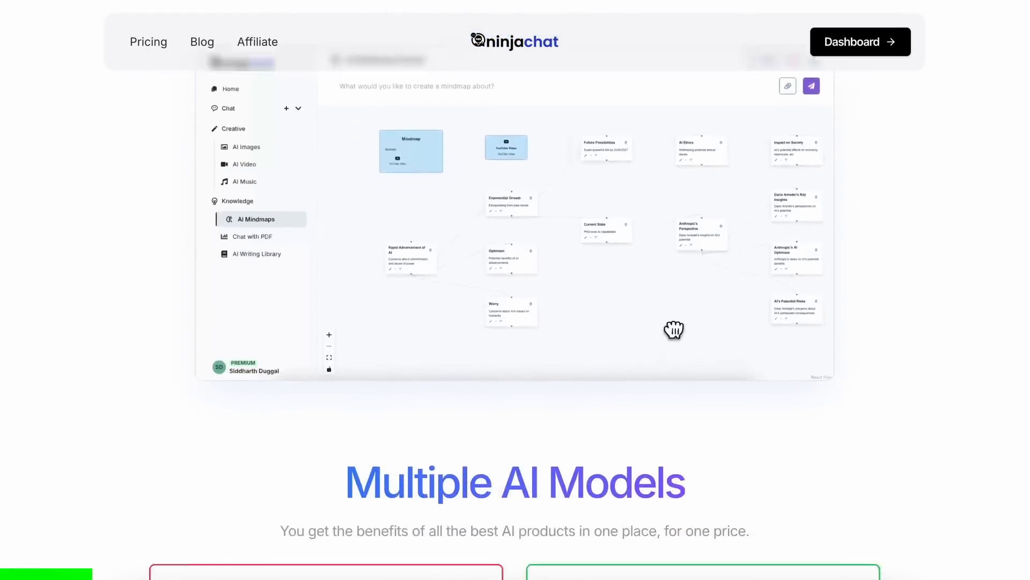
{"action": "scroll", "scroll_direction": "down", "scroll_amount": 3}
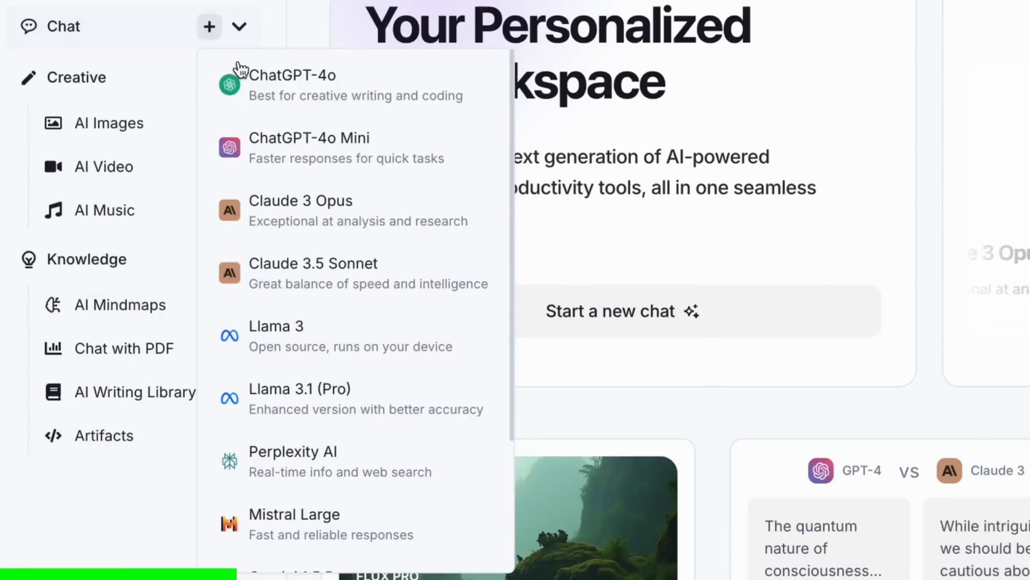
{"action": "mouse_move", "coordinate": [292, 224]}
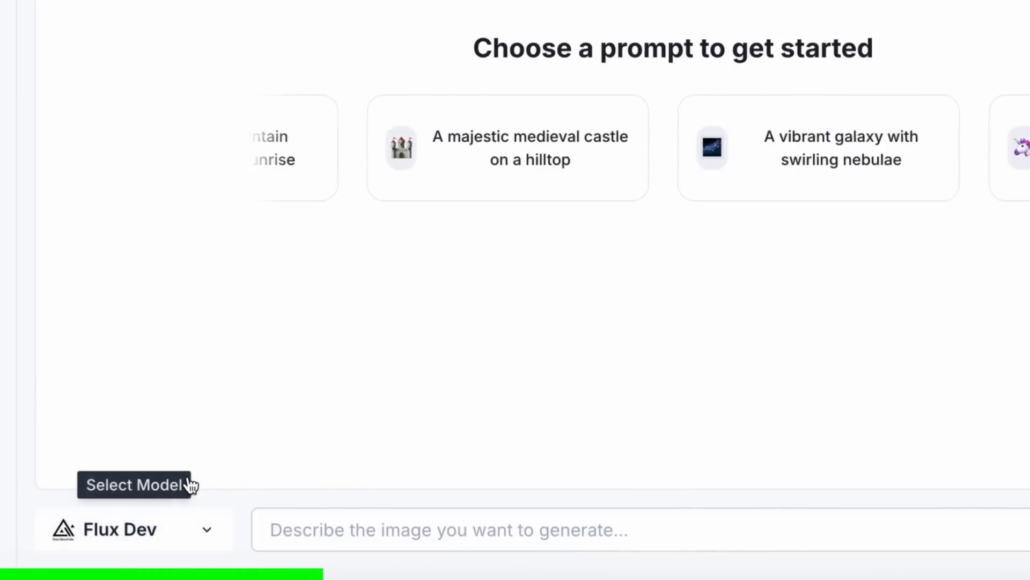
Go to the Home dashboard of the personal AI workspace and scroll its tools.
{"action": "left_click", "coordinate": [83, 194]}
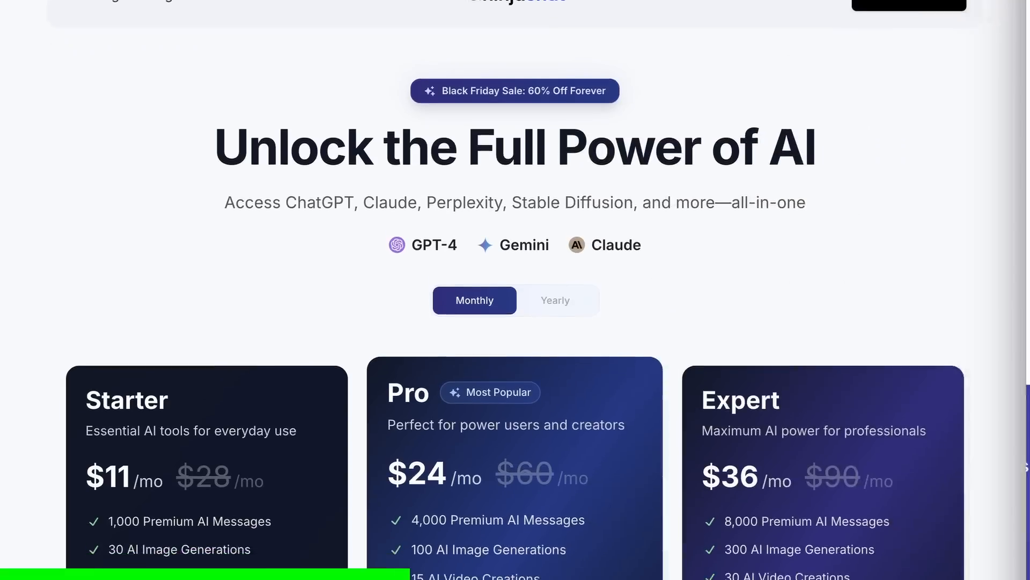
{"action": "scroll", "scroll_direction": "down", "scroll_amount": 3}
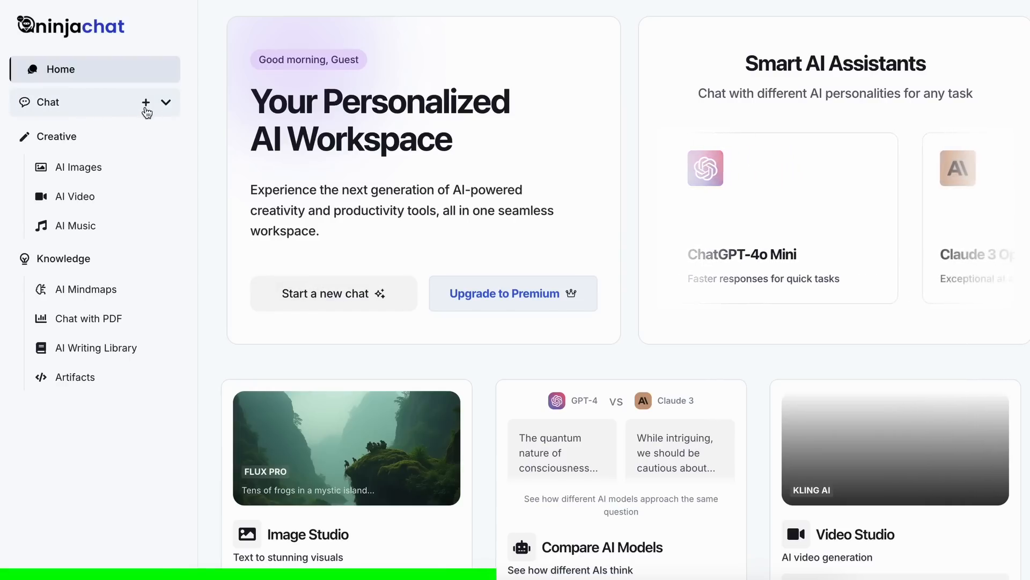
In AI Playground, send 'What is bigger 9.11 or 9.9?' to all six models at once.
{"action": "left_click", "coordinate": [165, 102]}
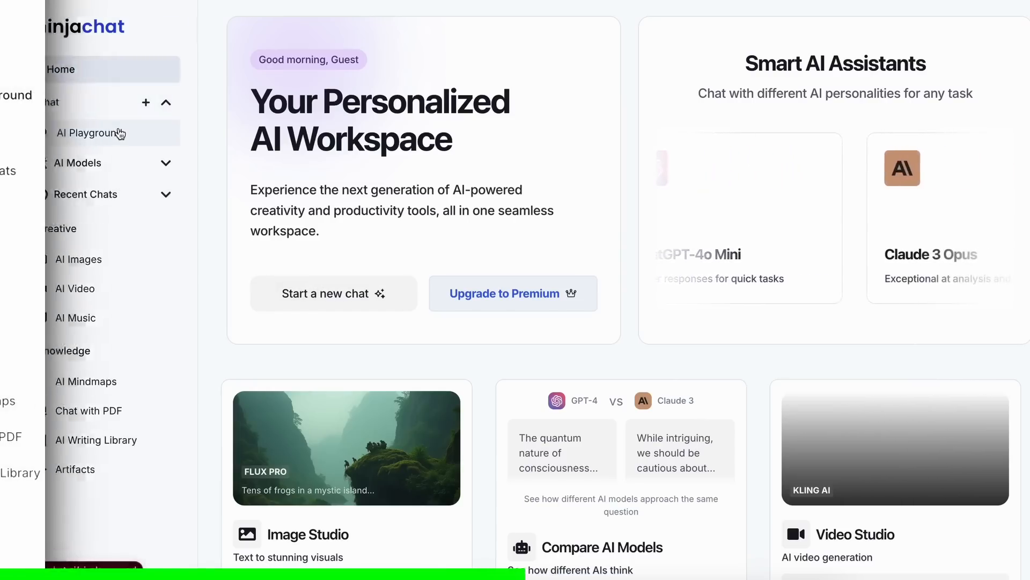
{"action": "left_click", "coordinate": [94, 133]}
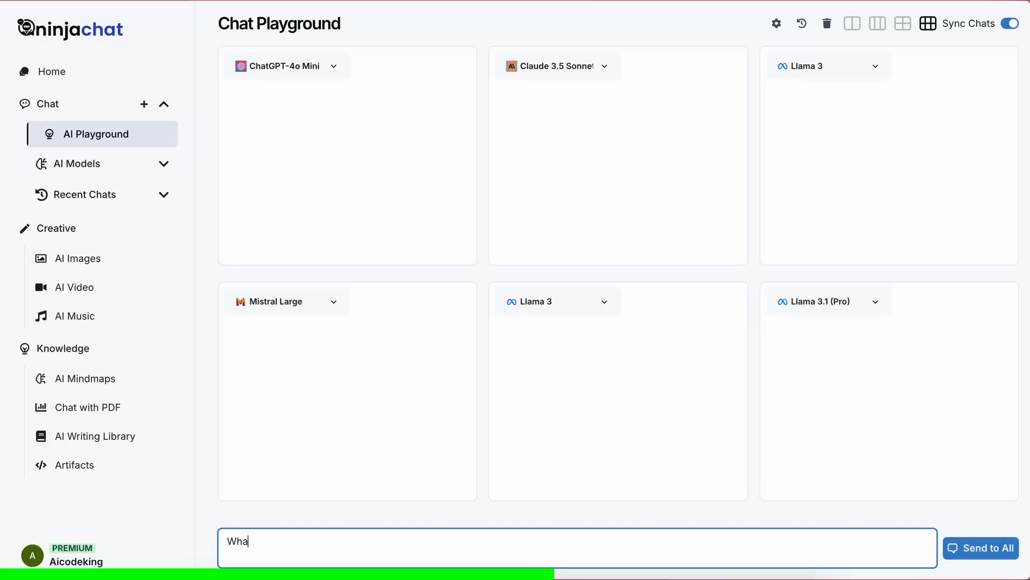
{"action": "type", "text": "t is bigger 9"}
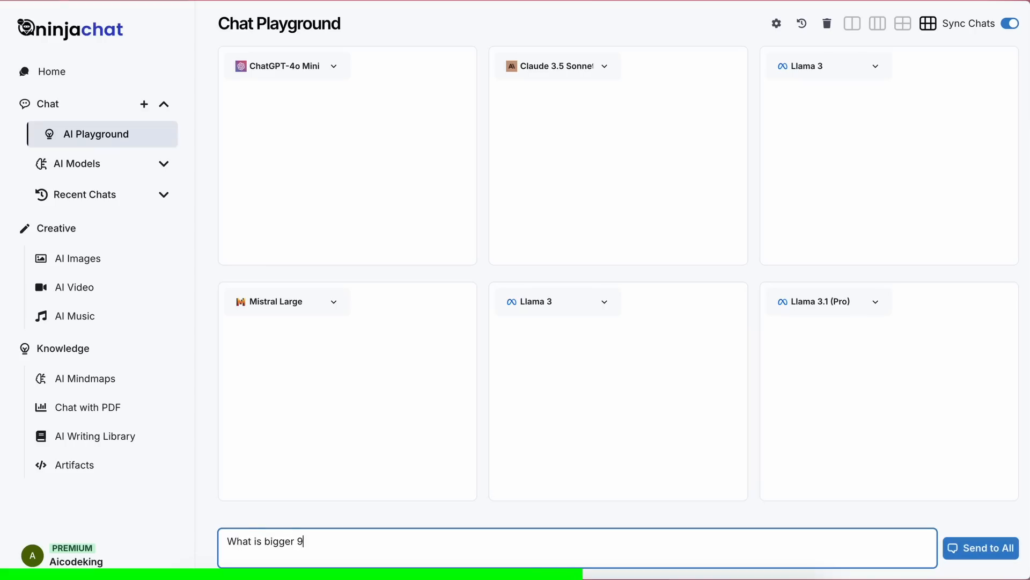
{"action": "type", "text": ".11 or 9.9"}
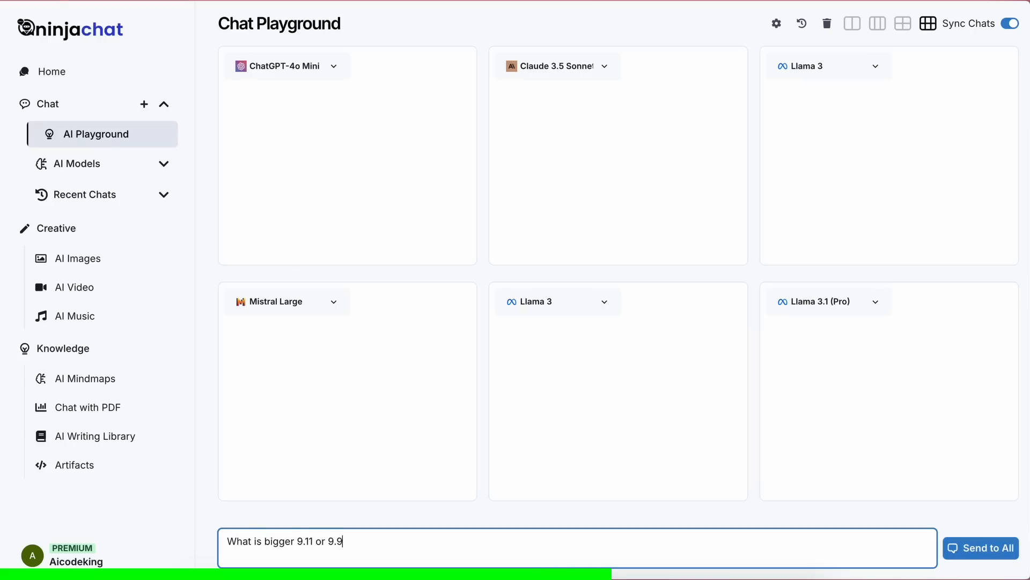
{"action": "left_click", "coordinate": [980, 548]}
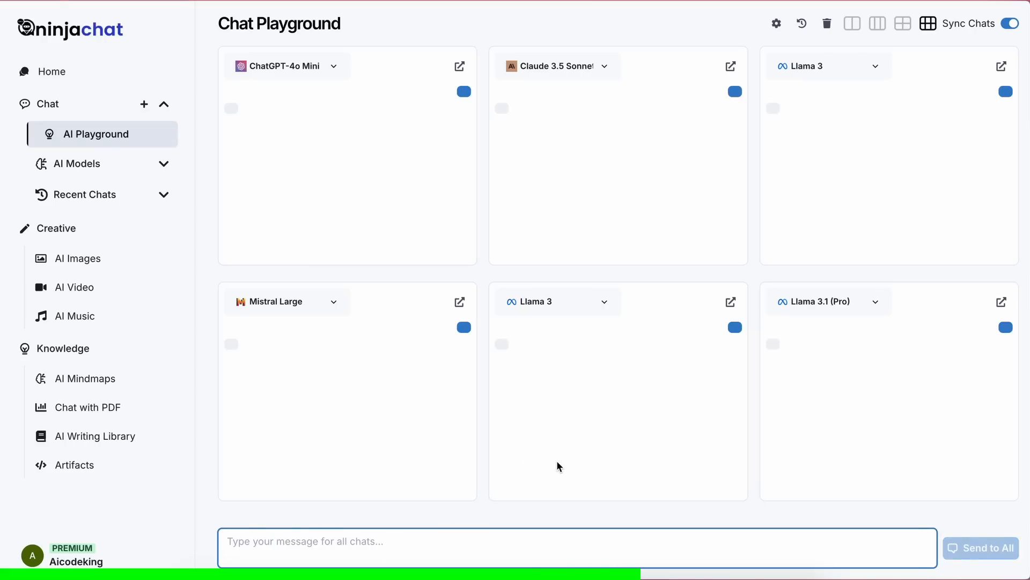
{"action": "left_click", "coordinate": [980, 547]}
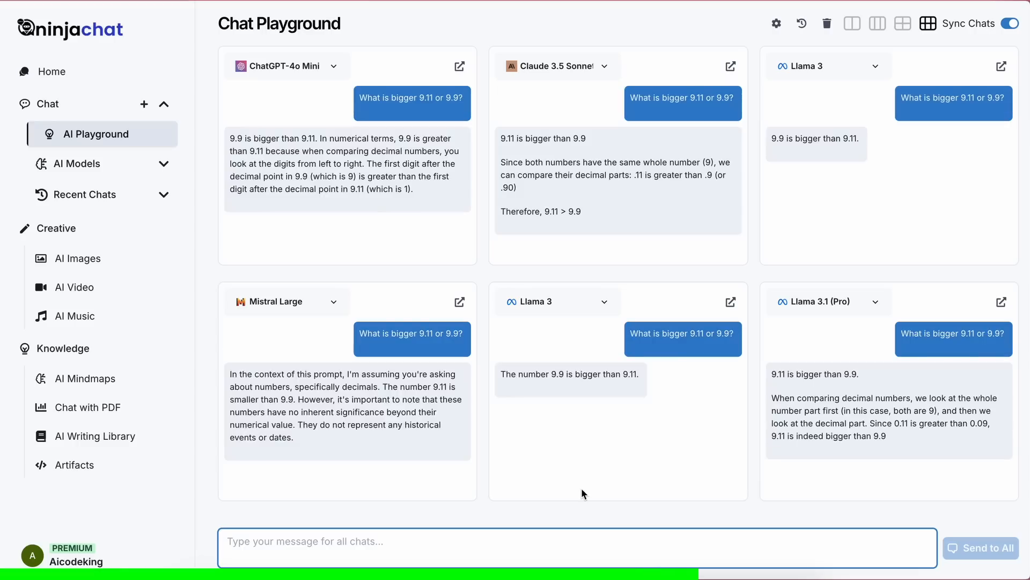
Visit the AI Mindmaps, Chat with PDF and AI Writing Library pages from the sidebar.
{"action": "left_click", "coordinate": [63, 348]}
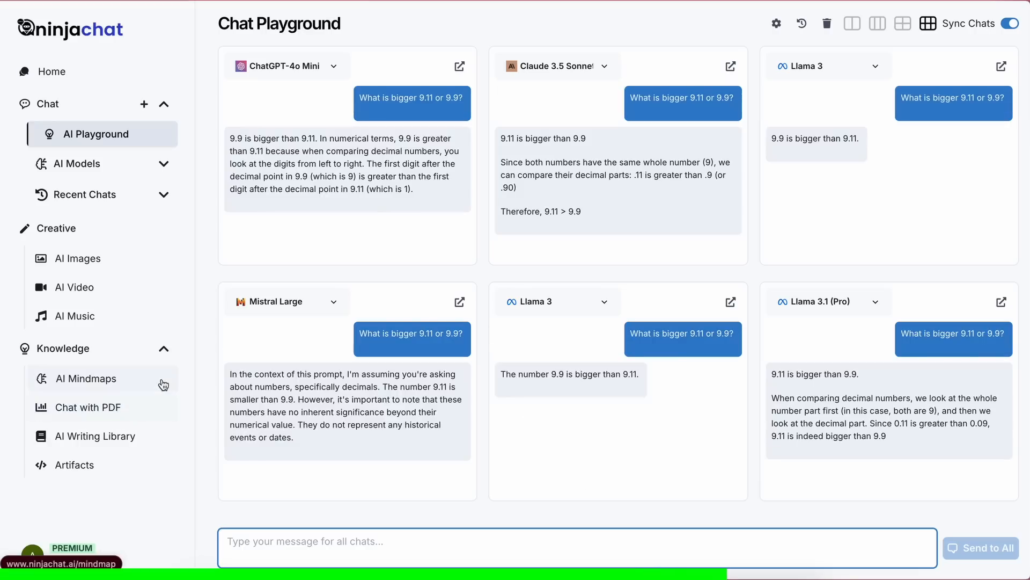
{"action": "left_click", "coordinate": [87, 377]}
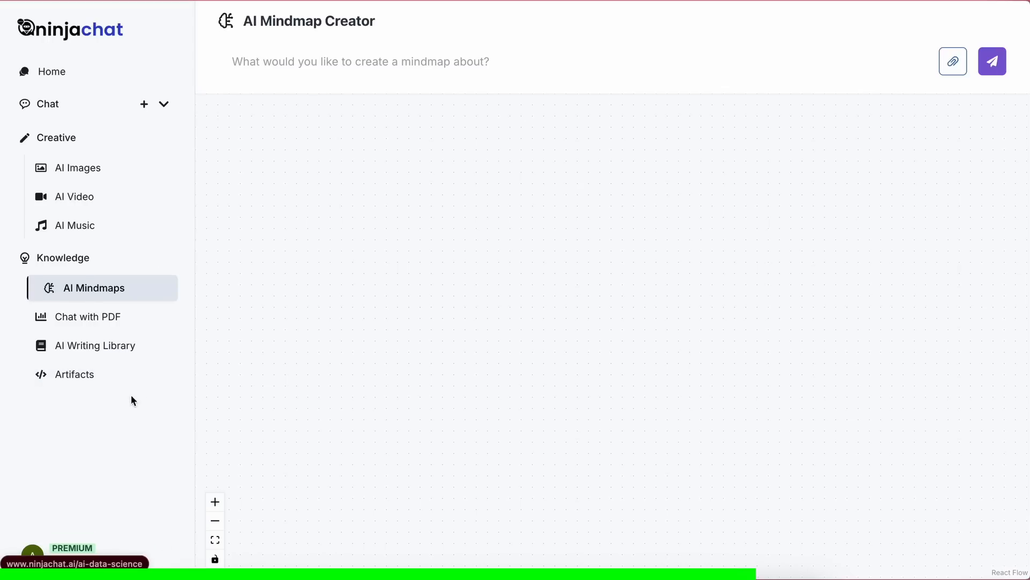
{"action": "left_click", "coordinate": [96, 316]}
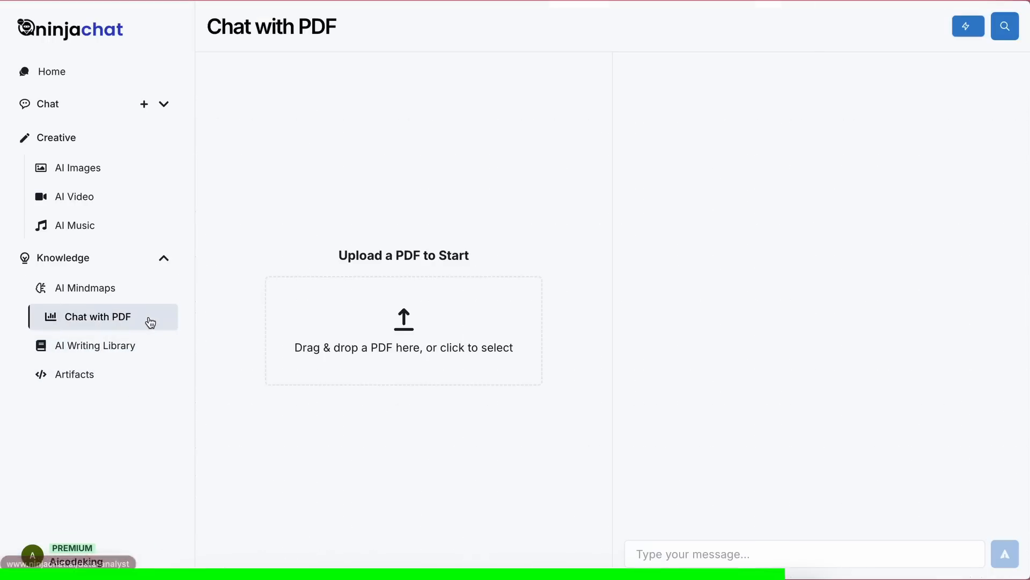
{"action": "left_click", "coordinate": [96, 345]}
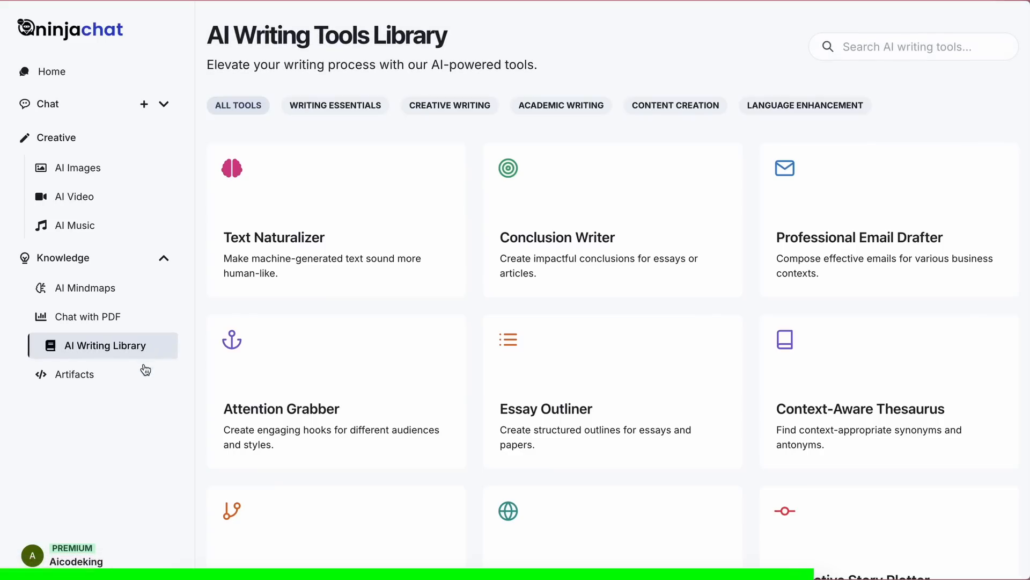
{"action": "left_click", "coordinate": [83, 373]}
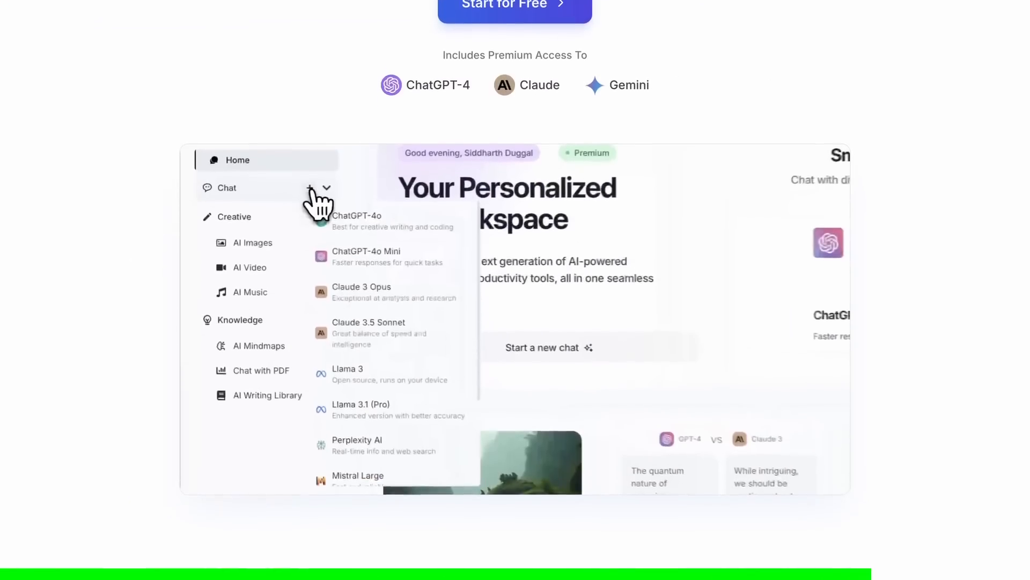
Scroll the NinjaChat landing page down to the price comparison and user testimonials.
{"action": "scroll", "scroll_direction": "down", "scroll_amount": 3}
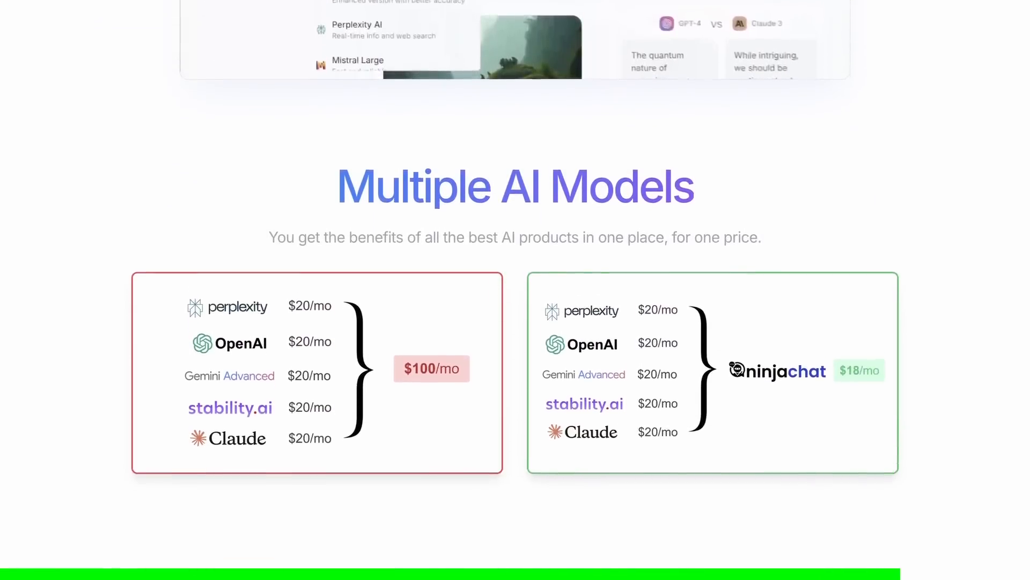
{"action": "scroll", "scroll_direction": "down", "scroll_amount": 3}
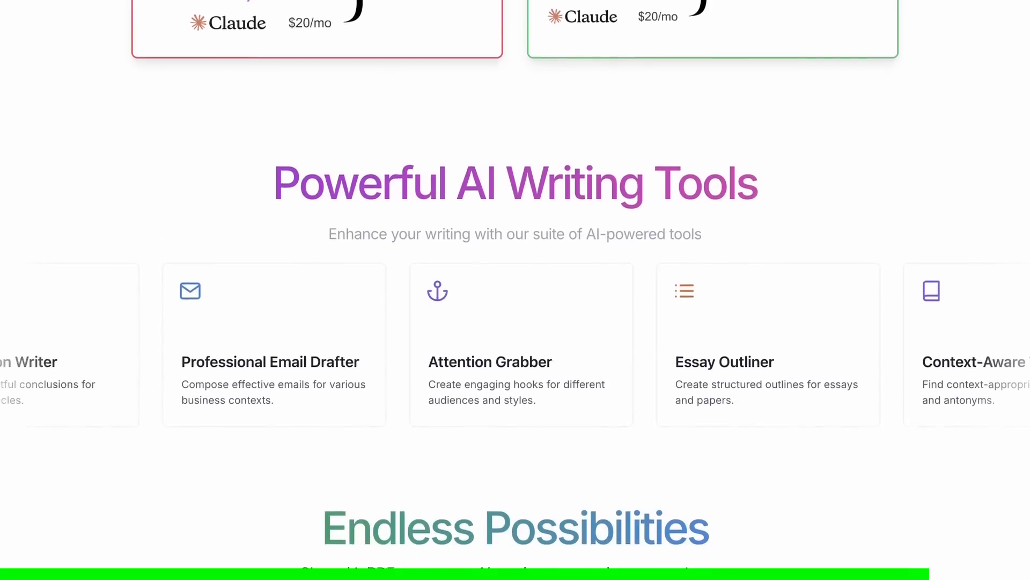
{"action": "scroll", "scroll_direction": "down", "scroll_amount": 3}
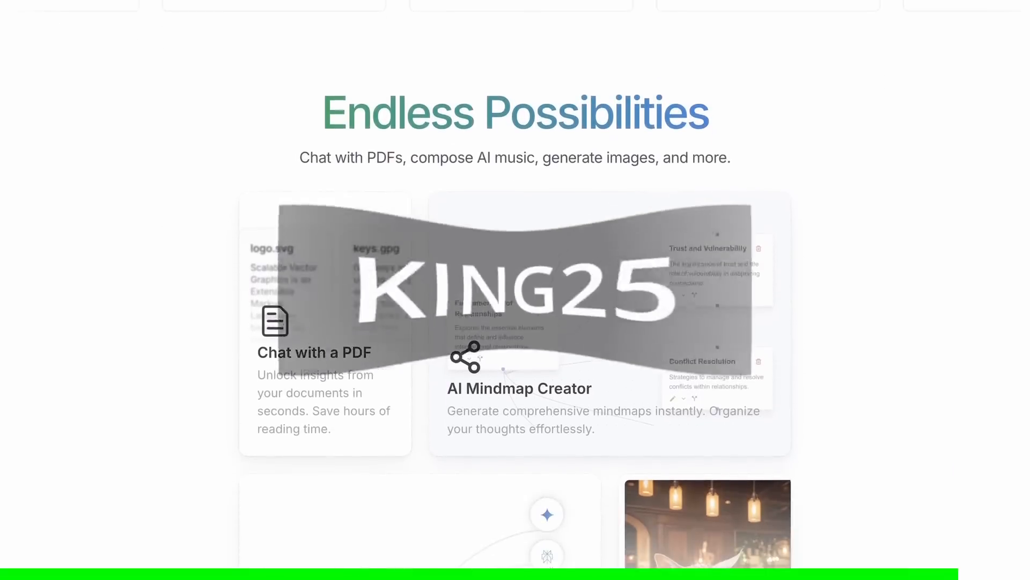
{"action": "scroll", "scroll_direction": "down", "scroll_amount": 3}
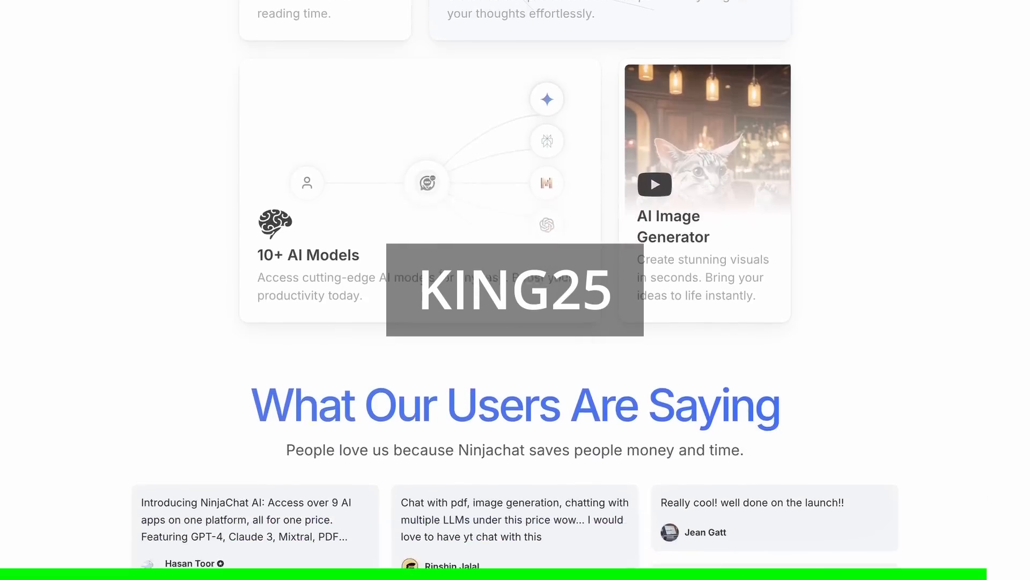
{"action": "scroll", "scroll_direction": "down", "scroll_amount": 3}
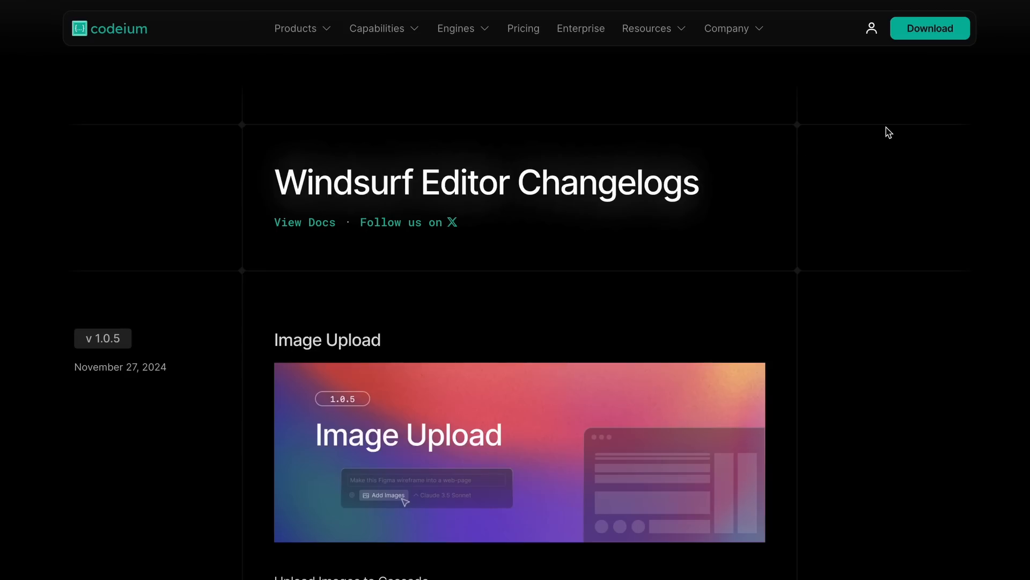
Scroll down the Windsurf changelog to the v1.0.4 feature notes.
{"action": "scroll", "scroll_direction": "down", "scroll_amount": 3}
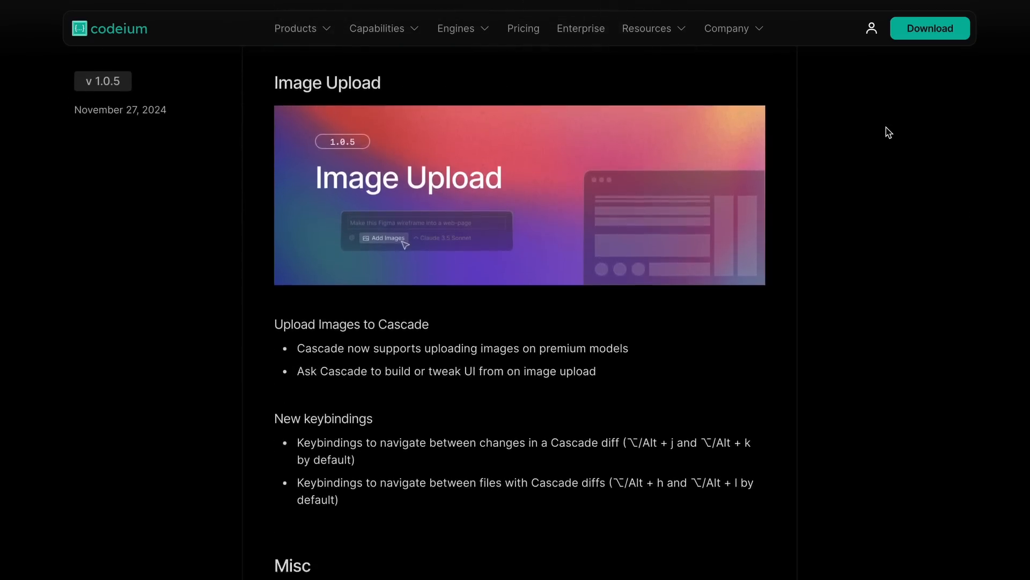
{"action": "scroll", "scroll_direction": "down", "scroll_amount": 3}
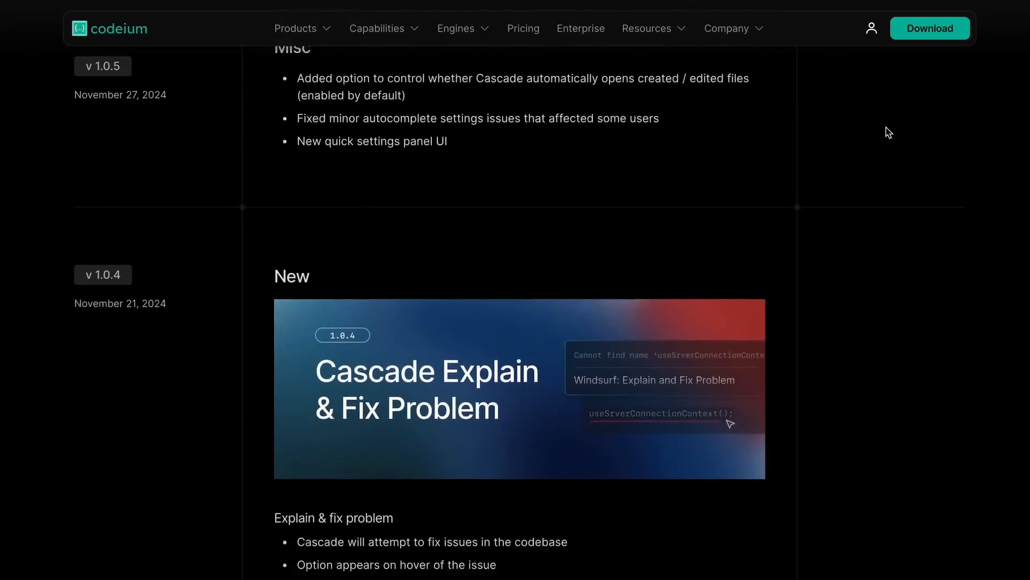
{"action": "scroll", "scroll_direction": "down", "scroll_amount": 3}
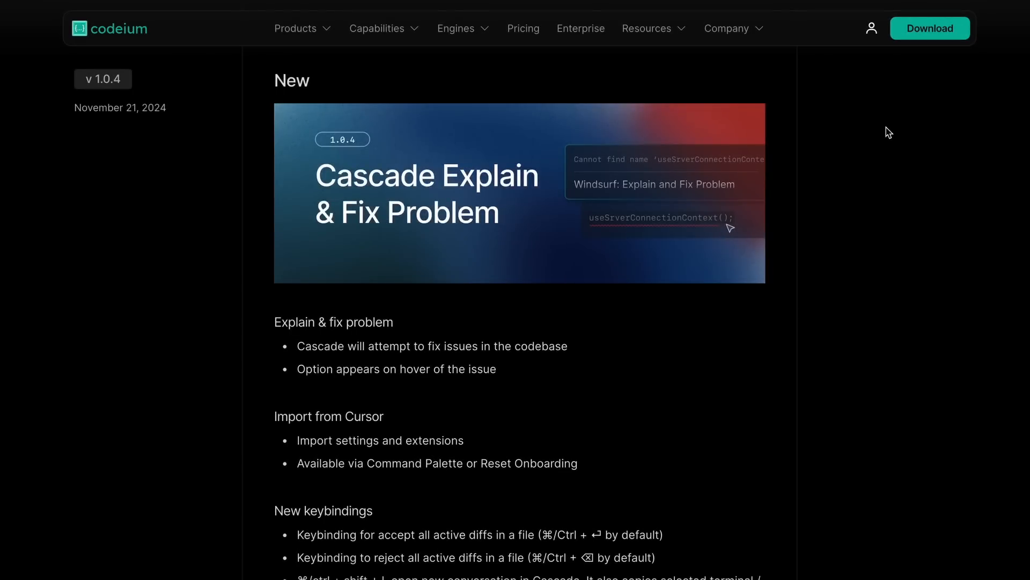
{"action": "mouse_move", "coordinate": [622, 294]}
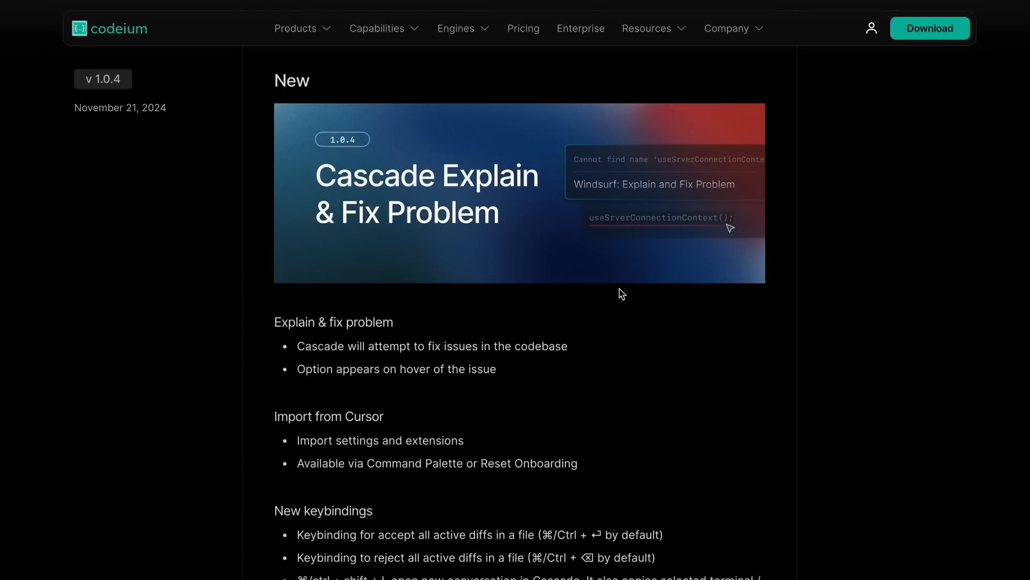
{"action": "mouse_move", "coordinate": [879, 440]}
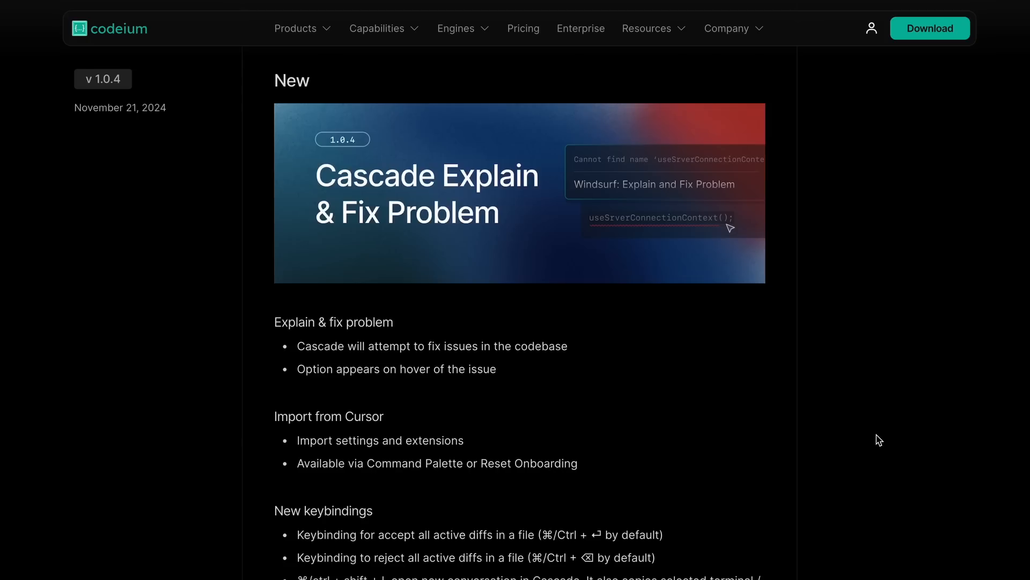
{"action": "mouse_move", "coordinate": [577, 353]}
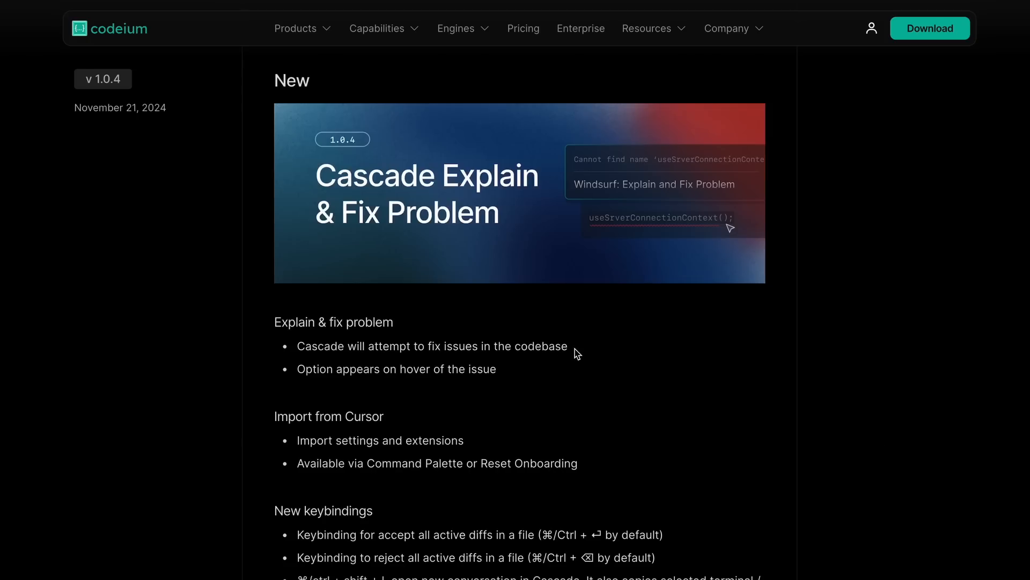
{"action": "mouse_move", "coordinate": [526, 383]}
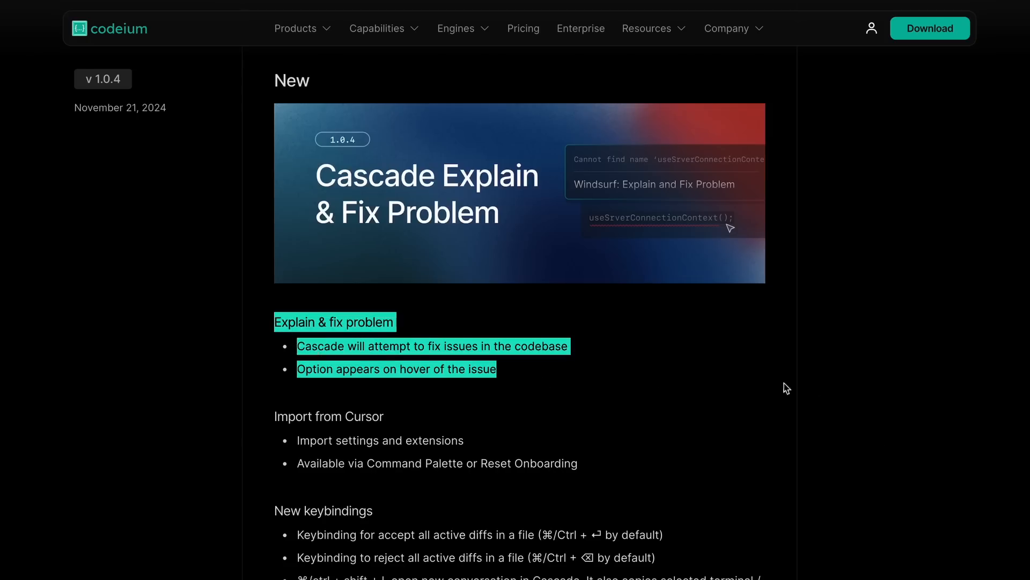
{"action": "mouse_move", "coordinate": [569, 340]}
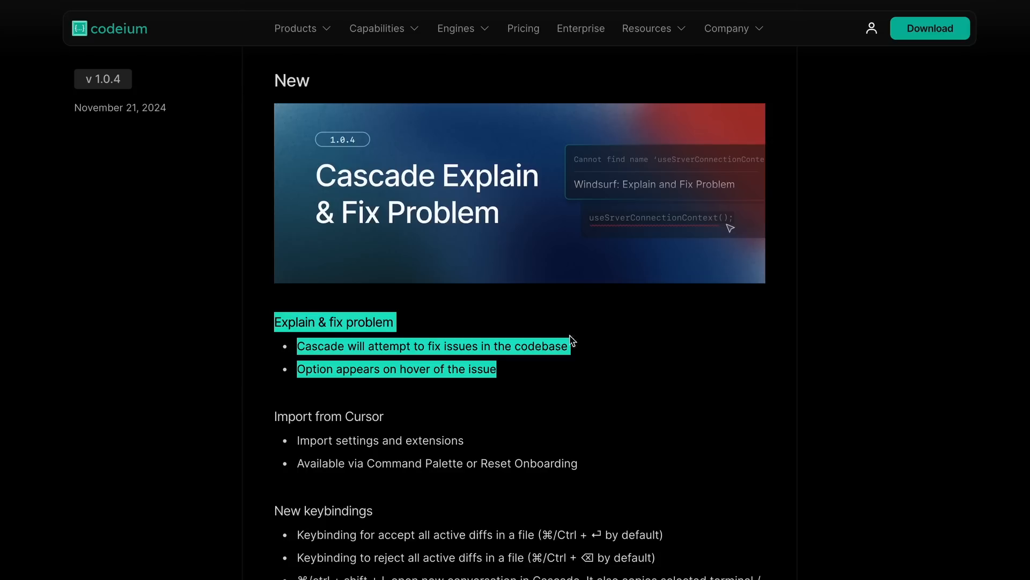
{"action": "mouse_move", "coordinate": [541, 359]}
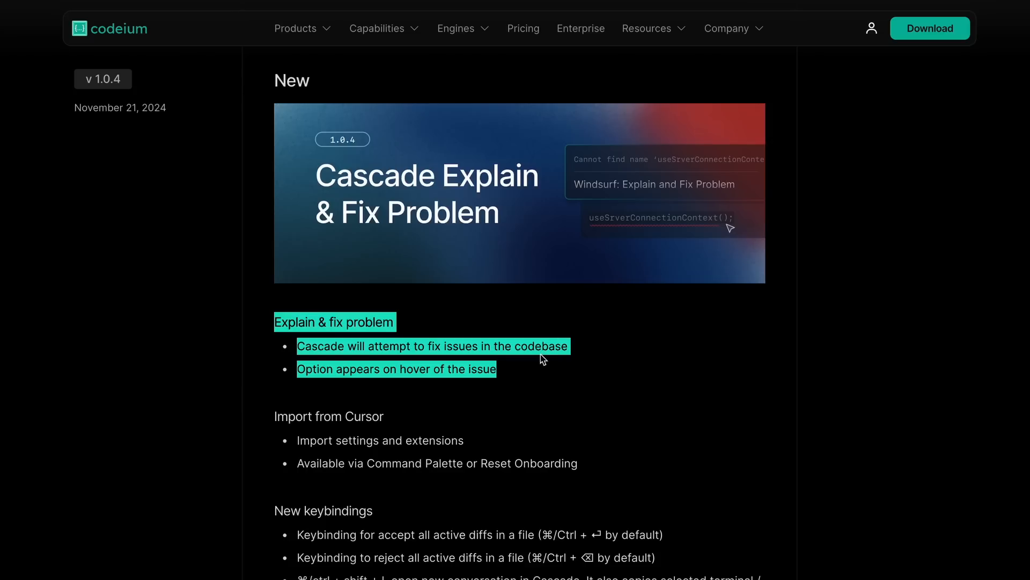
{"action": "mouse_move", "coordinate": [539, 368]}
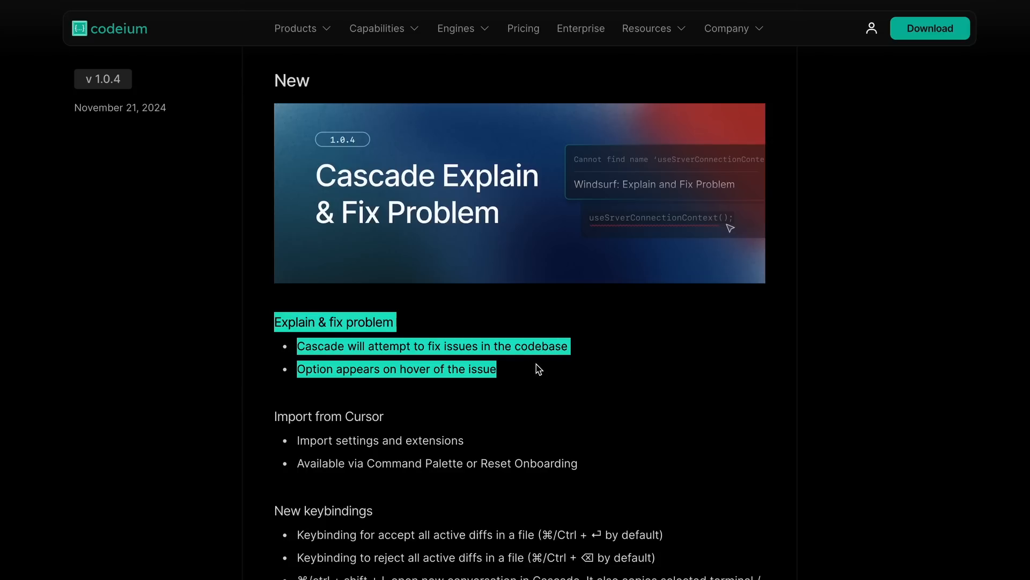
{"action": "mouse_move", "coordinate": [544, 379]}
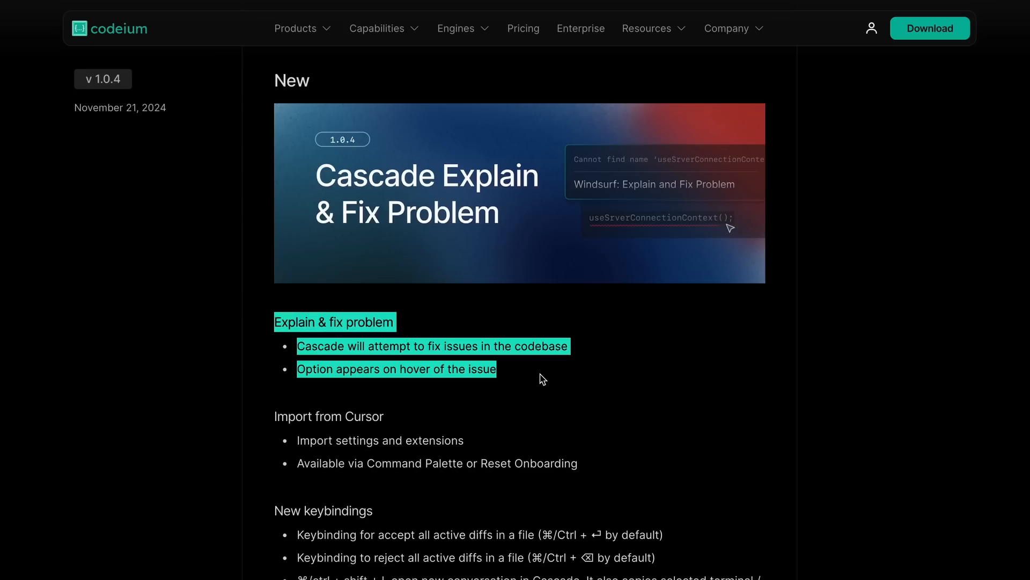
{"action": "scroll", "scroll_direction": "down", "scroll_amount": 3}
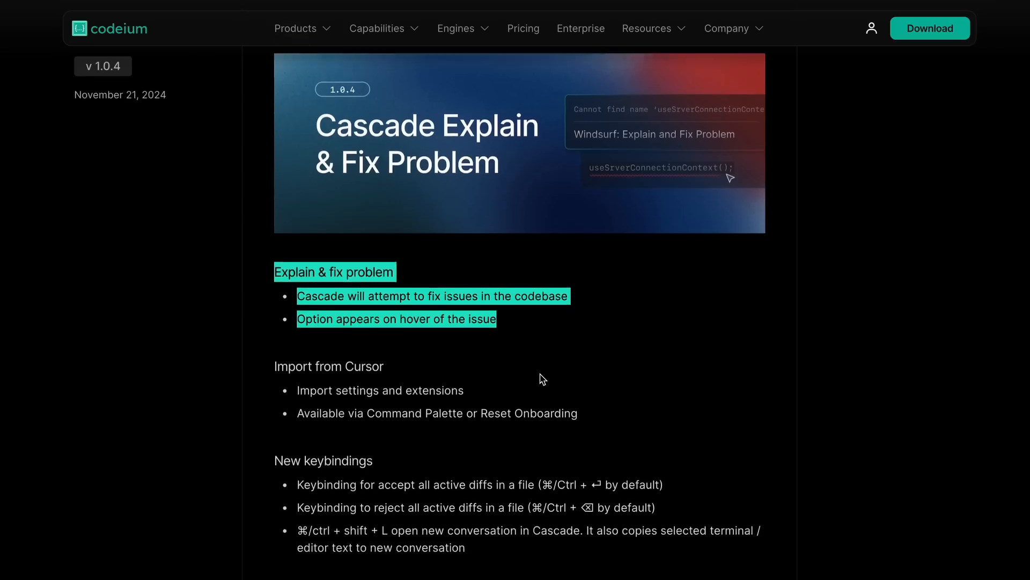
{"action": "scroll", "scroll_direction": "down", "scroll_amount": 3}
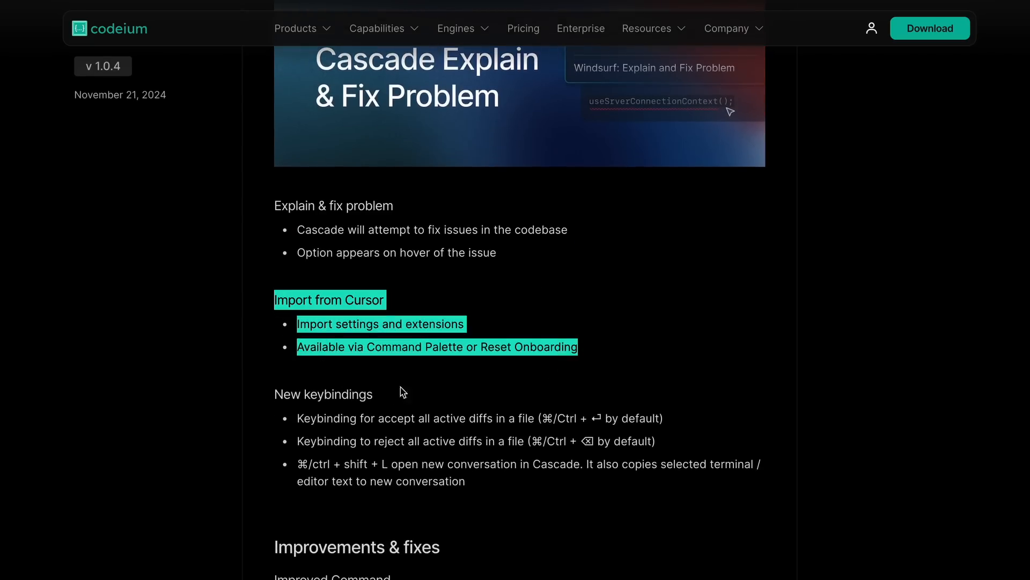
Continue to the v1.0.4 New keybindings and Improvements & fixes sections.
{"action": "scroll", "scroll_direction": "down", "scroll_amount": 3}
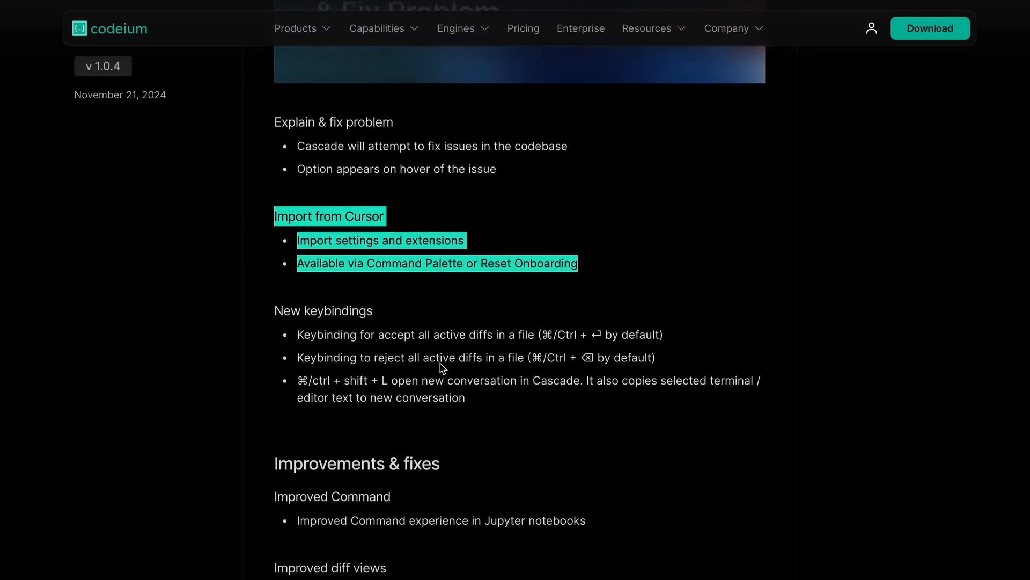
{"action": "scroll", "scroll_direction": "down", "scroll_amount": 3}
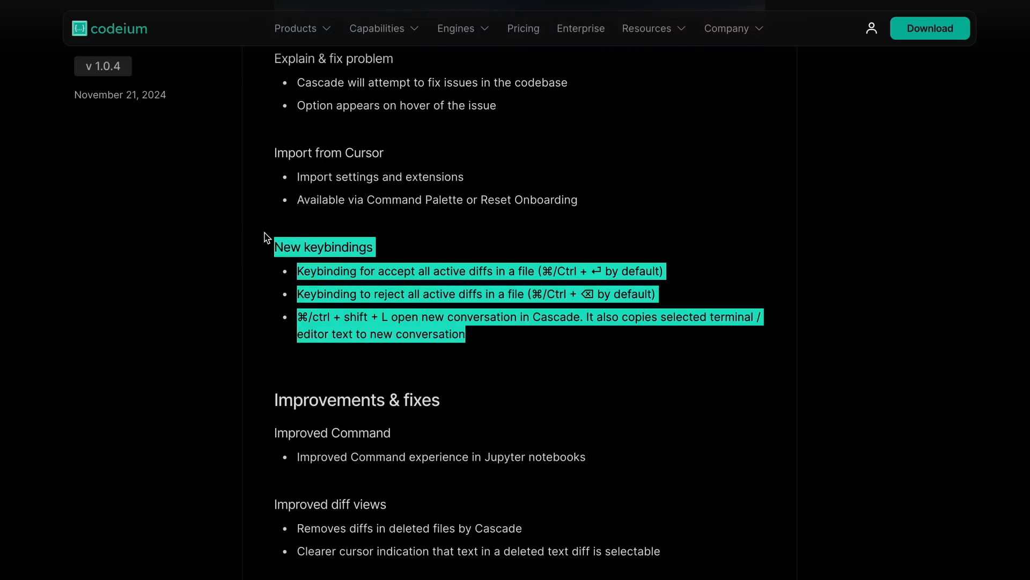
{"action": "mouse_move", "coordinate": [383, 330]}
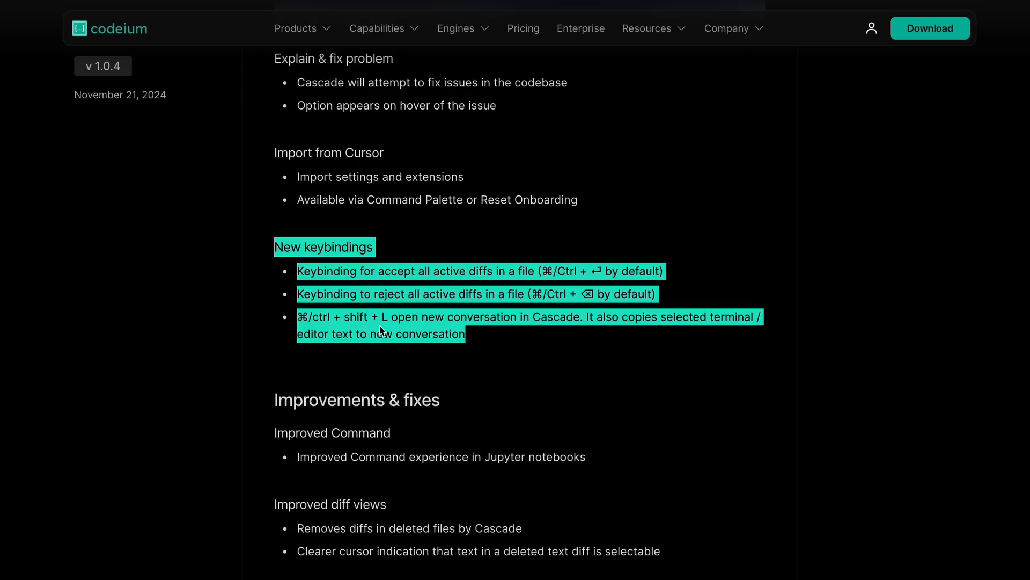
{"action": "left_click", "coordinate": [539, 273]}
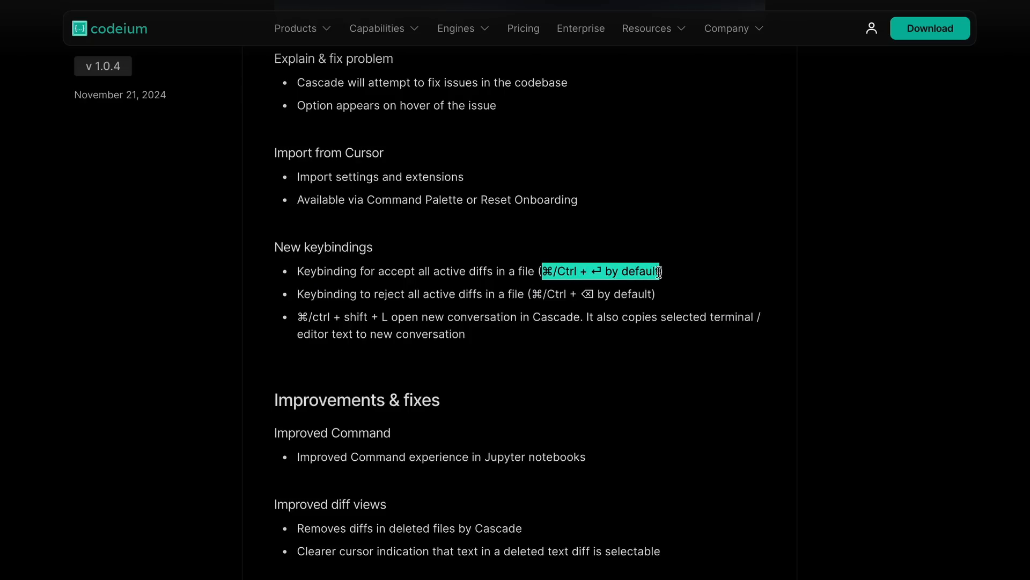
{"action": "mouse_move", "coordinate": [645, 298]}
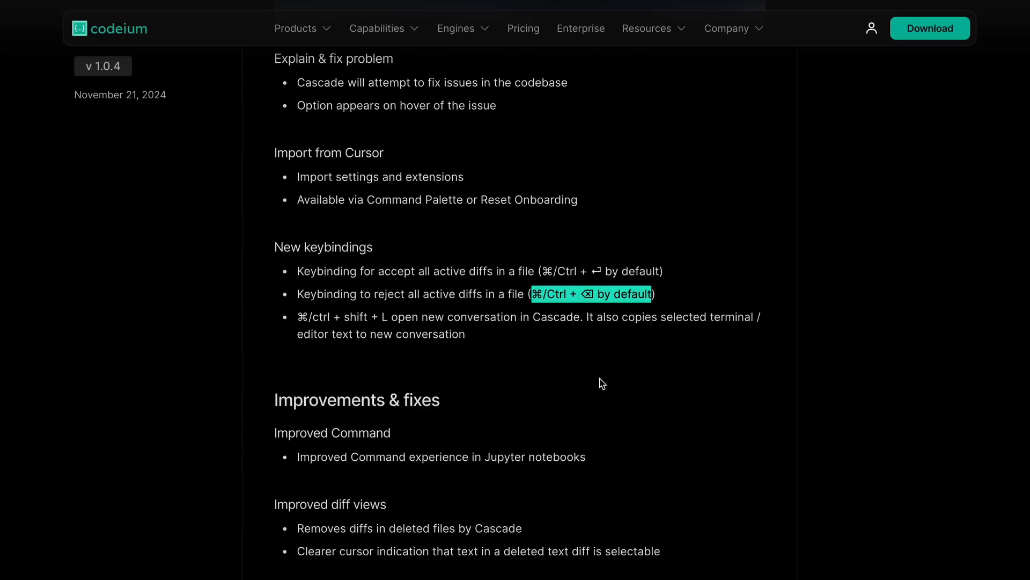
{"action": "mouse_move", "coordinate": [578, 309]}
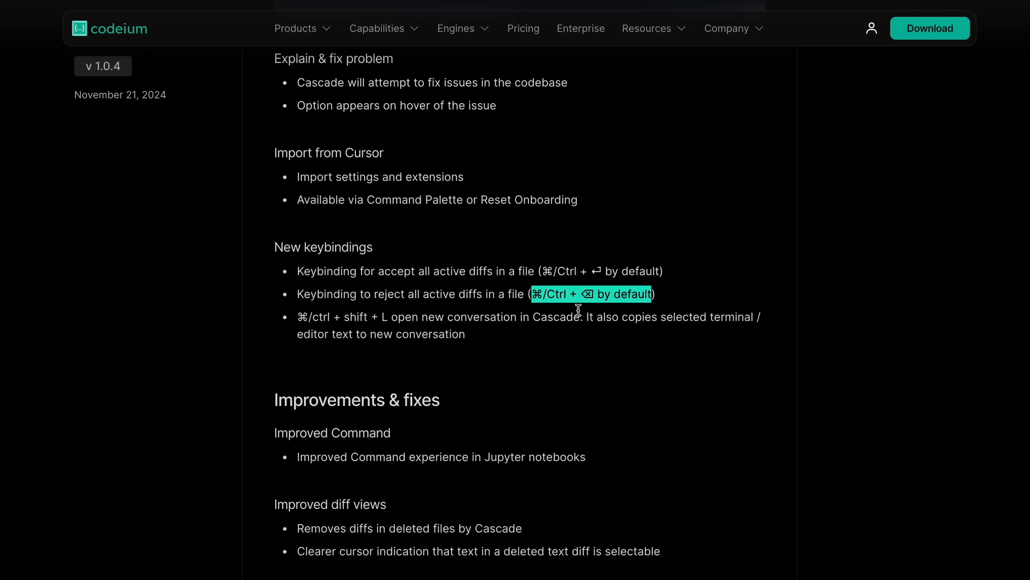
{"action": "mouse_move", "coordinate": [550, 349]}
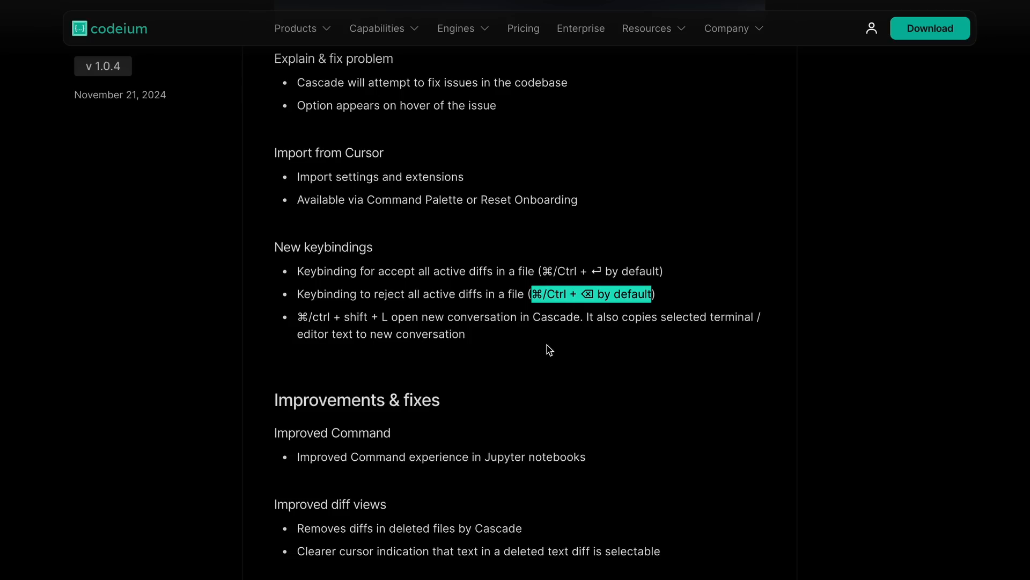
{"action": "scroll", "scroll_direction": "down", "scroll_amount": 3}
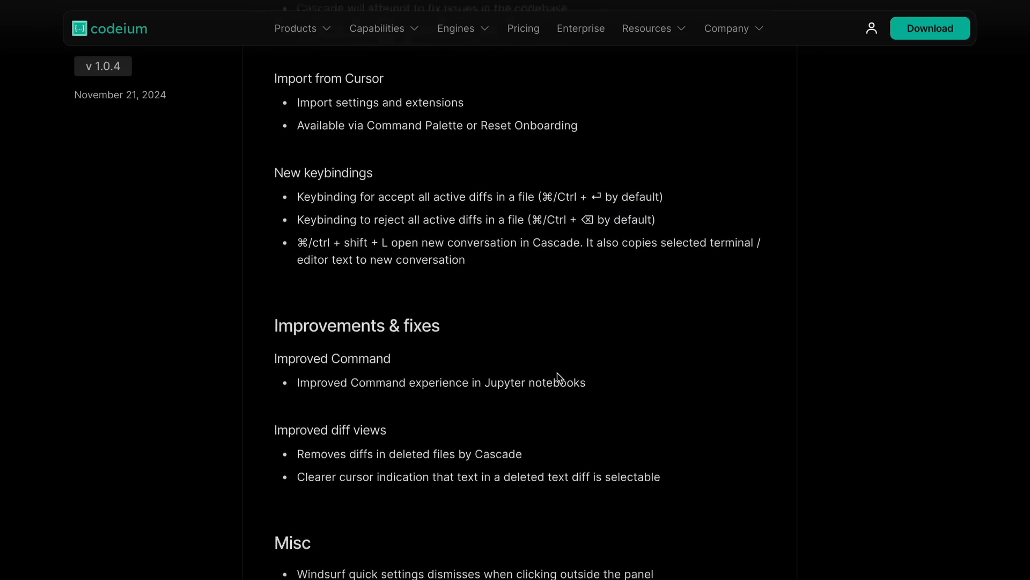
Read through the v1.0.5 Image Upload notes and keybindings, then return to the changelog top.
{"action": "scroll", "scroll_direction": "up", "scroll_amount": 3}
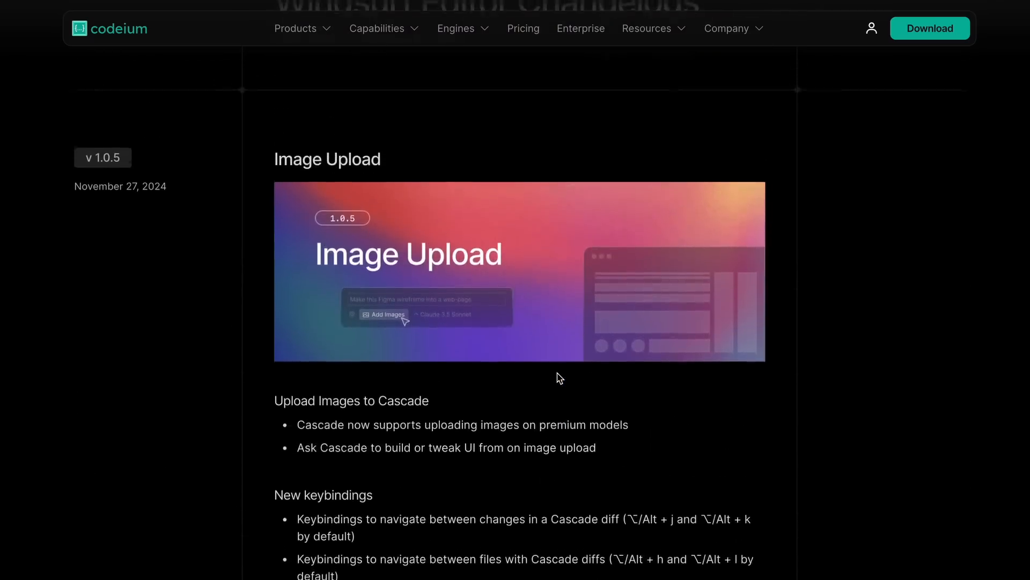
{"action": "scroll", "scroll_direction": "down", "scroll_amount": 3}
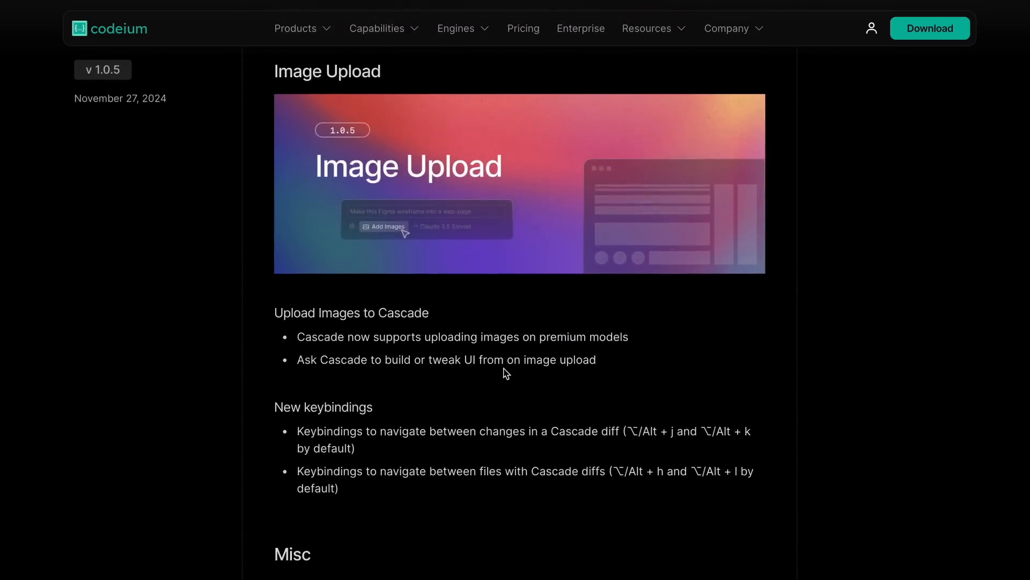
{"action": "mouse_move", "coordinate": [327, 332]}
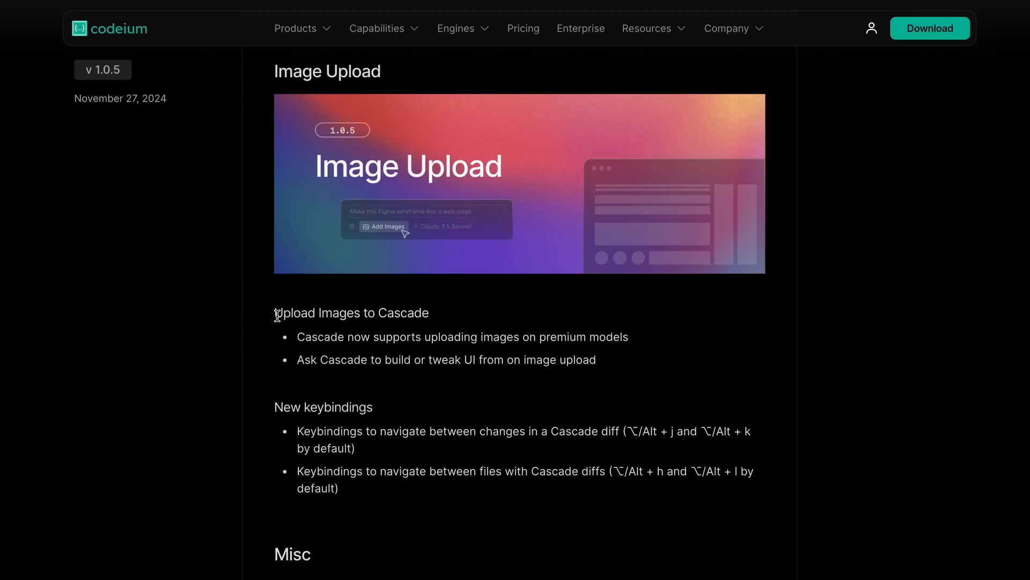
{"action": "mouse_move", "coordinate": [327, 349]}
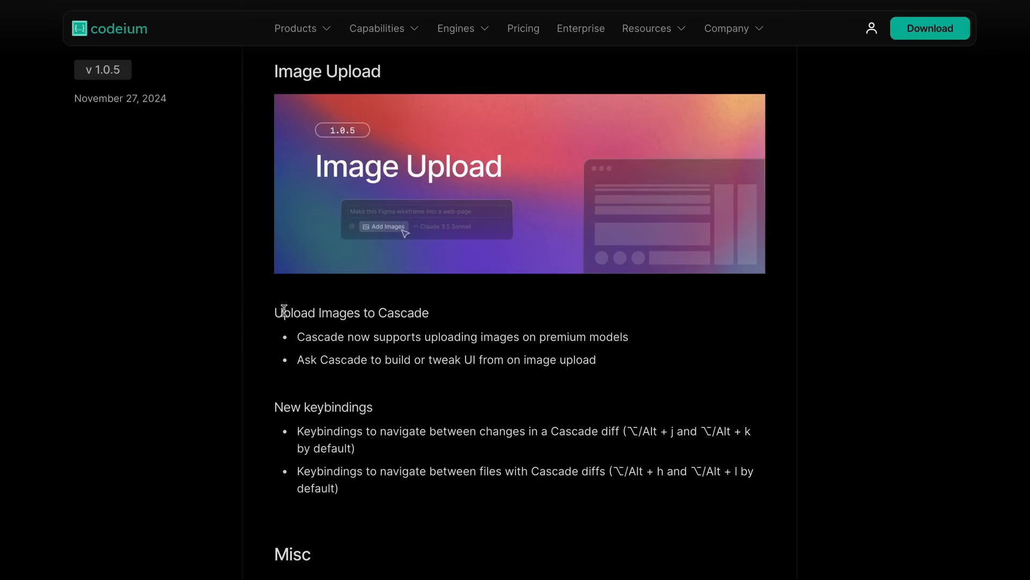
{"action": "mouse_move", "coordinate": [279, 310]}
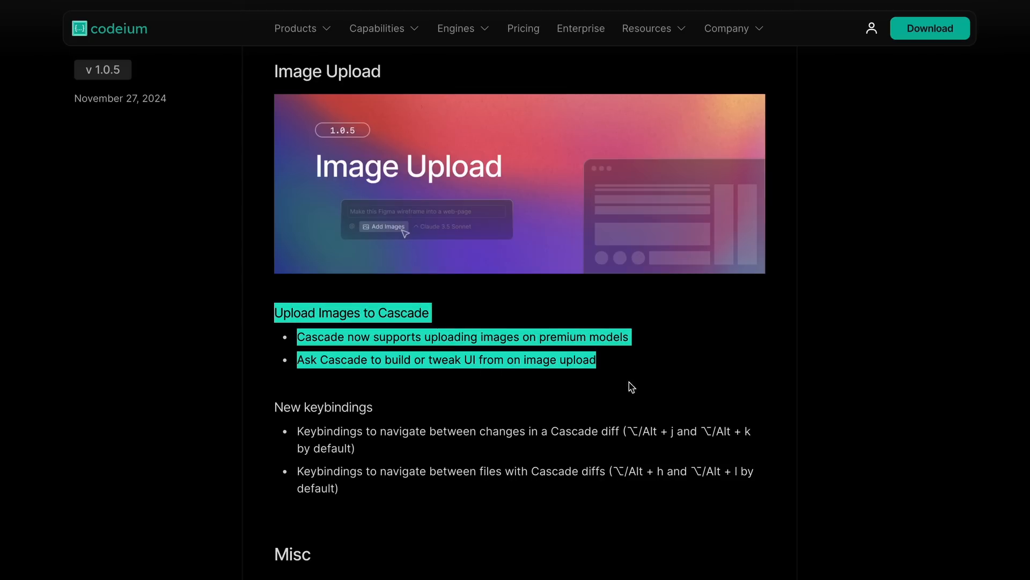
{"action": "mouse_move", "coordinate": [594, 404]}
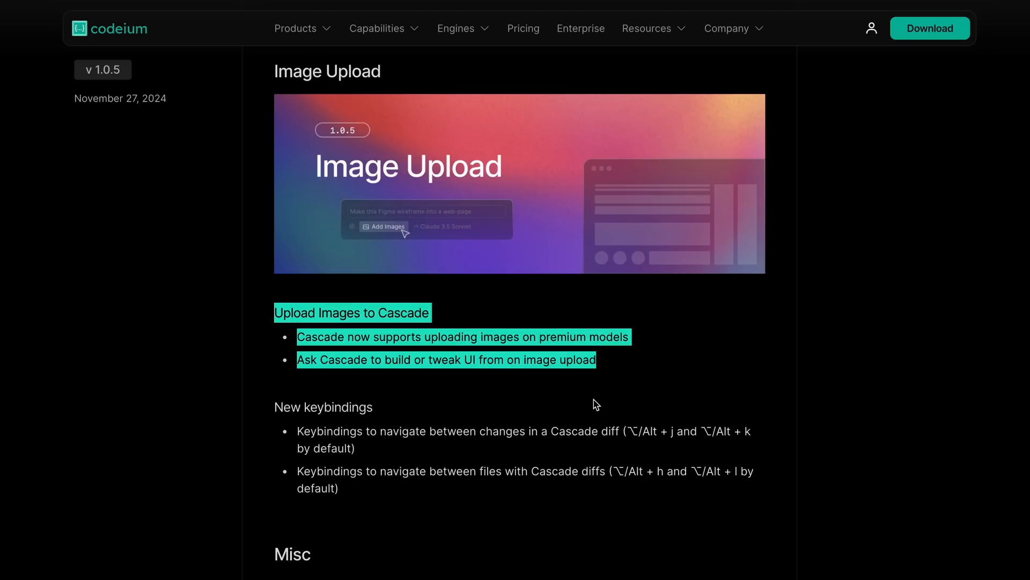
{"action": "mouse_move", "coordinate": [541, 377]}
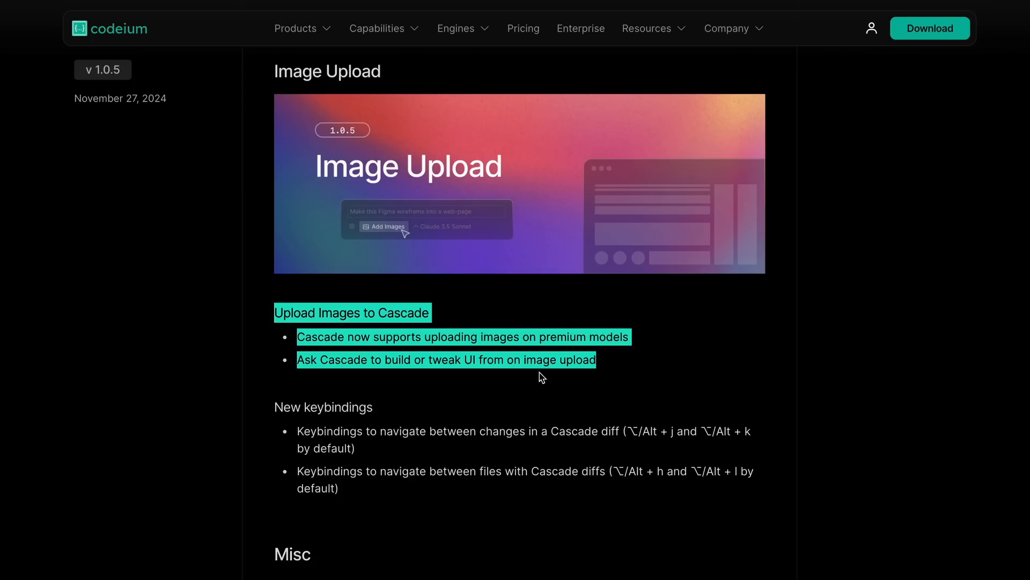
{"action": "scroll", "scroll_direction": "down", "scroll_amount": 3}
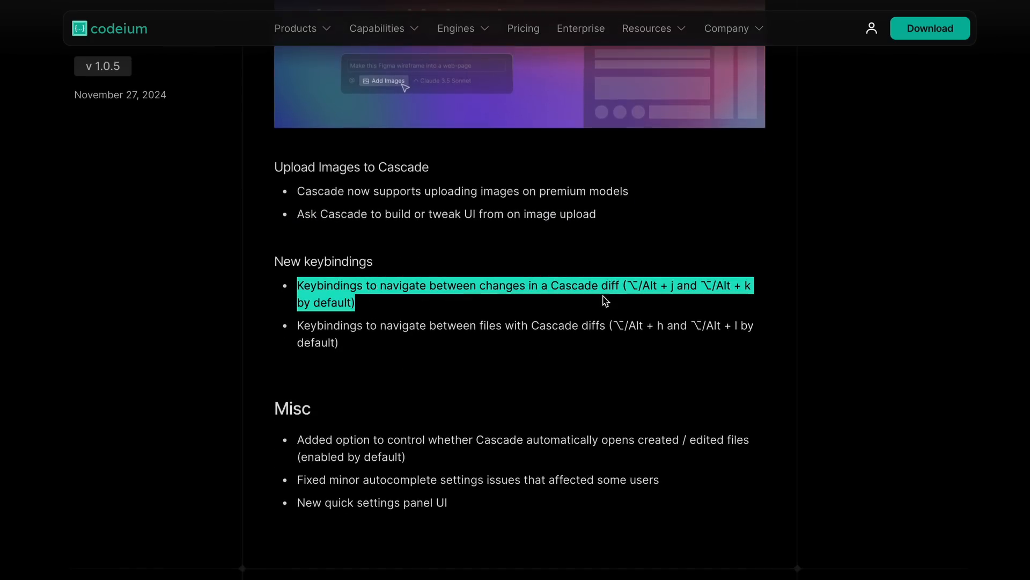
{"action": "mouse_move", "coordinate": [603, 309]}
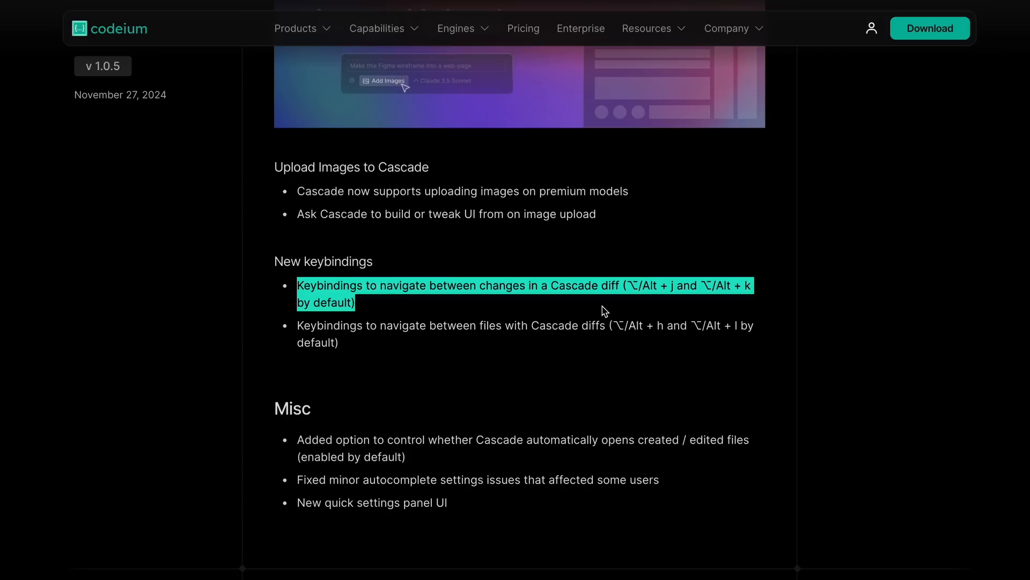
{"action": "mouse_move", "coordinate": [560, 340]}
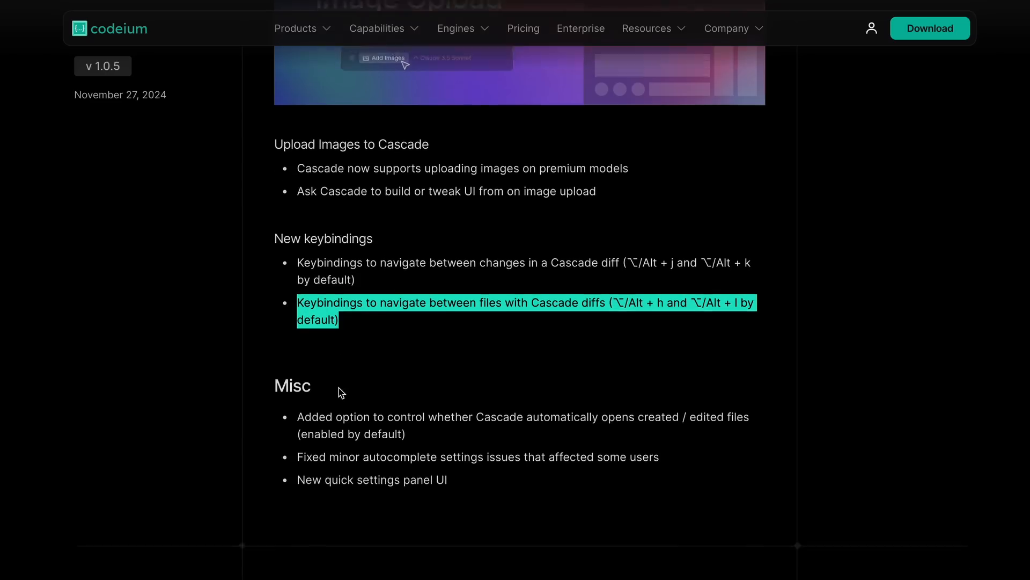
{"action": "scroll", "scroll_direction": "up", "scroll_amount": 3}
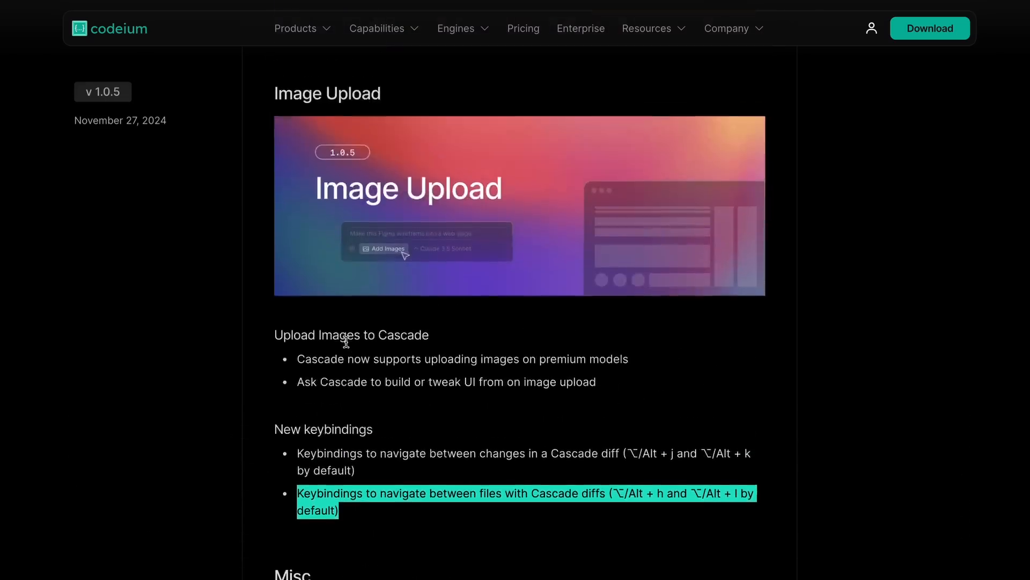
{"action": "scroll", "scroll_direction": "up", "scroll_amount": 3}
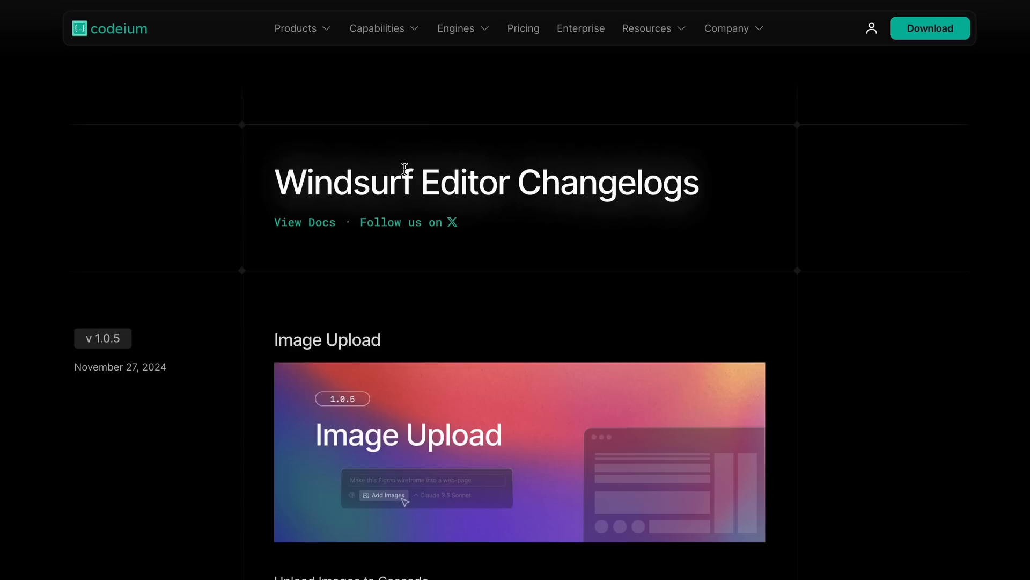
{"action": "mouse_move", "coordinate": [400, 162]}
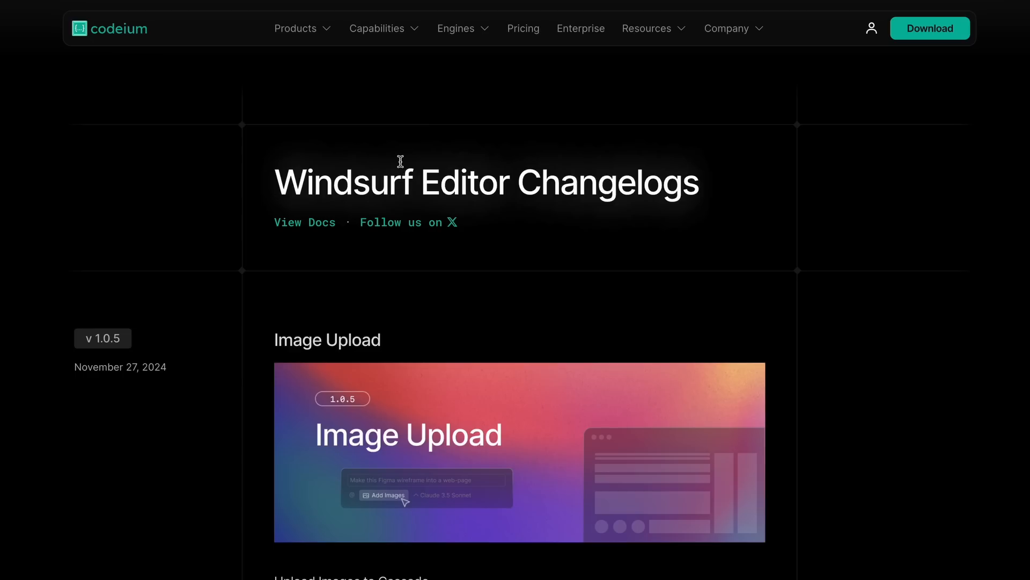
{"action": "mouse_move", "coordinate": [590, 108]}
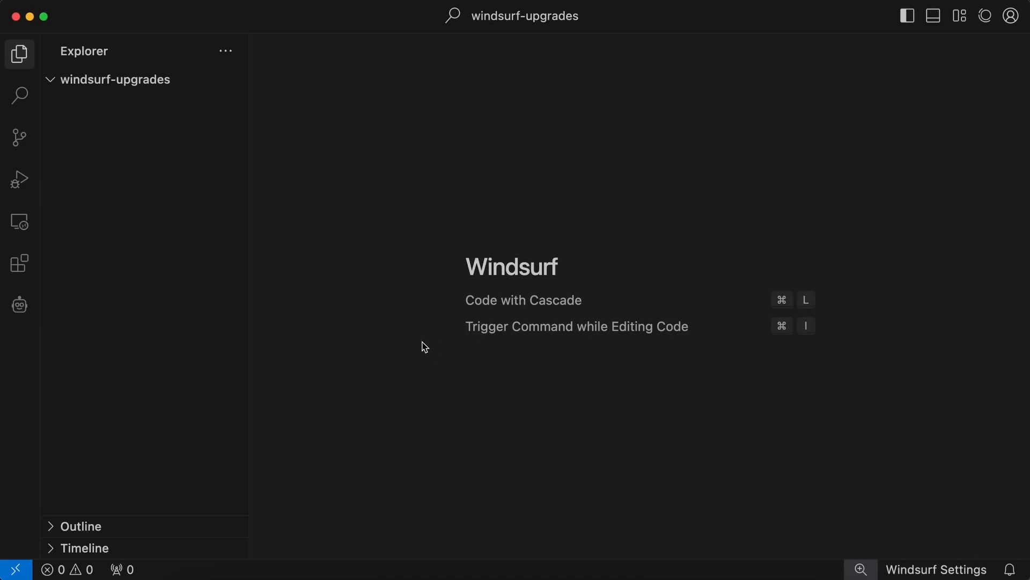
{"action": "mouse_move", "coordinate": [461, 367]}
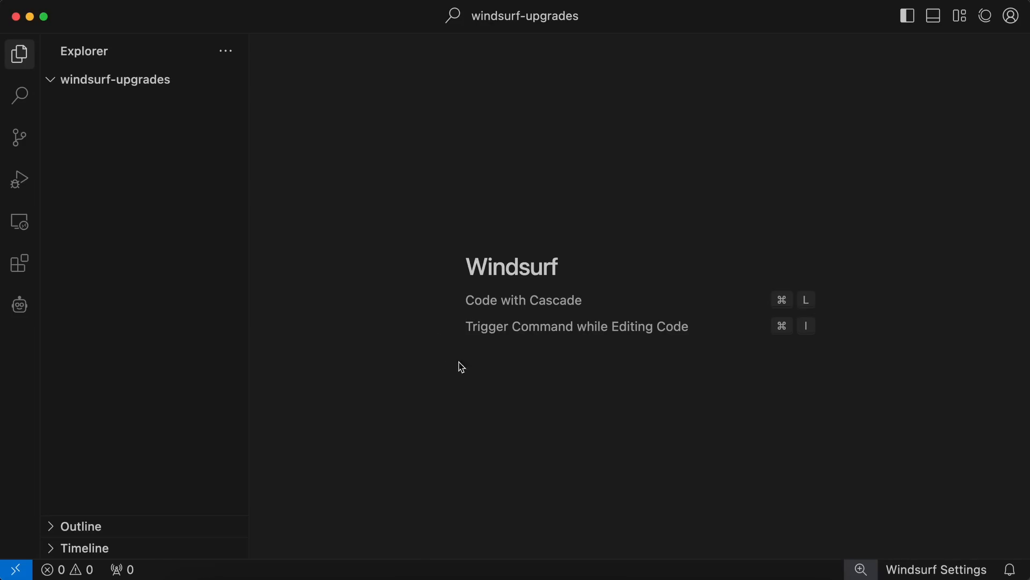
{"action": "mouse_move", "coordinate": [151, 206]}
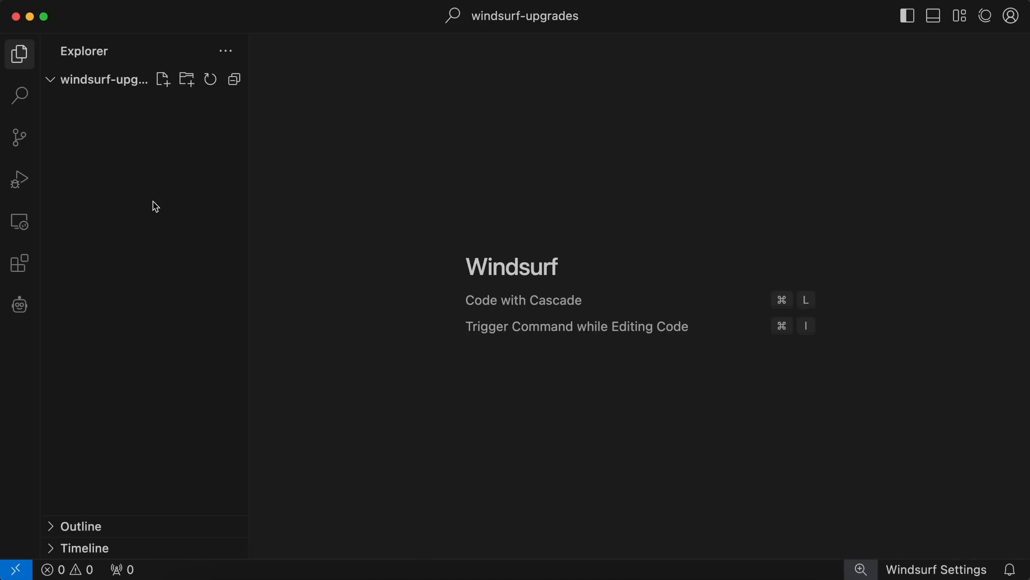
{"action": "mouse_move", "coordinate": [199, 243]}
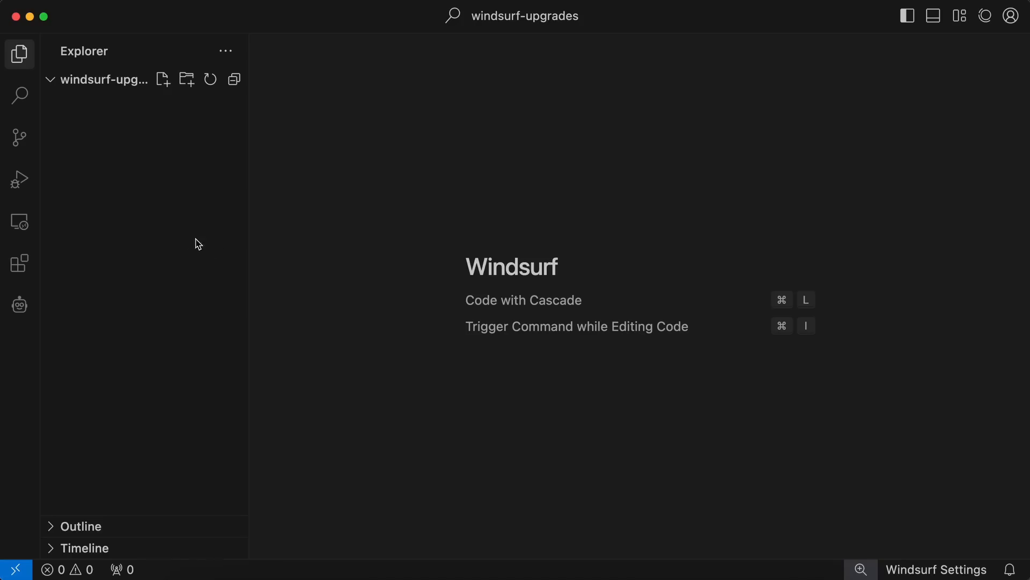
{"action": "mouse_move", "coordinate": [296, 308]}
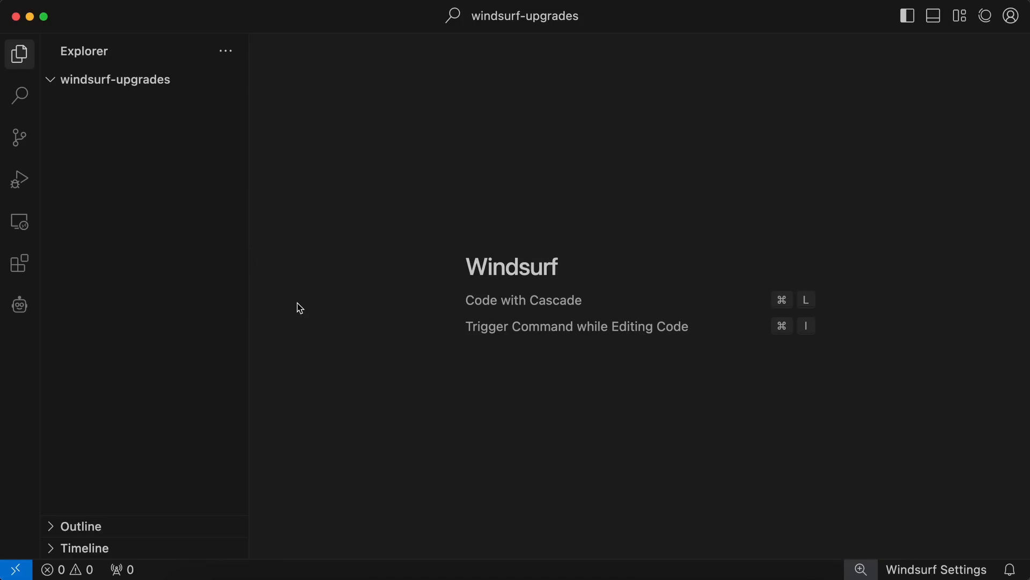
{"action": "mouse_move", "coordinate": [406, 363]}
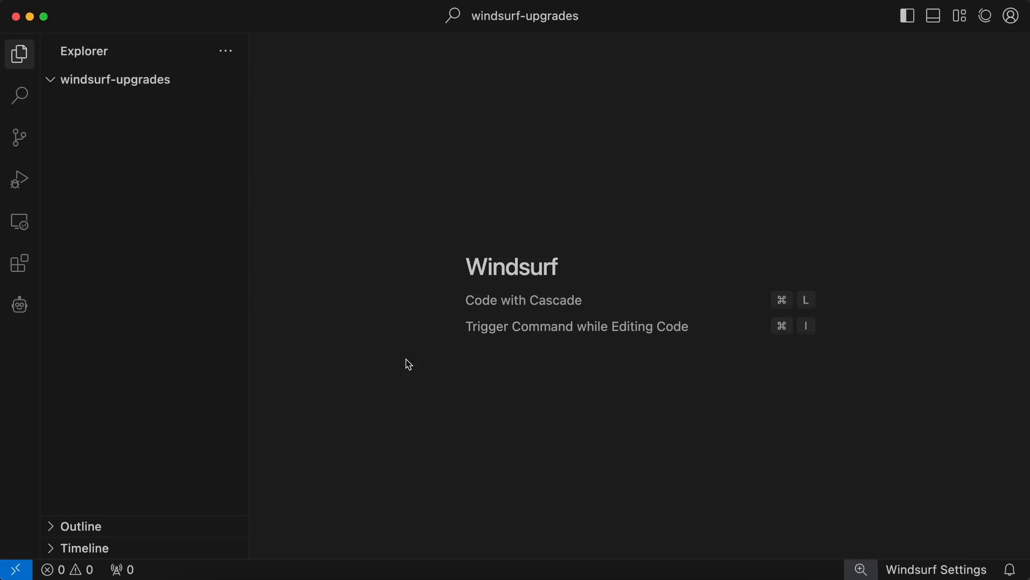
{"action": "mouse_move", "coordinate": [726, 146]}
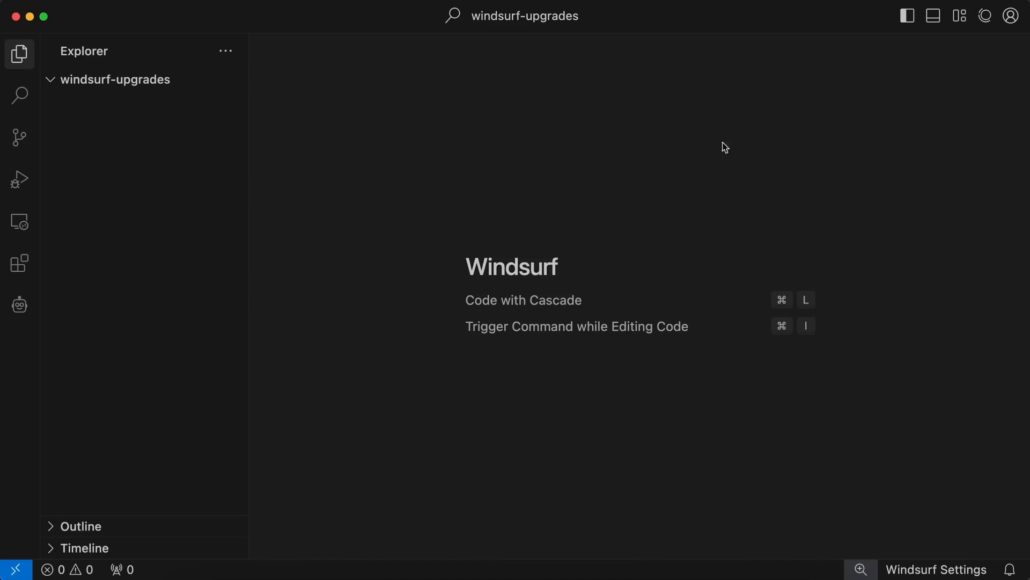
{"action": "mouse_move", "coordinate": [985, 16]}
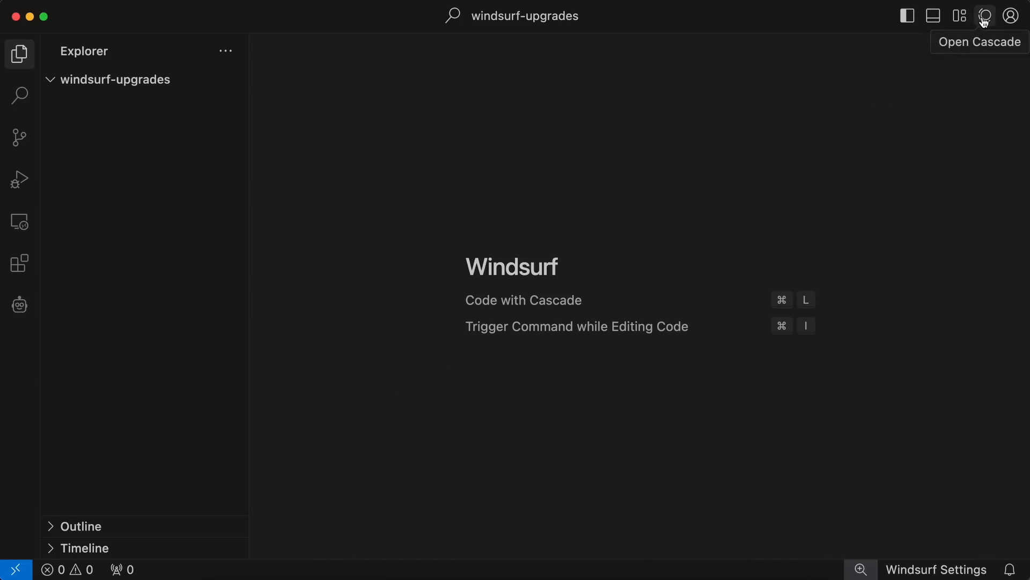
{"action": "left_click", "coordinate": [985, 16]}
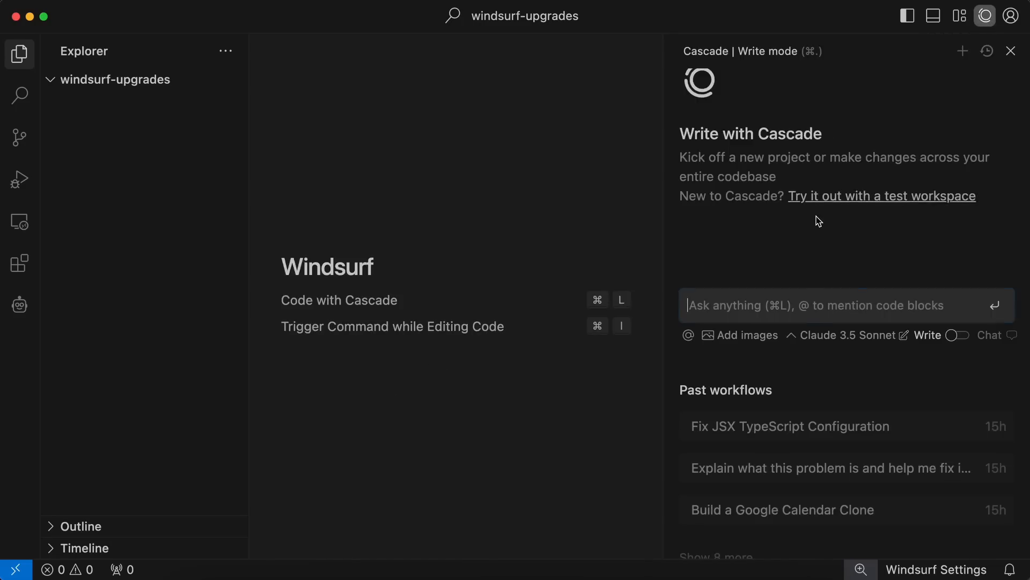
{"action": "scroll", "scroll_direction": "up", "scroll_amount": 3}
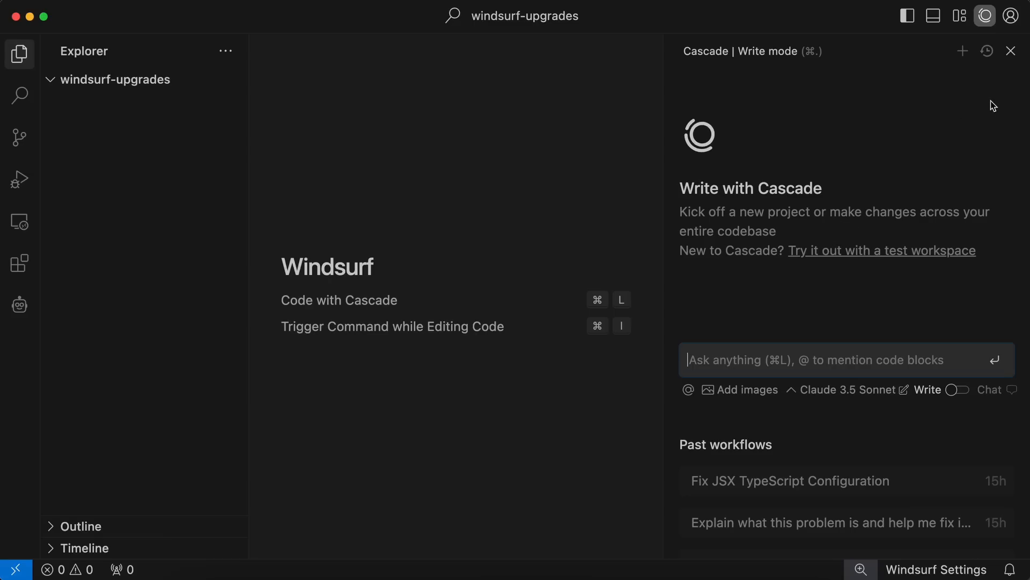
{"action": "left_click", "coordinate": [1011, 50]}
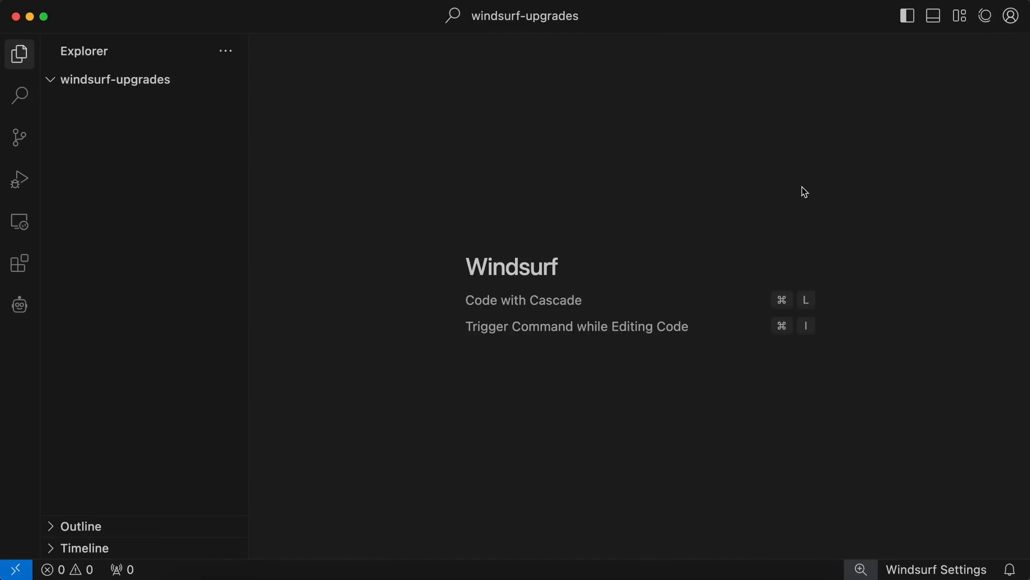
{"action": "left_click", "coordinate": [984, 15]}
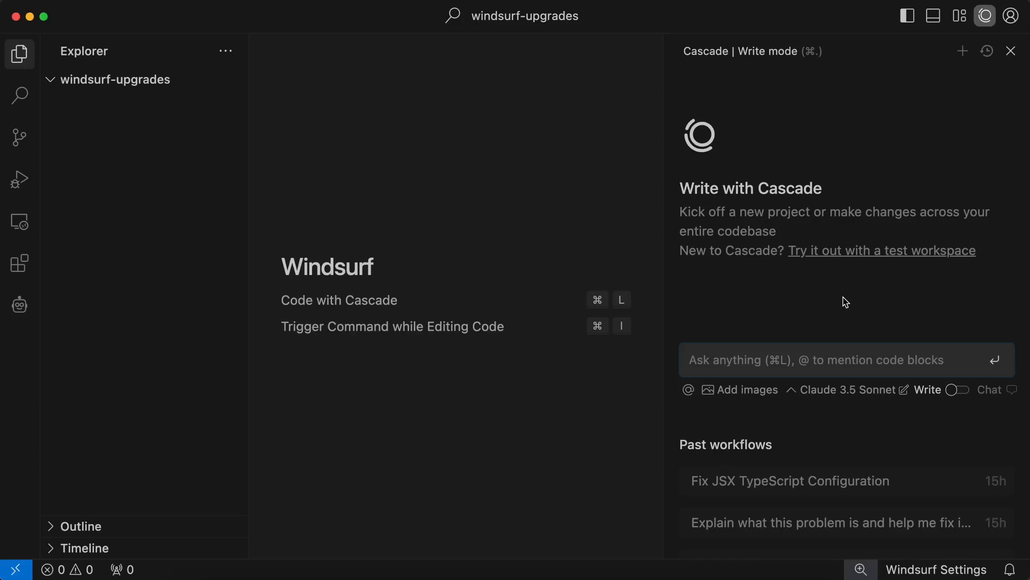
{"action": "left_click", "coordinate": [1011, 51]}
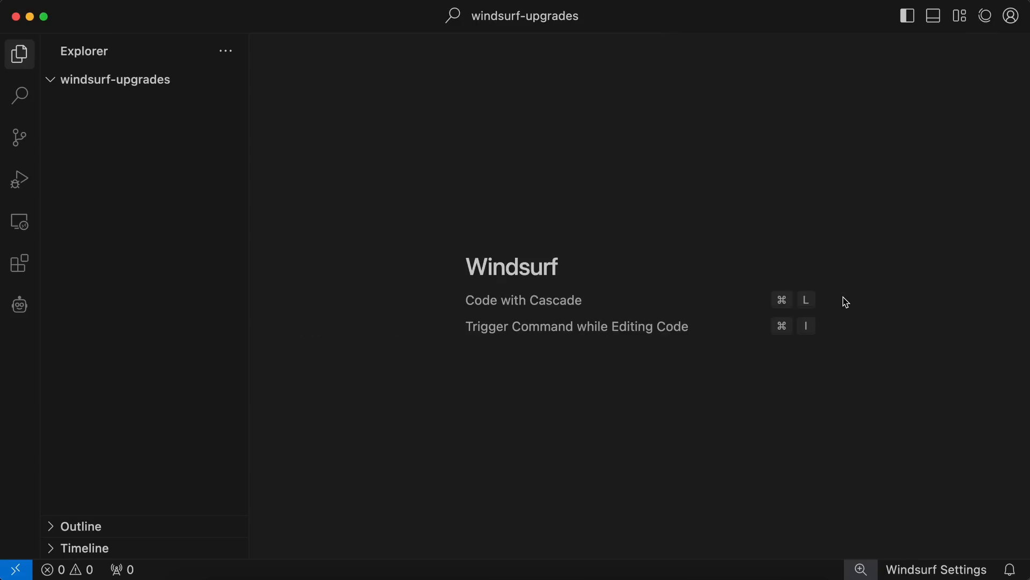
{"action": "left_click", "coordinate": [985, 15]}
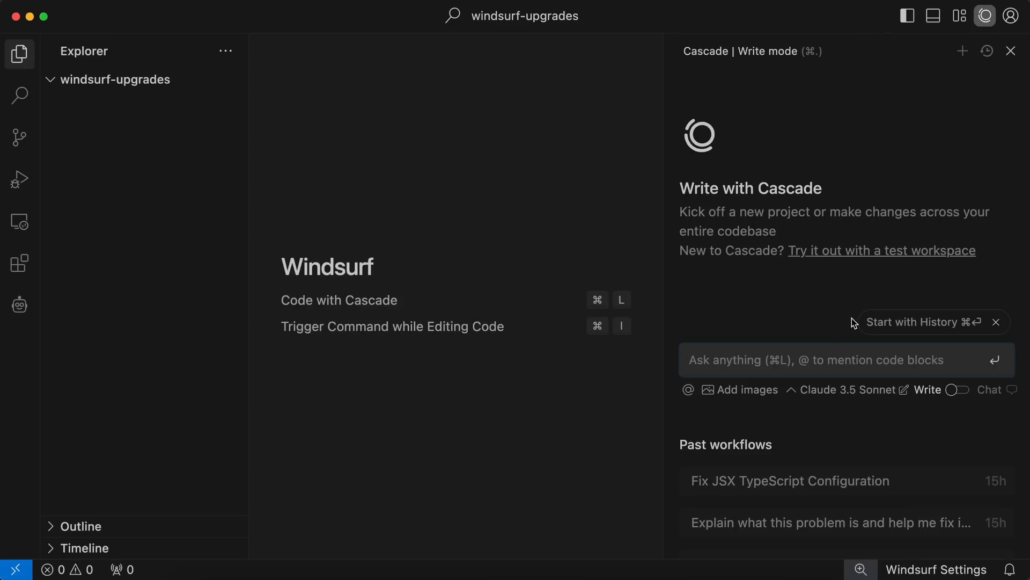
{"action": "mouse_move", "coordinate": [802, 335]}
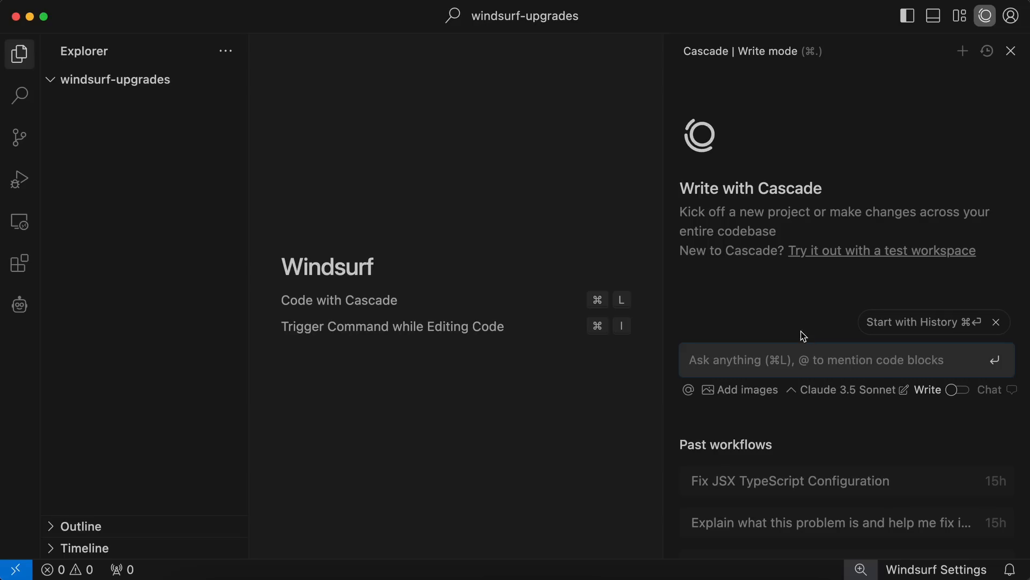
{"action": "mouse_move", "coordinate": [772, 290]}
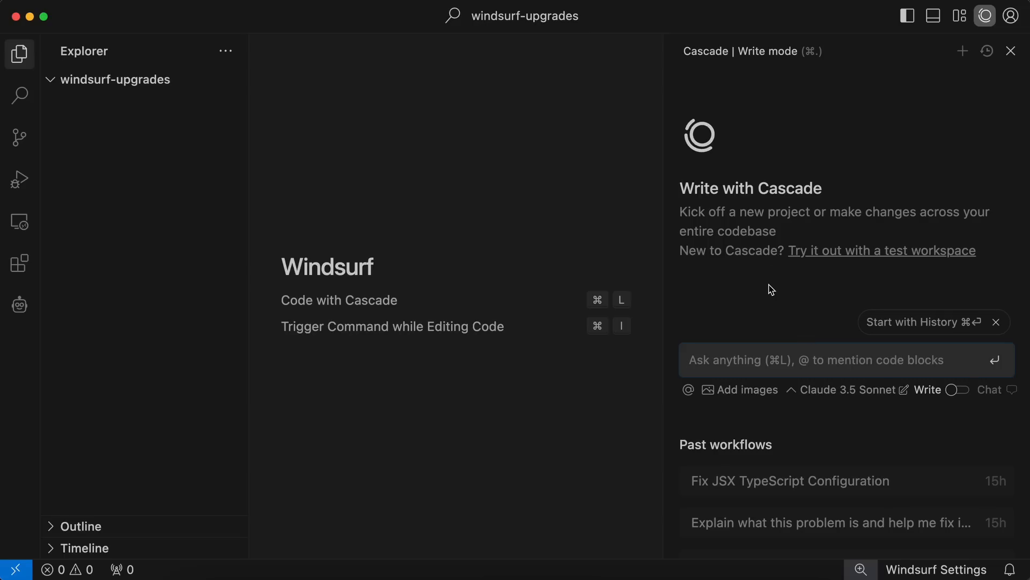
{"action": "mouse_move", "coordinate": [758, 372]}
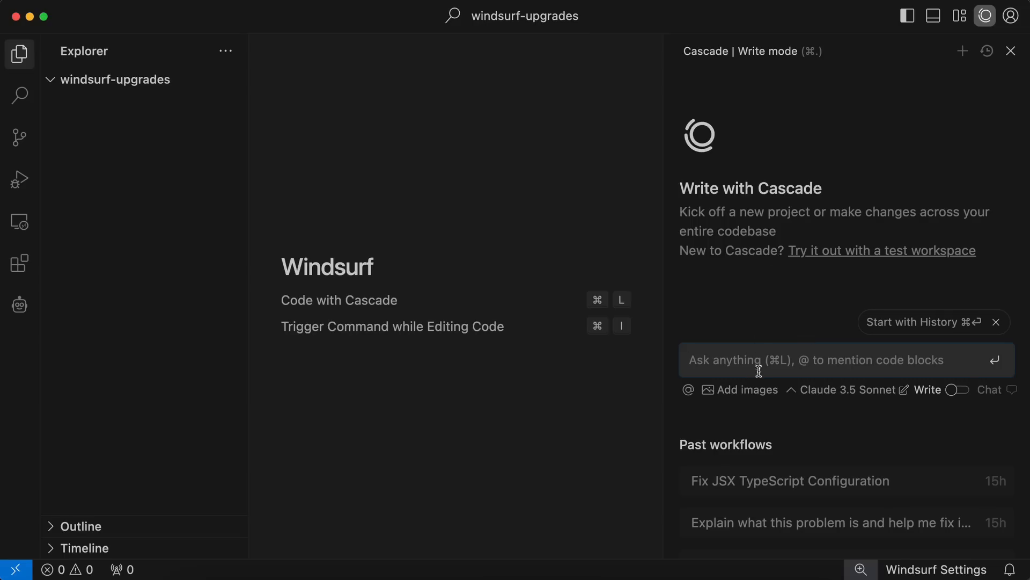
{"action": "mouse_move", "coordinate": [764, 355]}
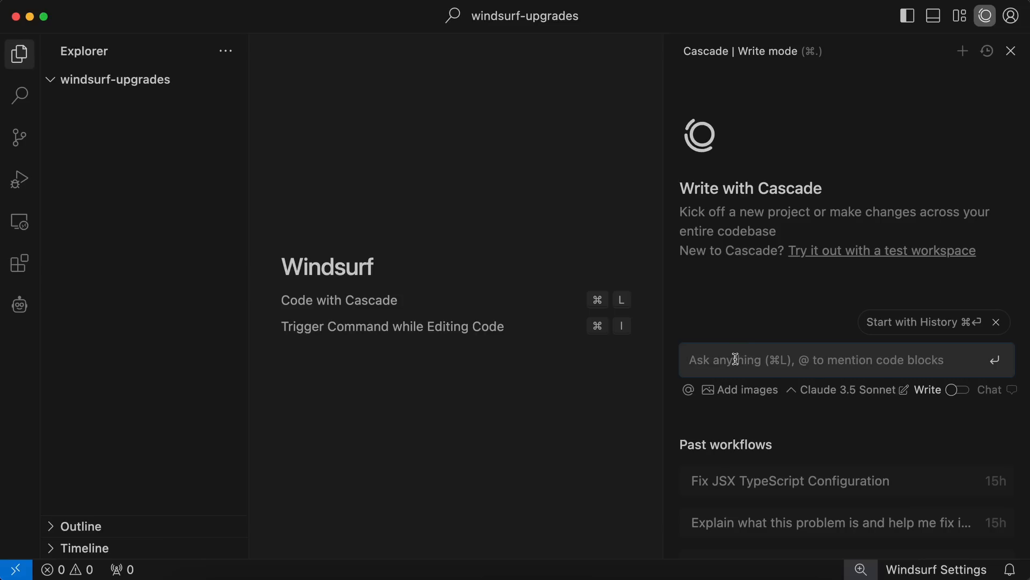
{"action": "mouse_move", "coordinate": [706, 394]}
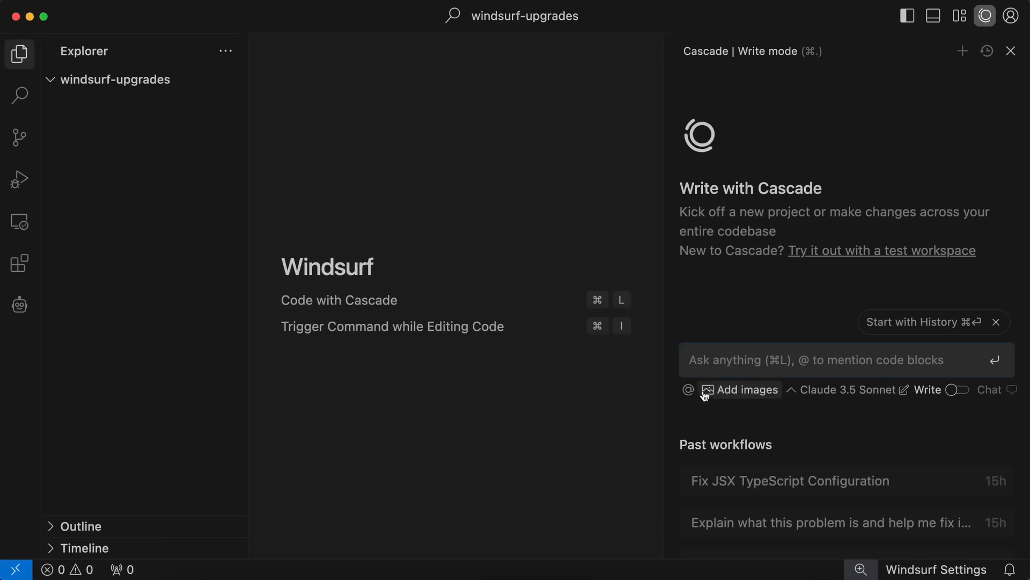
{"action": "mouse_move", "coordinate": [740, 393]}
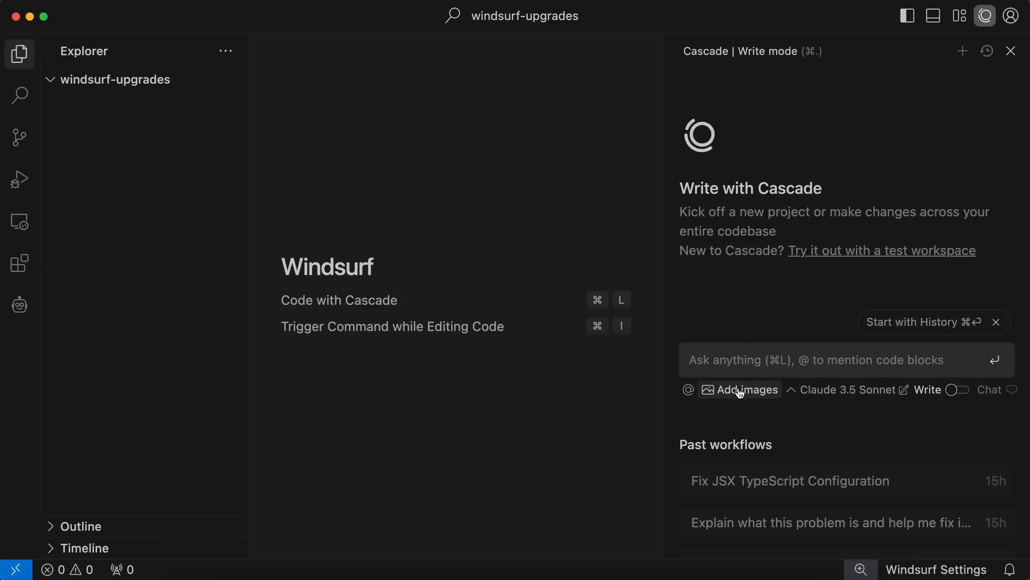
{"action": "mouse_move", "coordinate": [754, 397]}
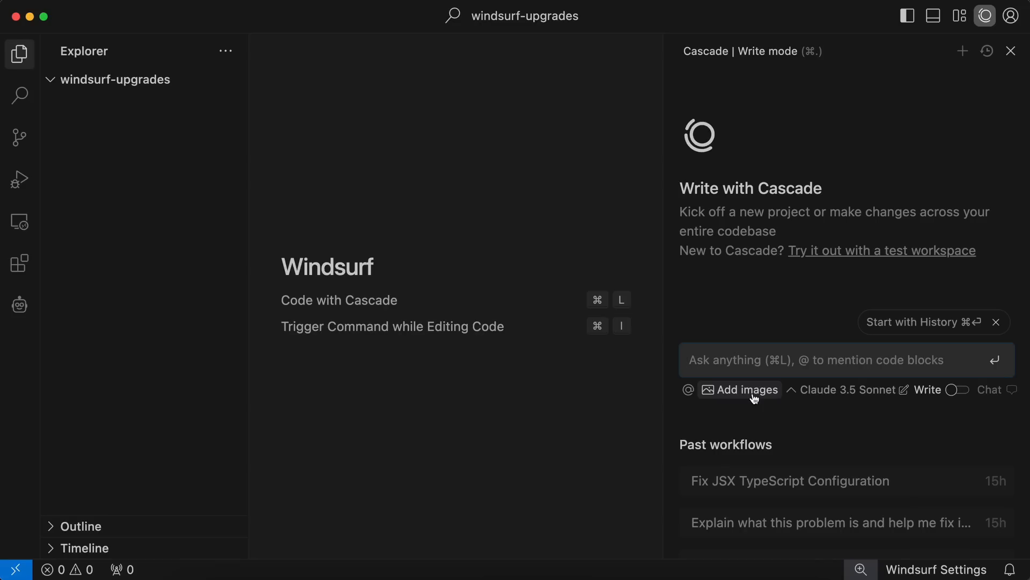
{"action": "mouse_move", "coordinate": [763, 408]}
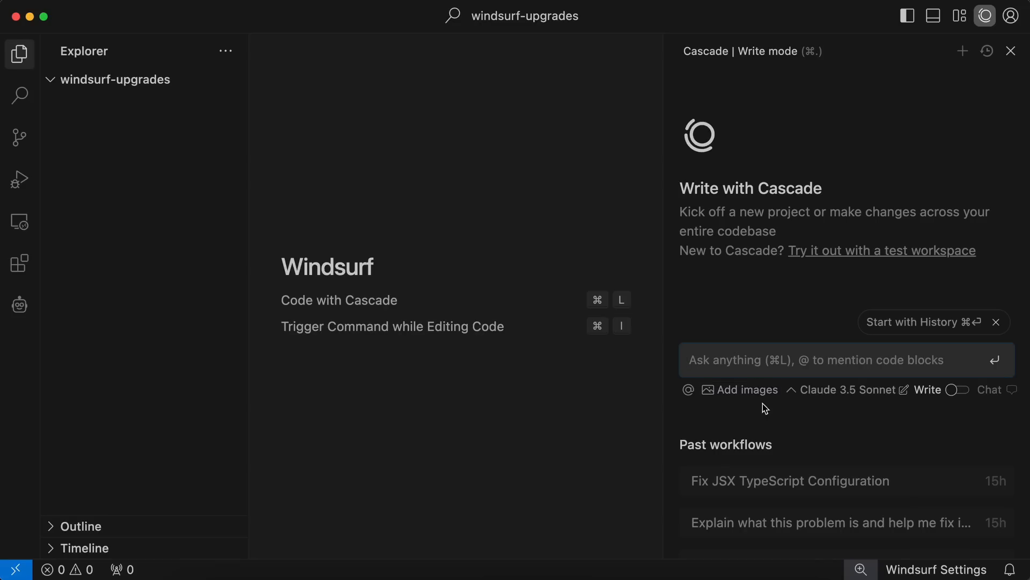
{"action": "mouse_move", "coordinate": [715, 406]}
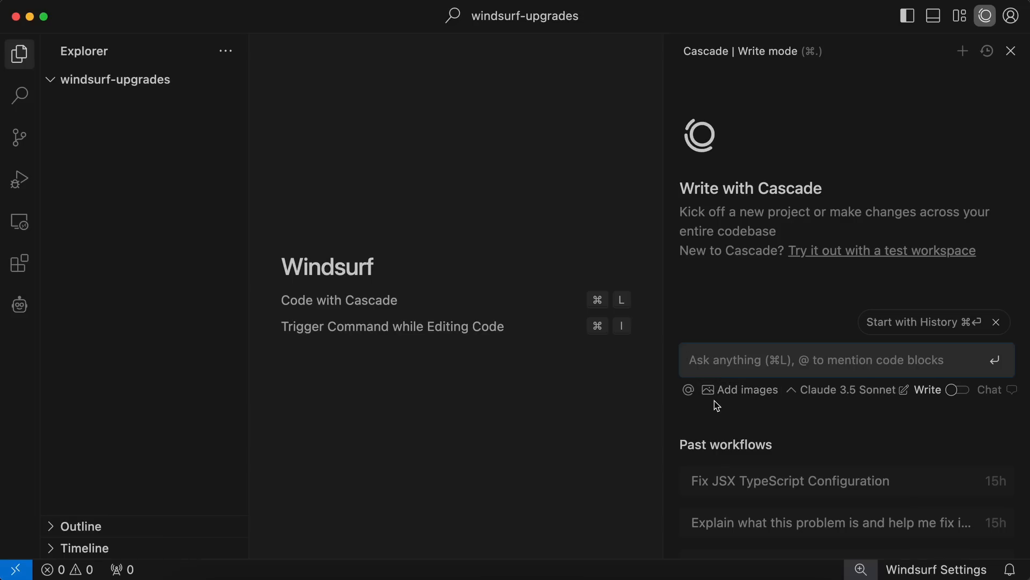
{"action": "mouse_move", "coordinate": [743, 397]}
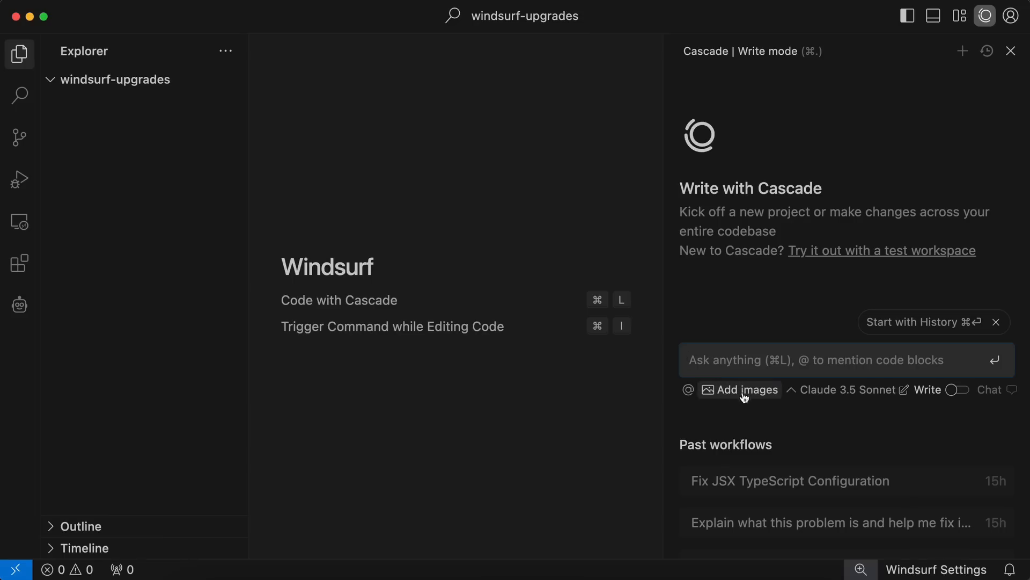
{"action": "mouse_move", "coordinate": [848, 389]}
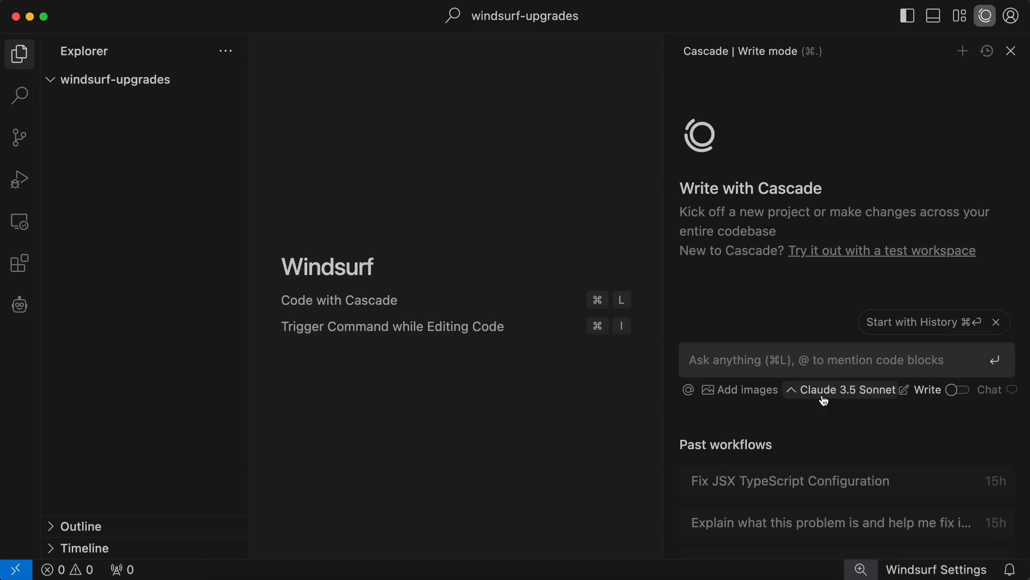
{"action": "mouse_move", "coordinate": [928, 389]}
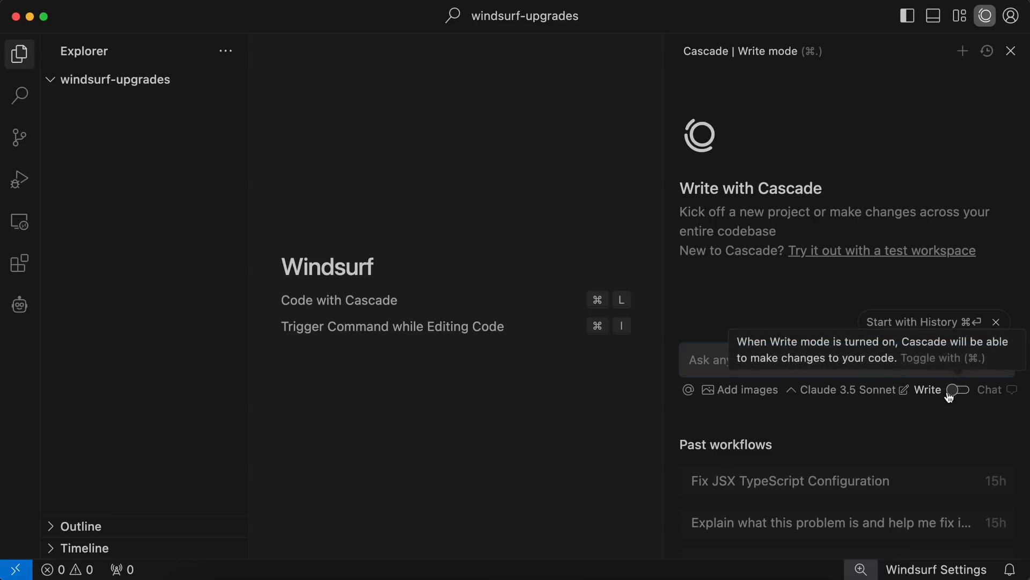
{"action": "mouse_move", "coordinate": [947, 396]}
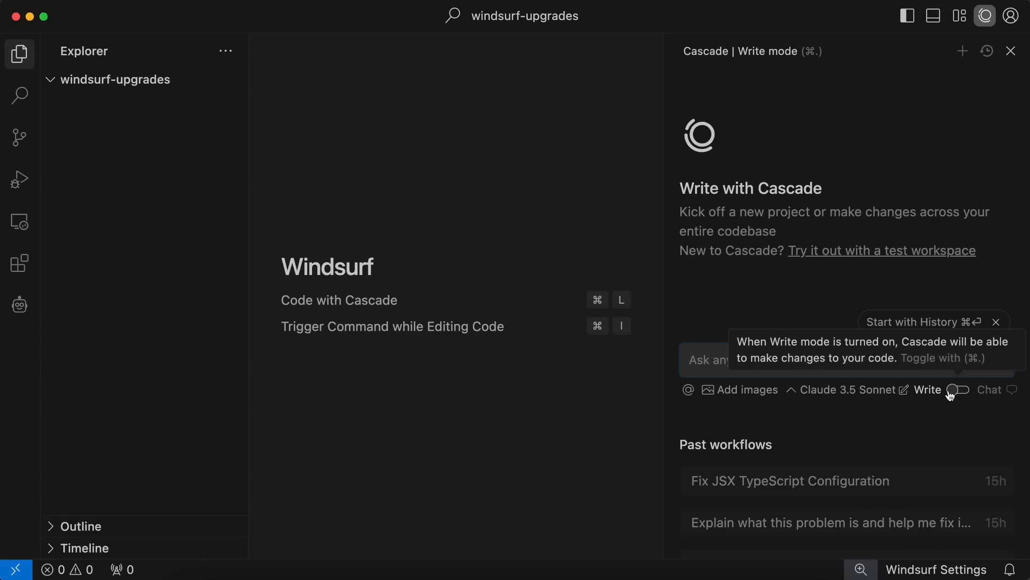
{"action": "left_click", "coordinate": [958, 389]}
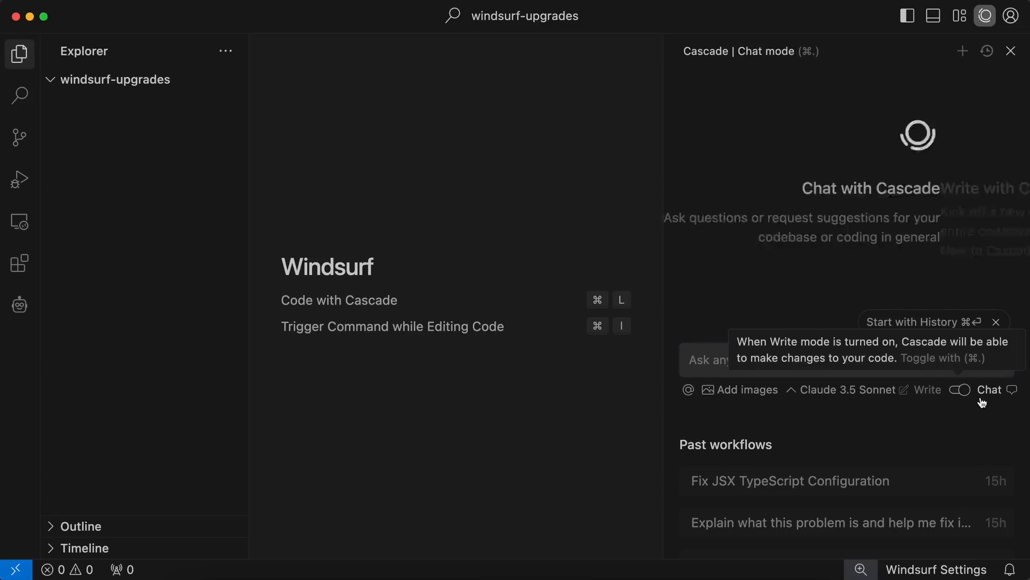
{"action": "left_click", "coordinate": [958, 388]}
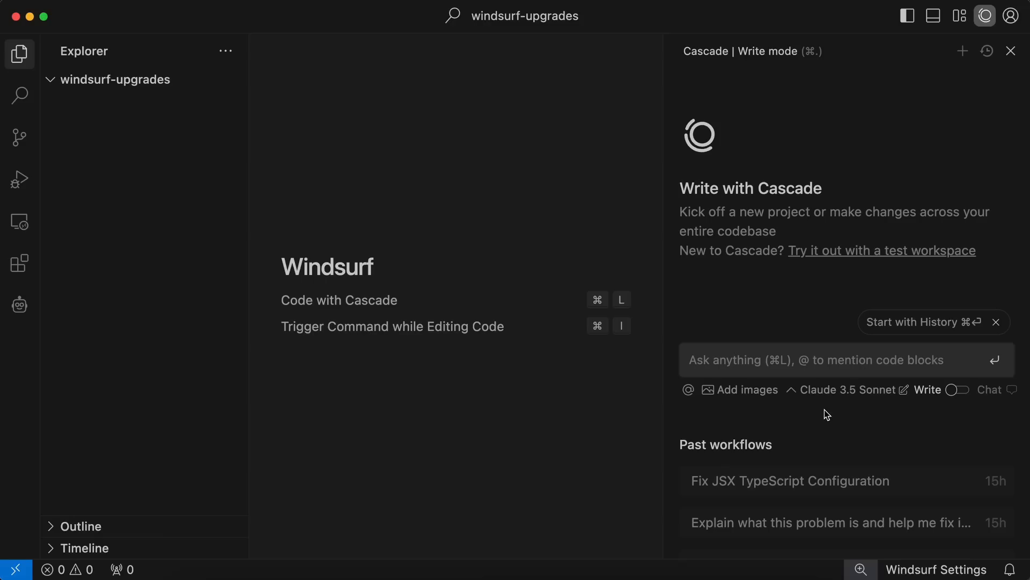
{"action": "mouse_move", "coordinate": [848, 389]}
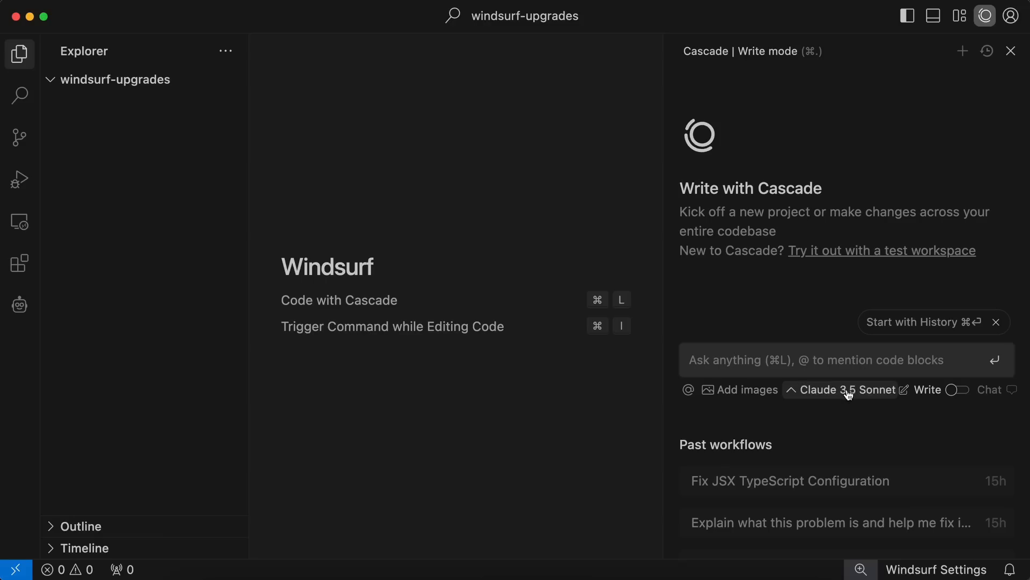
{"action": "left_click", "coordinate": [845, 389]}
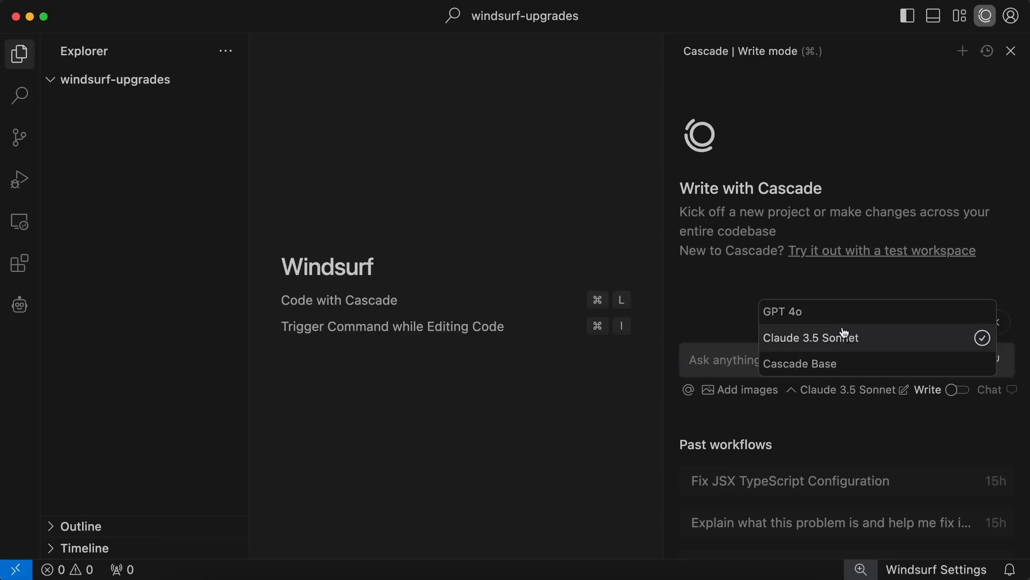
{"action": "mouse_move", "coordinate": [846, 363]}
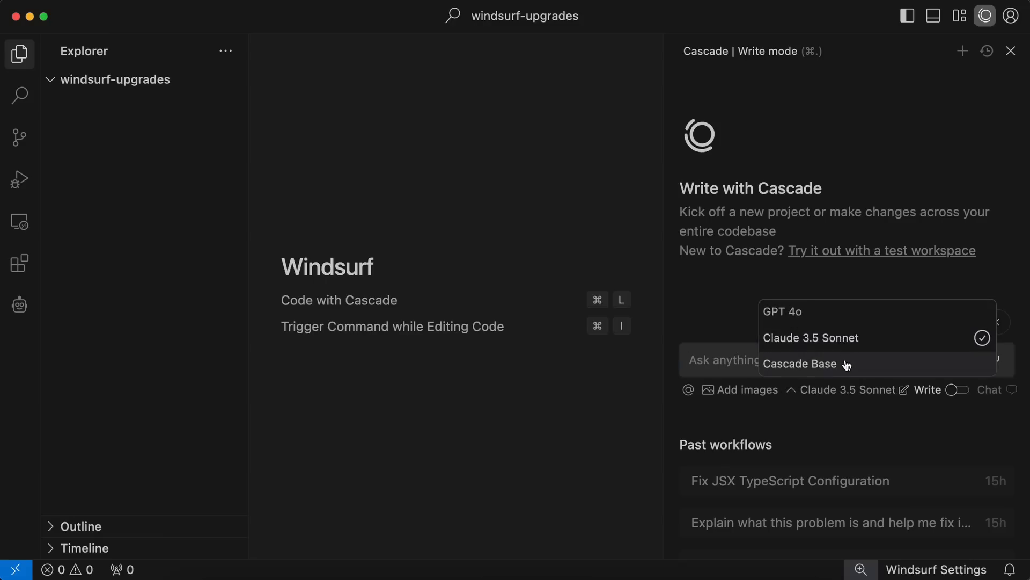
{"action": "mouse_move", "coordinate": [904, 337]}
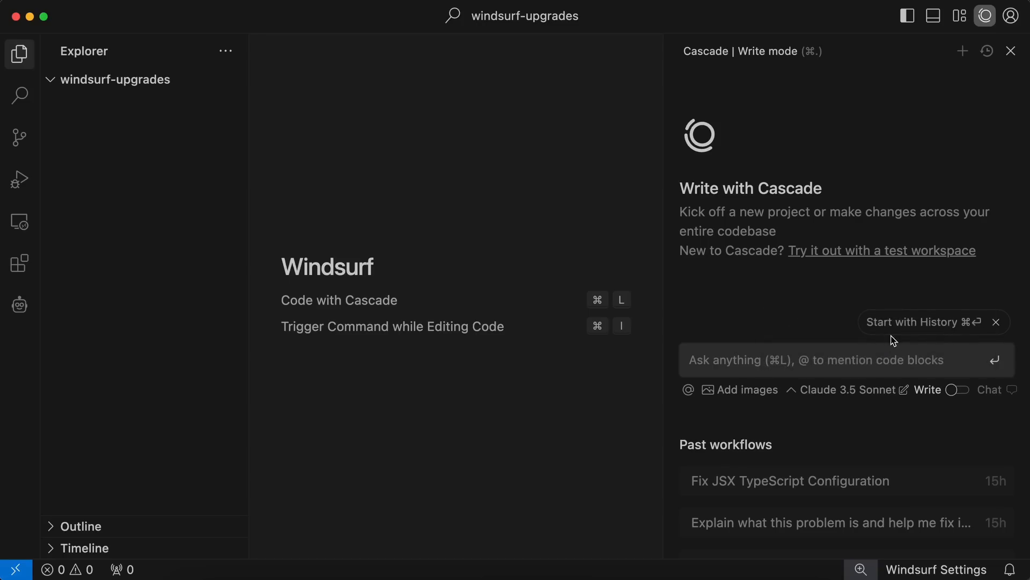
{"action": "mouse_move", "coordinate": [855, 360]}
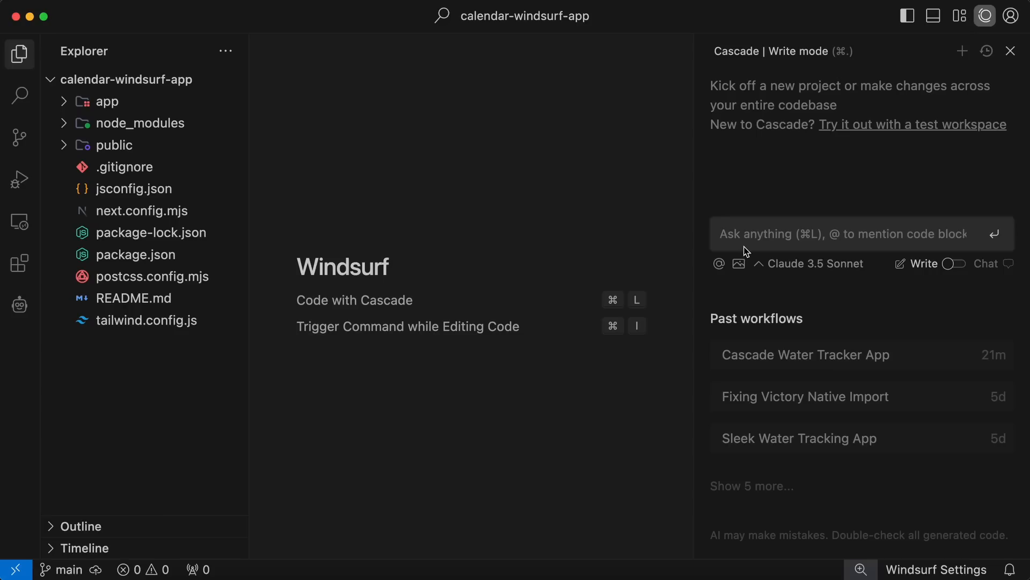
Prompt Cascade to turn the basic NextJS app into a Calendar App matching the reference UI.
{"action": "type", "text": "T"}
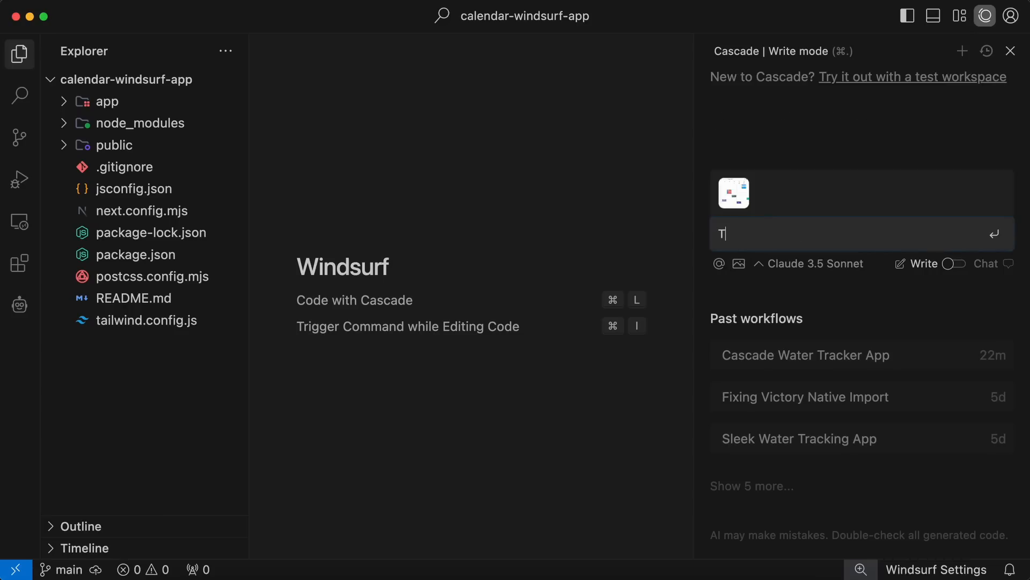
{"action": "type", "text": "his is a basic NextJS App. I want you to edit it and make this a Calendar App where I can add my events and stuff like Google Calendar. I have shared an UI for your reference"}
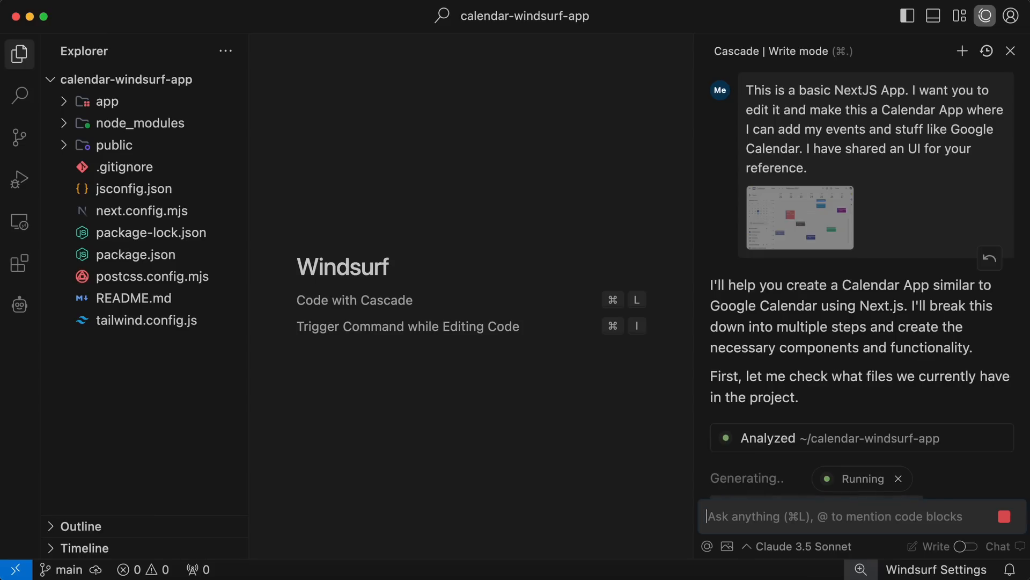
{"action": "scroll", "scroll_direction": "down", "scroll_amount": 3}
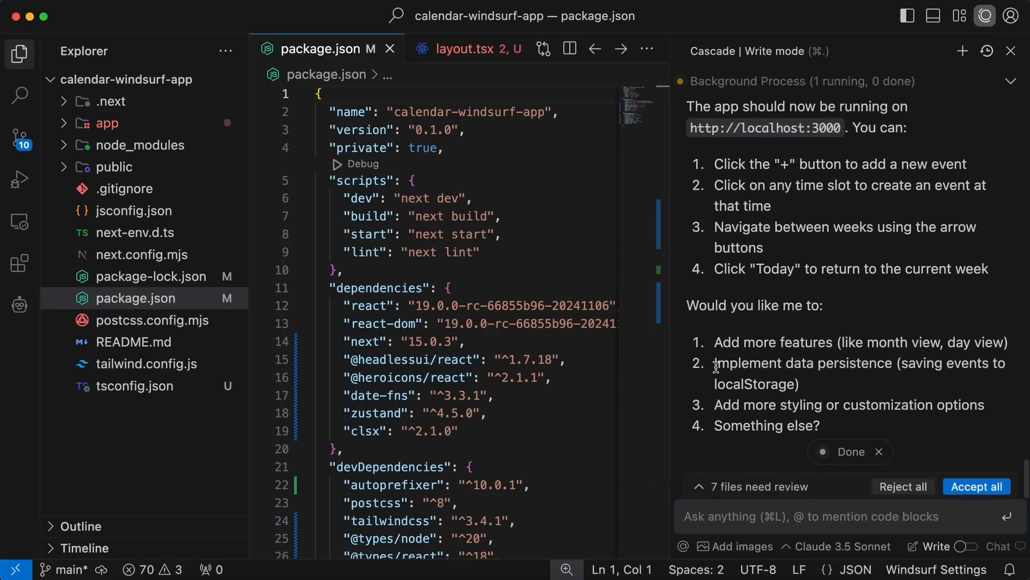
{"action": "mouse_move", "coordinate": [957, 472]}
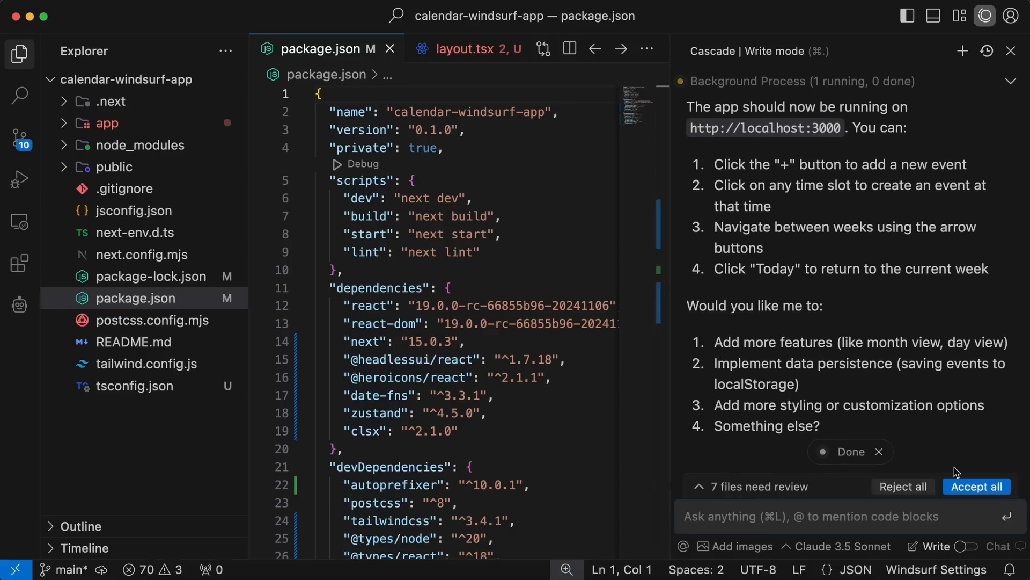
Expand the '7 files need review' list and show the globals.css diff.
{"action": "left_click", "coordinate": [755, 486]}
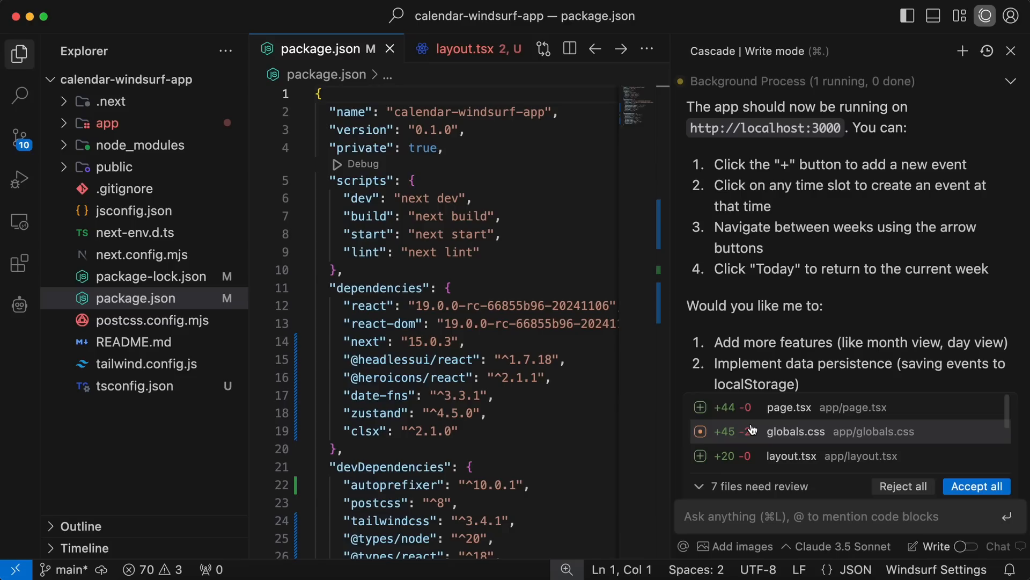
{"action": "left_click", "coordinate": [788, 407]}
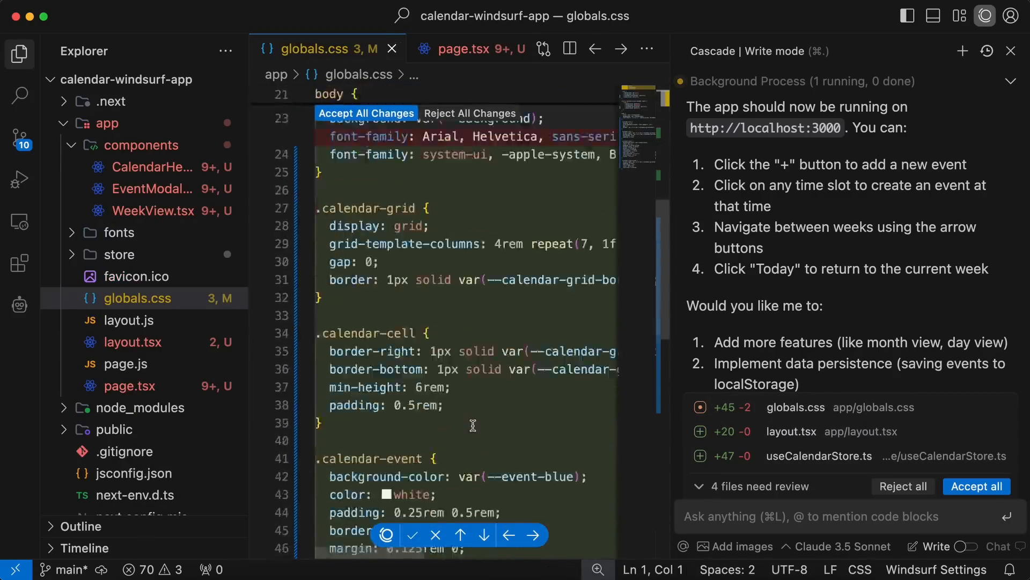
Accept the grid border, event colour and font-family changes in globals.css.
{"action": "scroll", "scroll_direction": "up", "scroll_amount": 3}
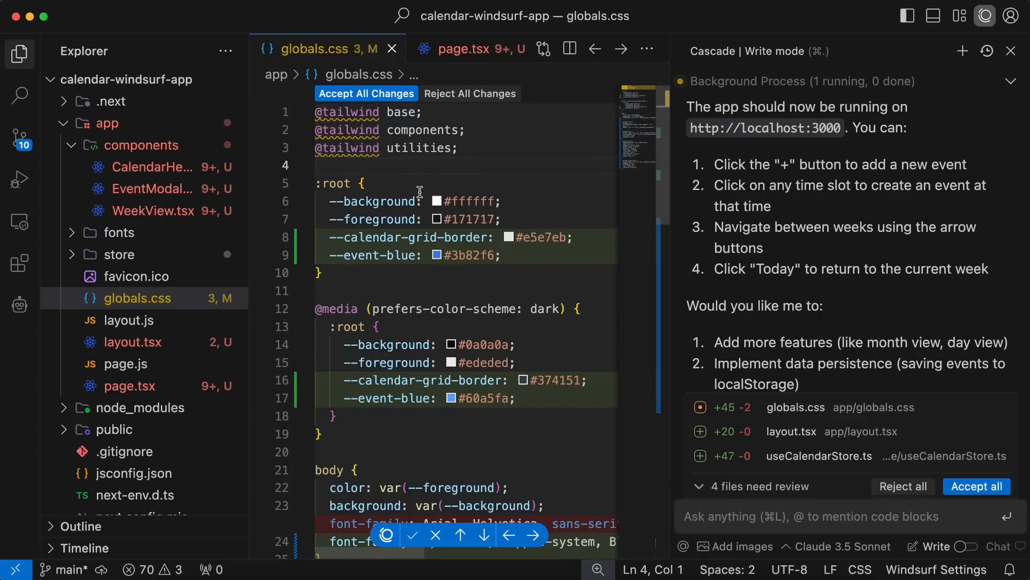
{"action": "scroll", "scroll_direction": "down", "scroll_amount": 3}
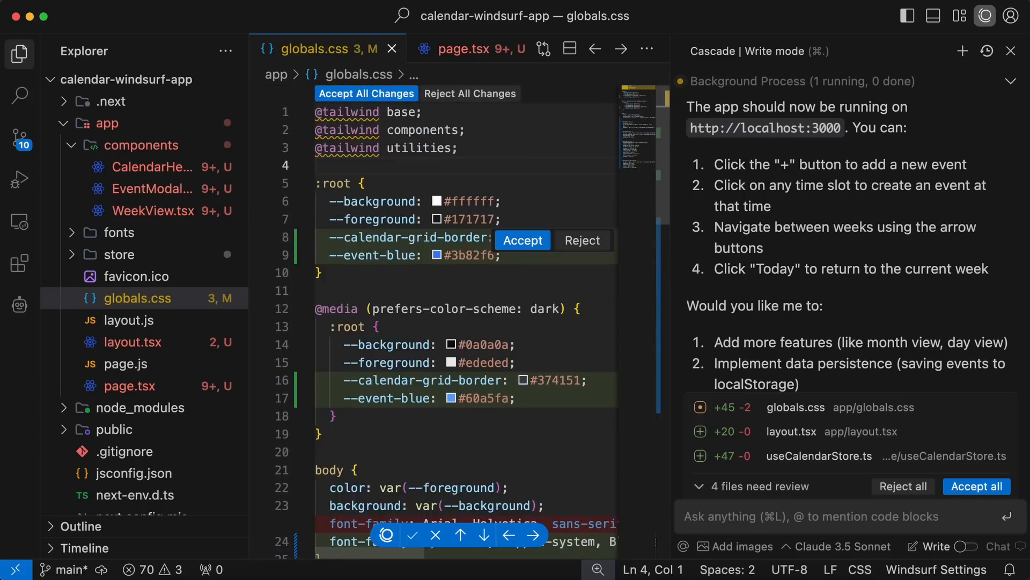
{"action": "mouse_move", "coordinate": [546, 343]}
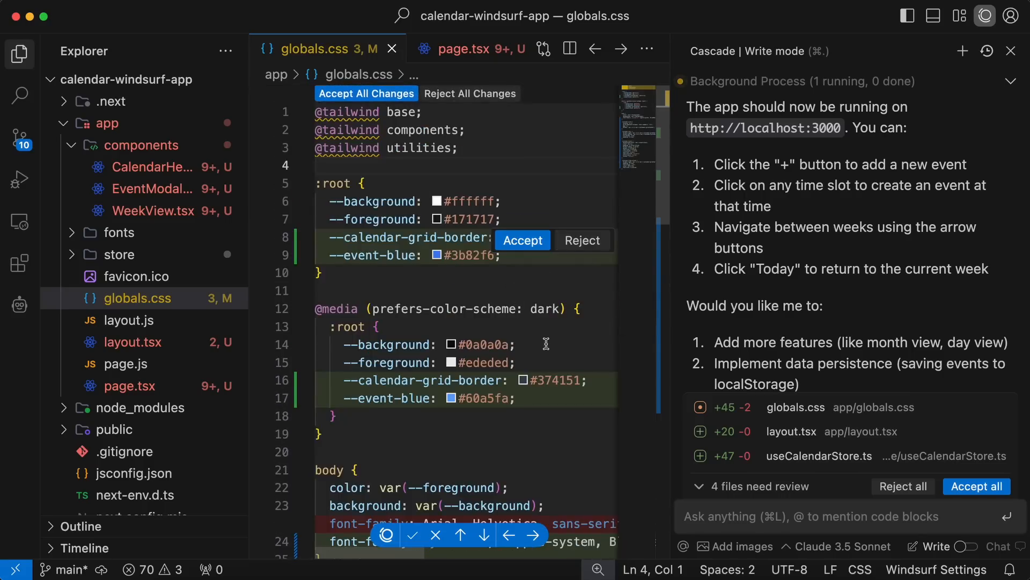
{"action": "mouse_move", "coordinate": [540, 338]}
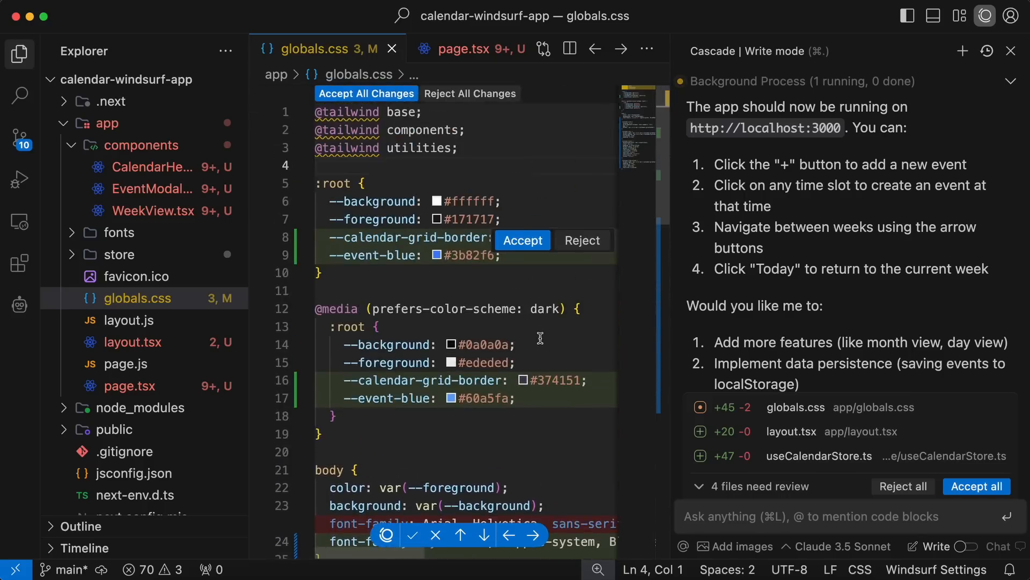
{"action": "mouse_move", "coordinate": [522, 239]}
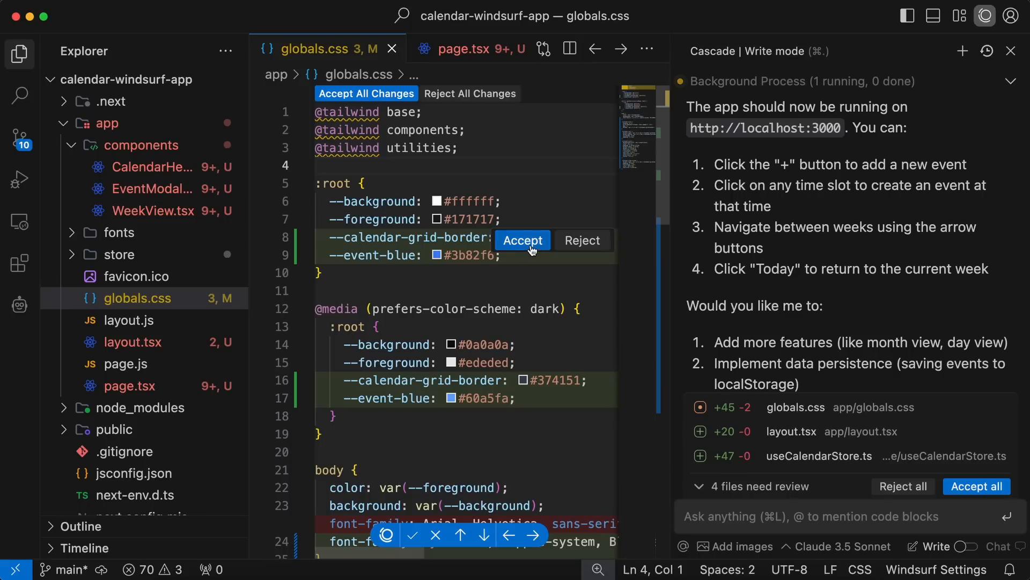
{"action": "left_click", "coordinate": [522, 239]}
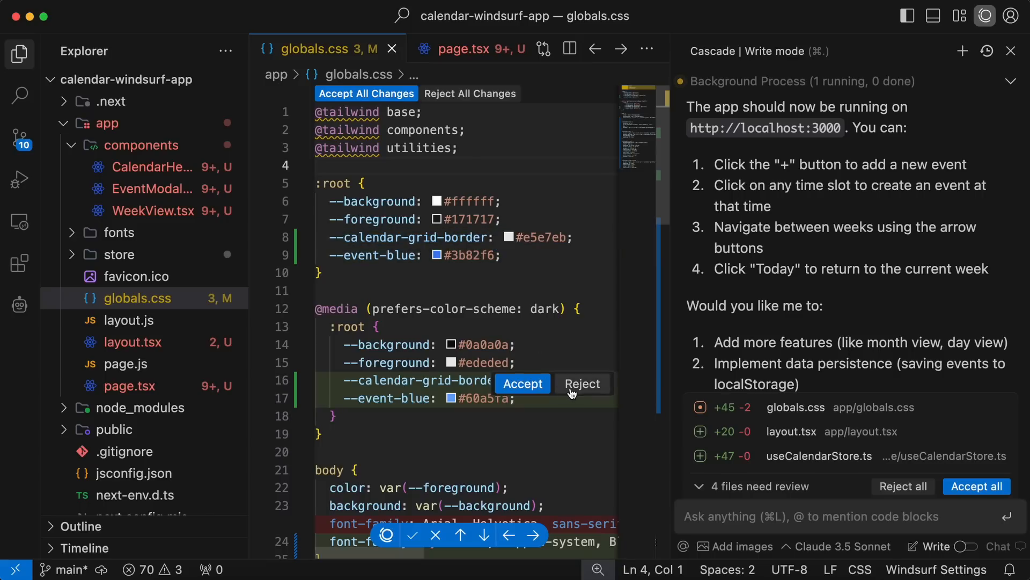
{"action": "mouse_move", "coordinate": [523, 383]}
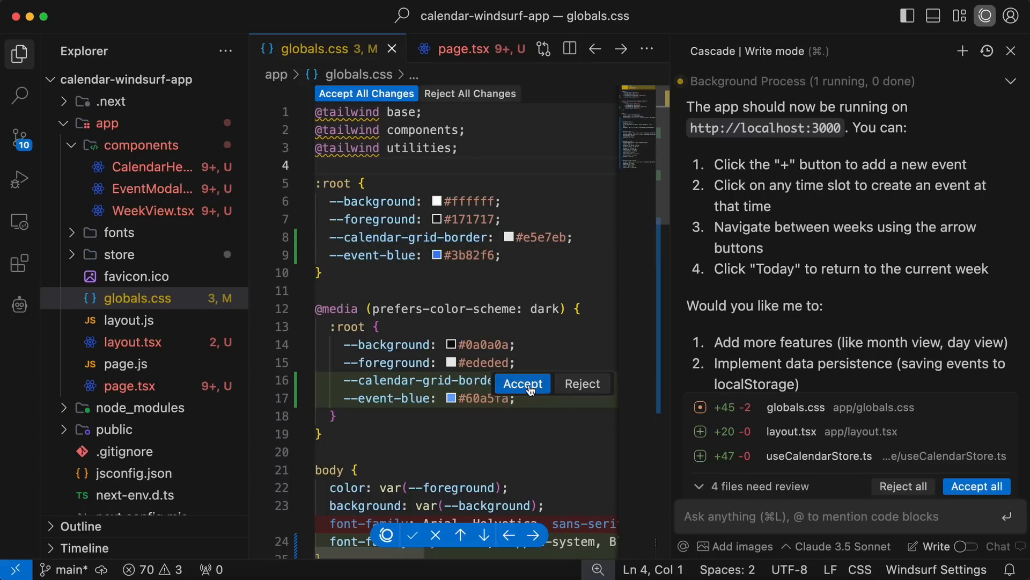
{"action": "scroll", "scroll_direction": "down", "scroll_amount": 3}
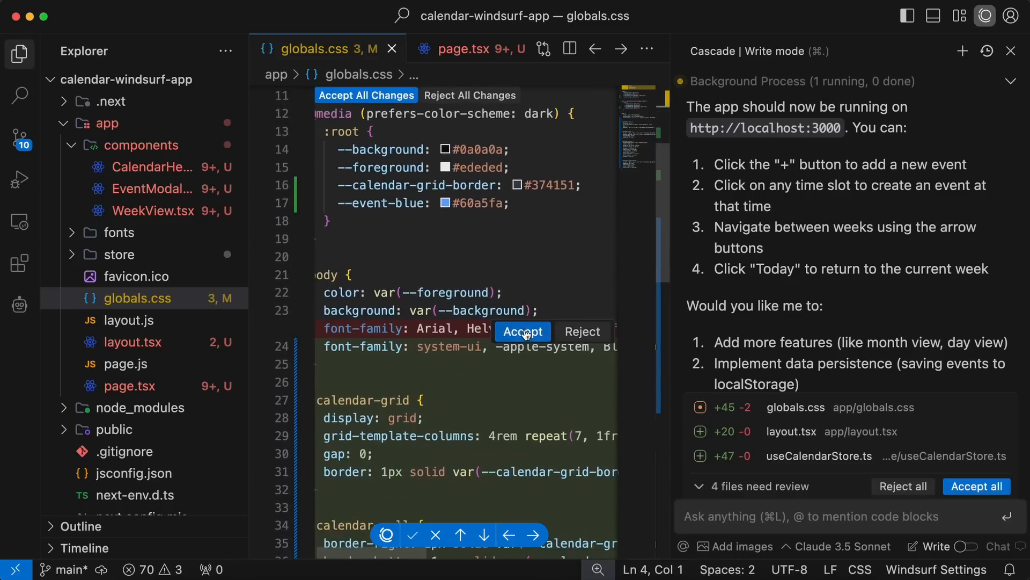
{"action": "left_click", "coordinate": [522, 331]}
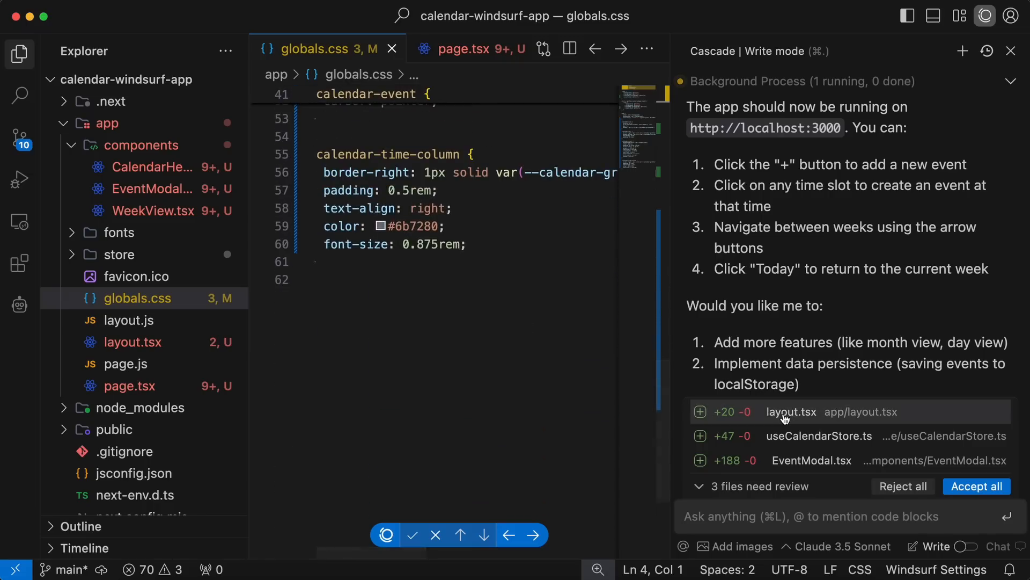
Accept Cascade's proposed code for layout.tsx and EventModal.tsx.
{"action": "left_click", "coordinate": [791, 411]}
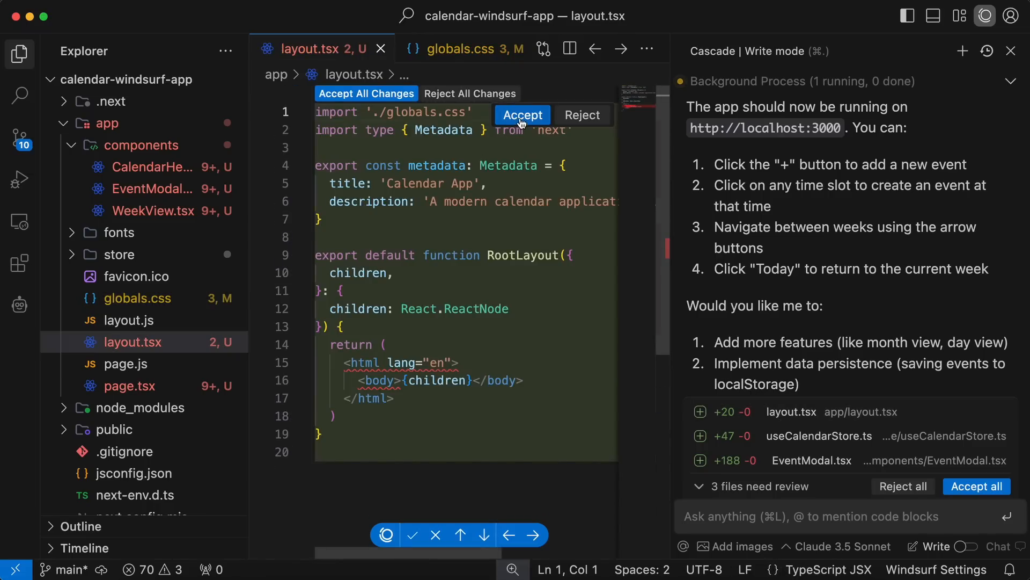
{"action": "left_click", "coordinate": [521, 115]}
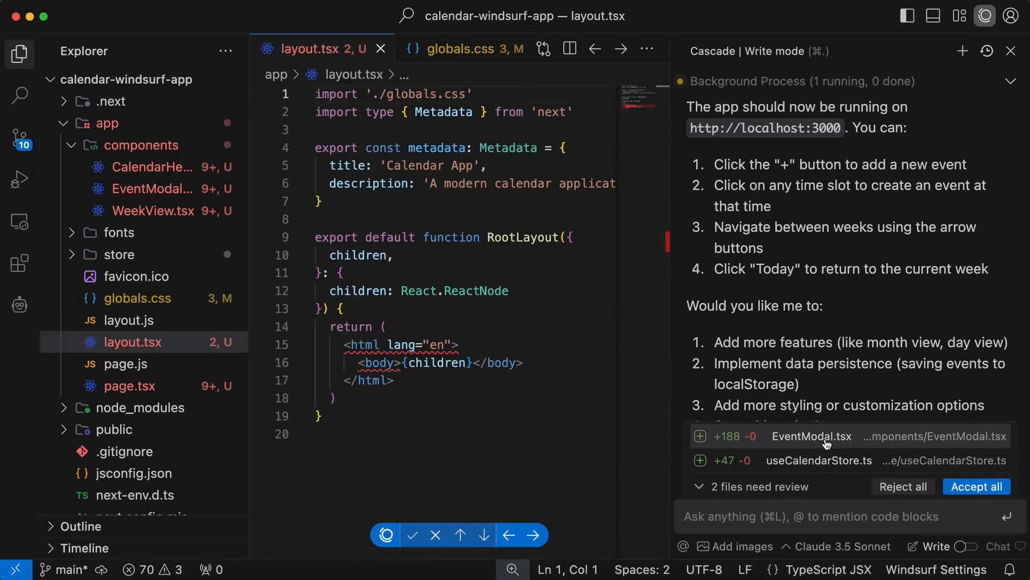
{"action": "left_click", "coordinate": [811, 436]}
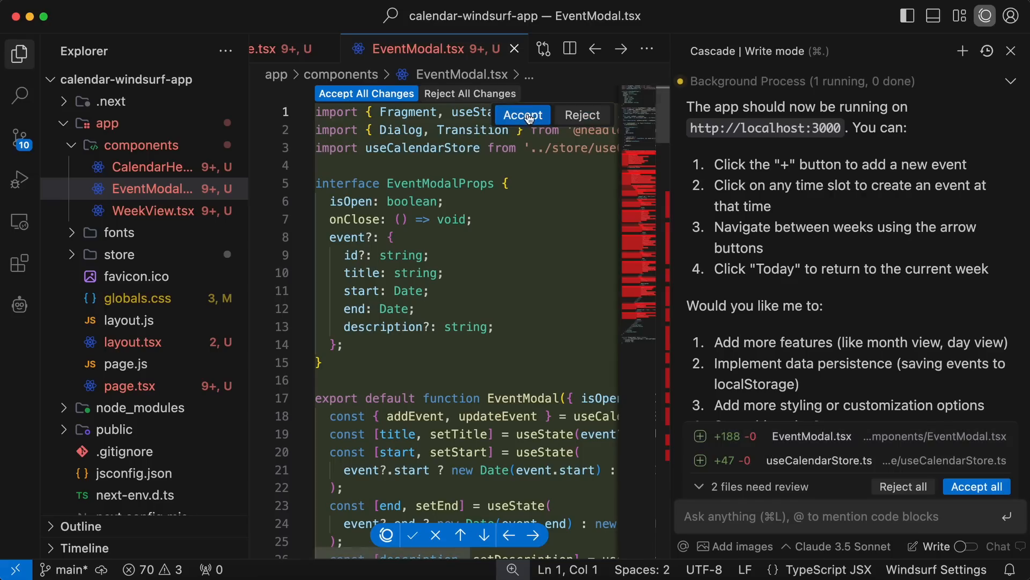
{"action": "left_click", "coordinate": [522, 114]}
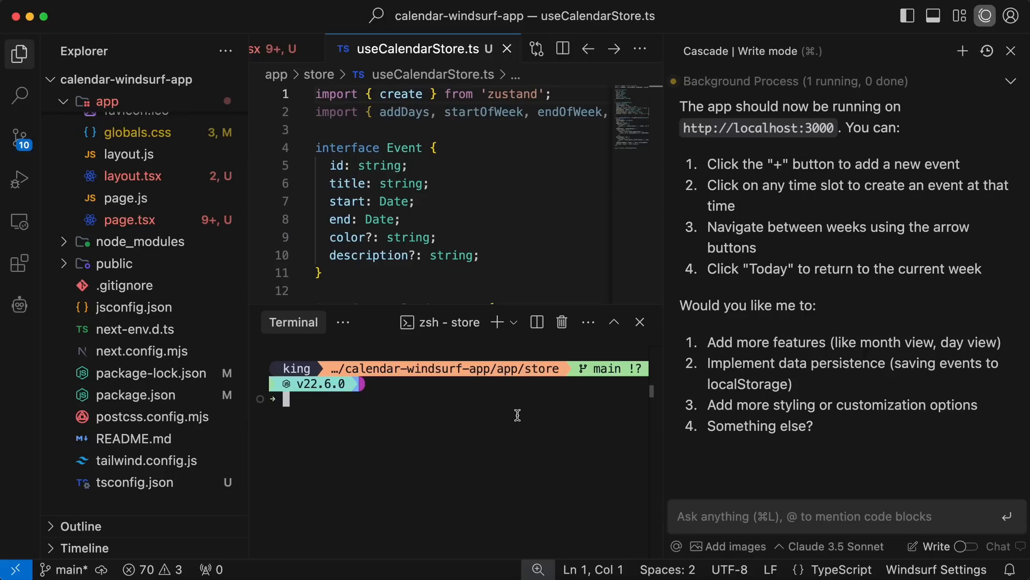
{"action": "mouse_move", "coordinate": [423, 425]}
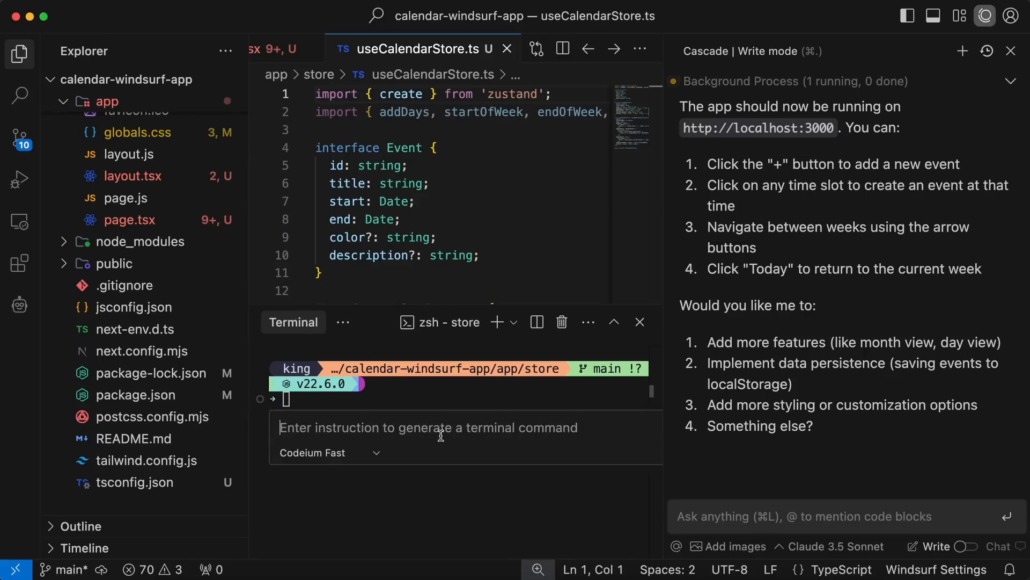
{"action": "mouse_move", "coordinate": [382, 451]}
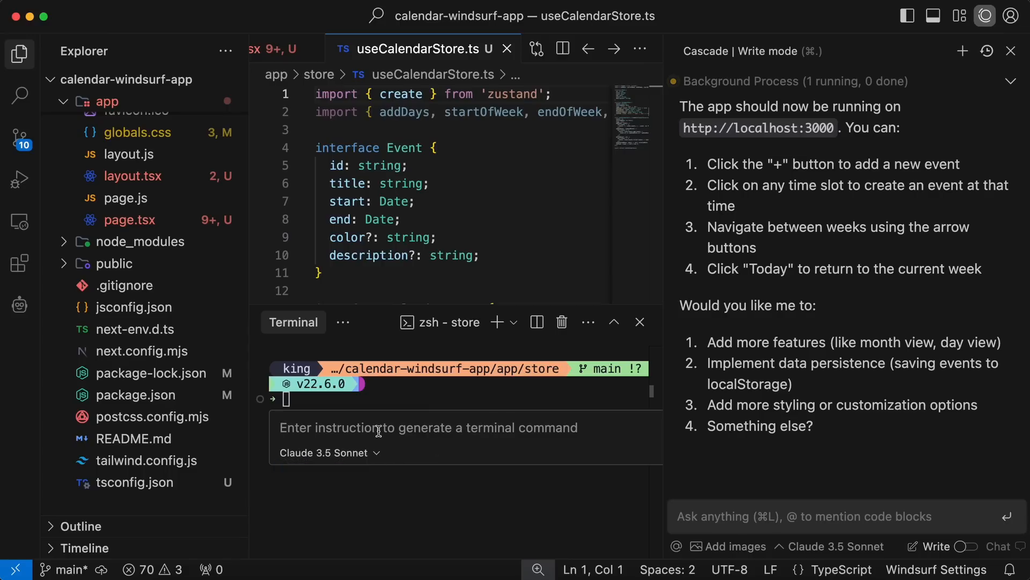
Generate and run a command from 'Run the npm server', then start it with npm run dev.
{"action": "type", "text": "R"}
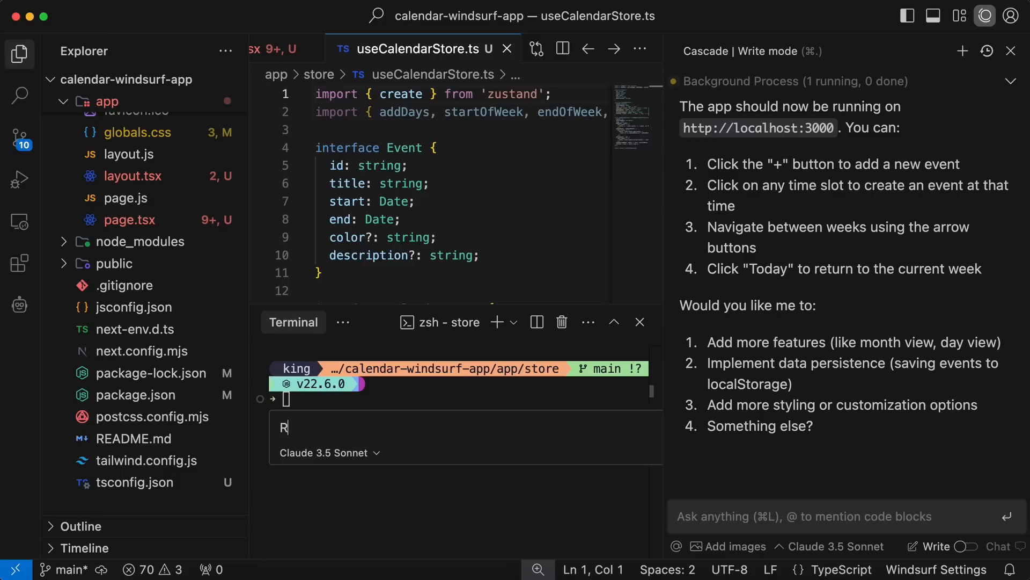
{"action": "type", "text": "un the npm server"}
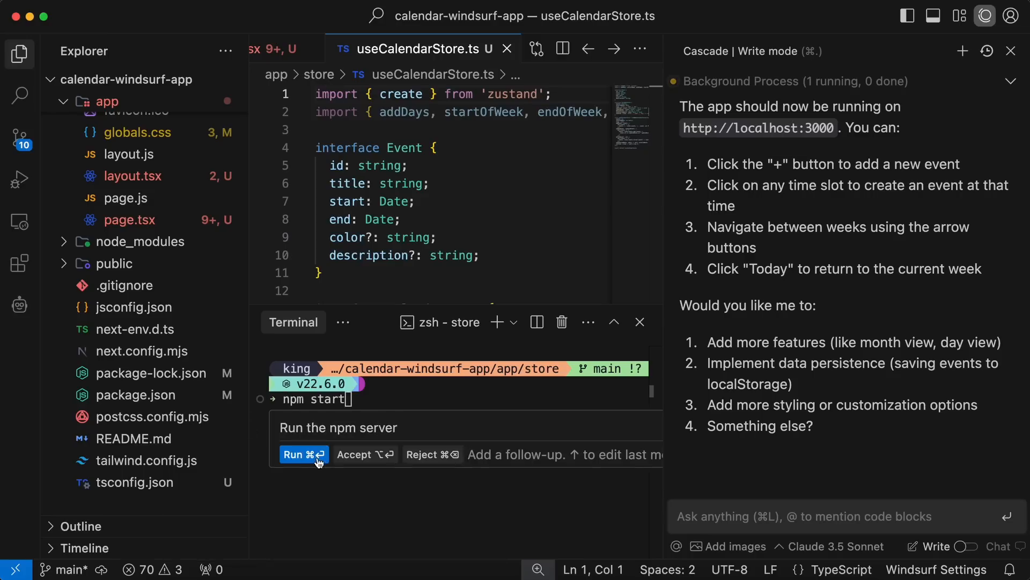
{"action": "left_click", "coordinate": [299, 454]}
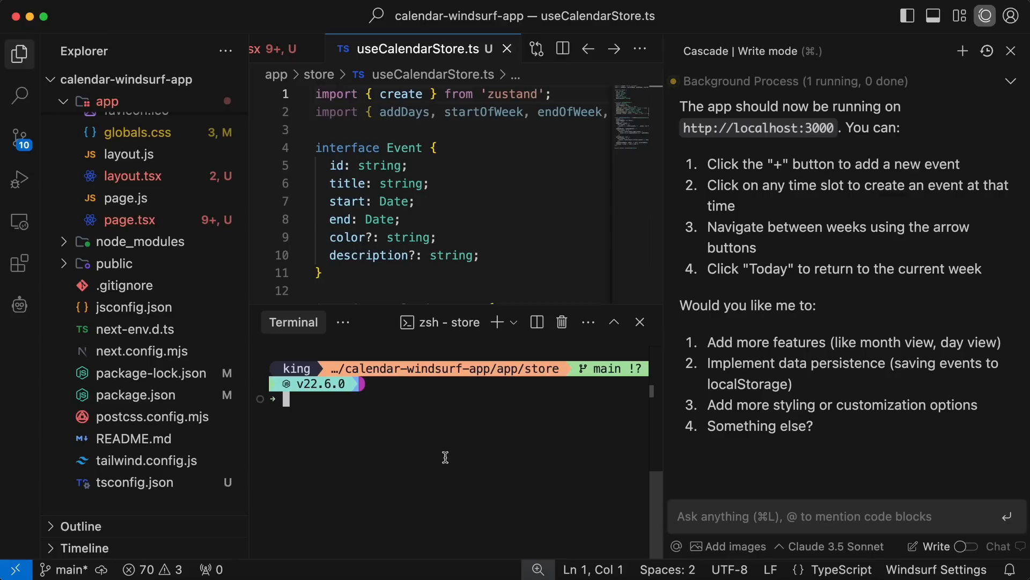
{"action": "type", "text": "npm run dev"}
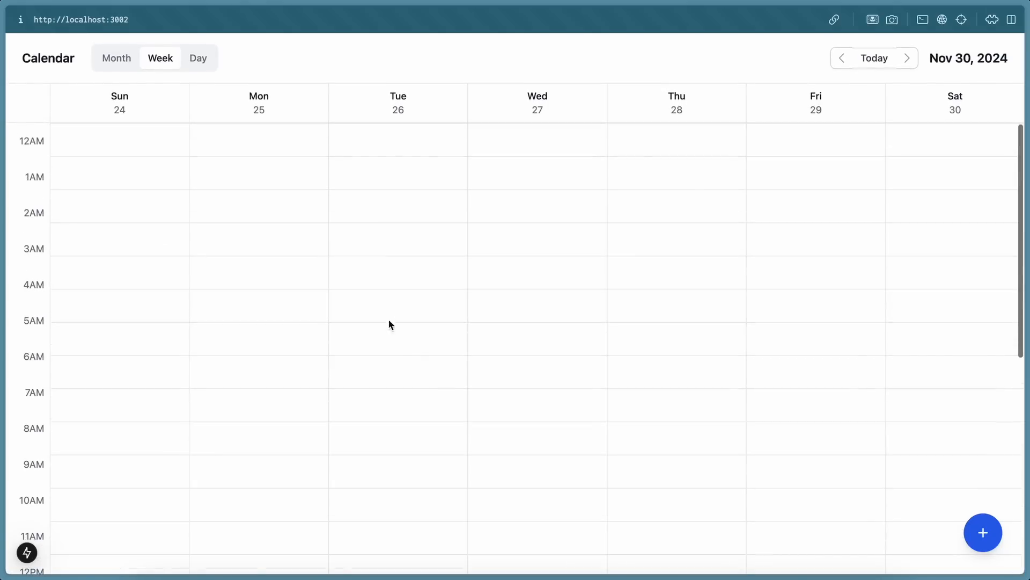
Scroll the calendar's week view and bring up the New Event form via the + button.
{"action": "scroll", "scroll_direction": "down", "scroll_amount": 3}
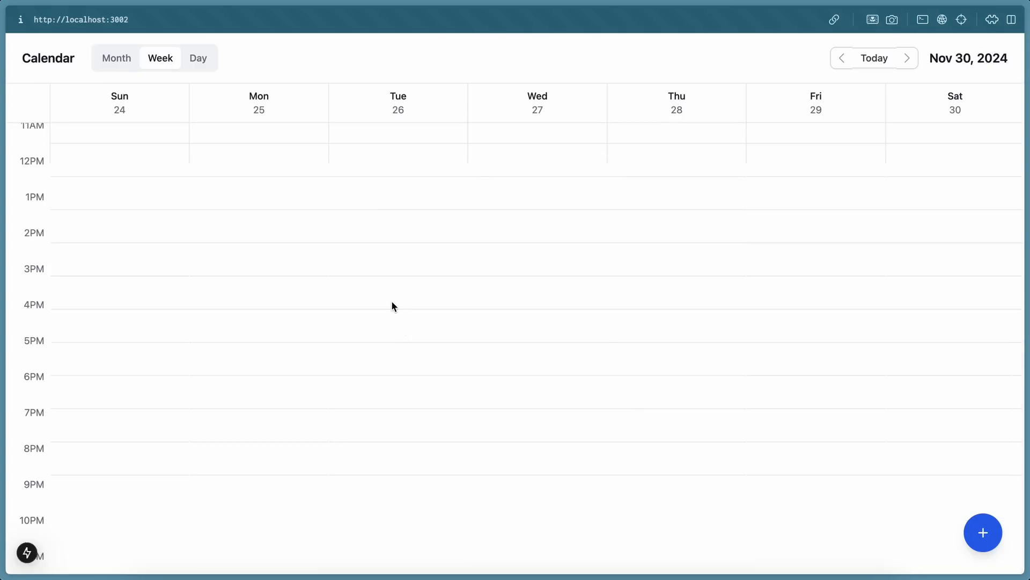
{"action": "scroll", "scroll_direction": "up", "scroll_amount": 3}
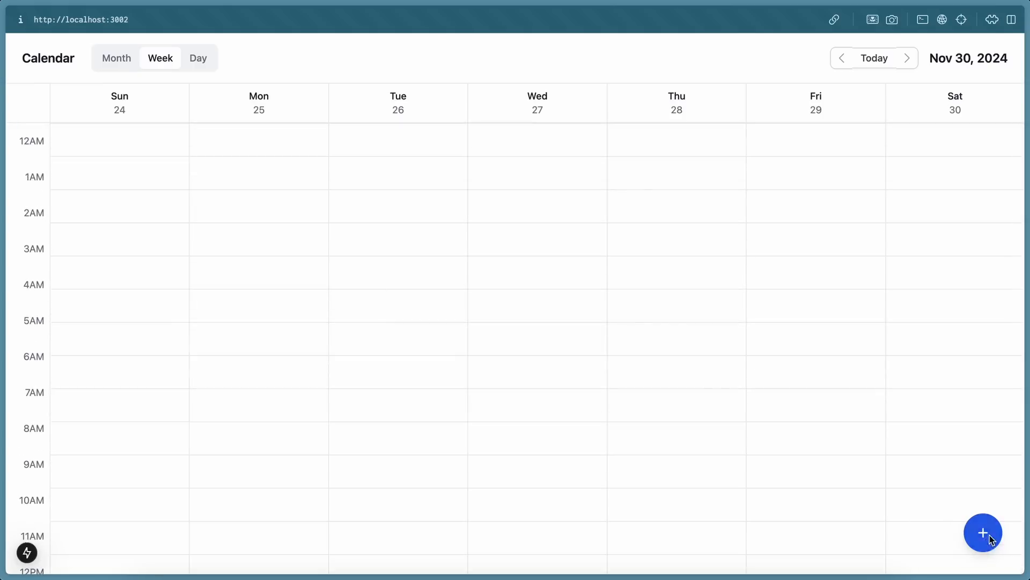
{"action": "left_click", "coordinate": [983, 532]}
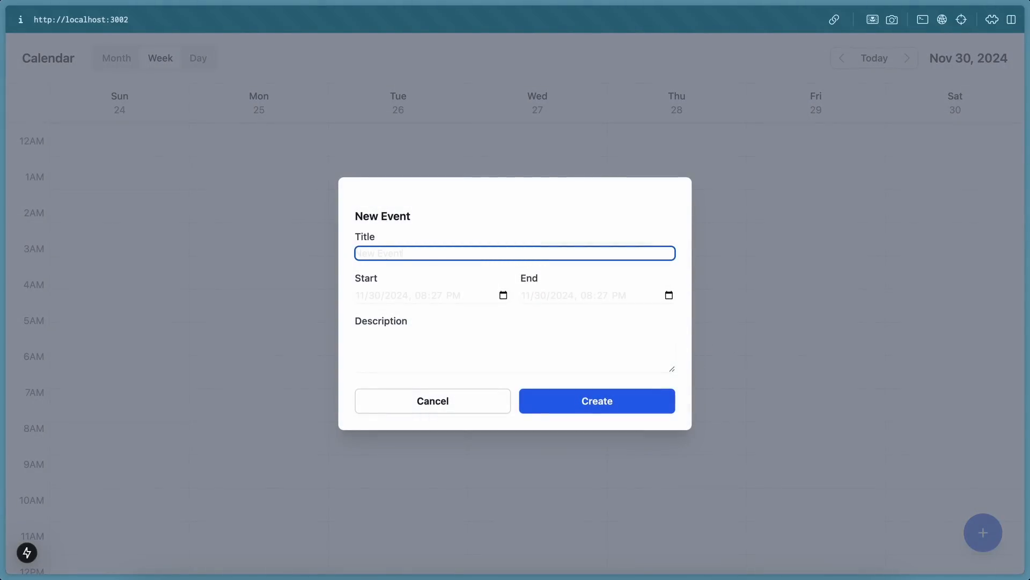
{"action": "mouse_move", "coordinate": [497, 304]}
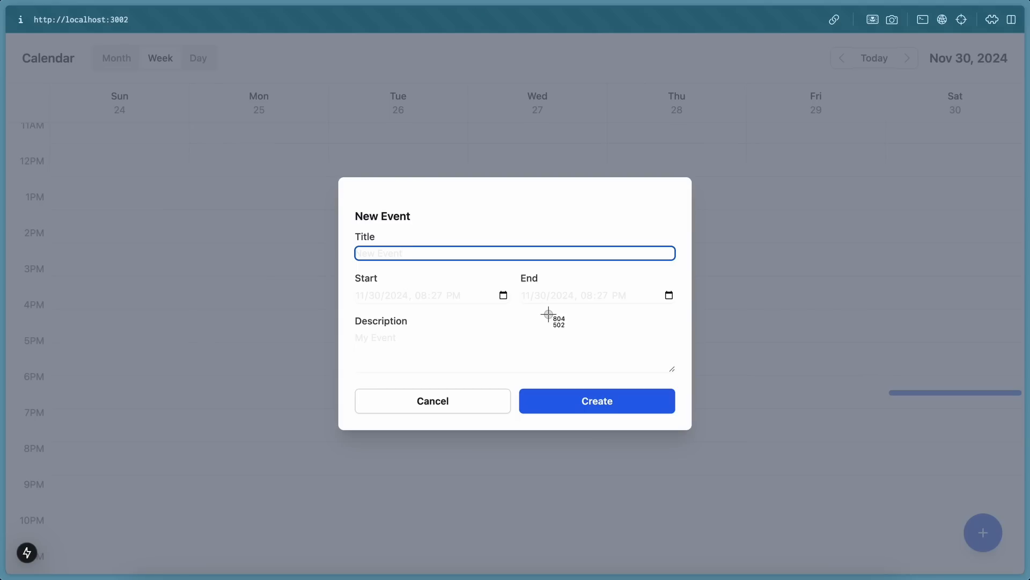
{"action": "mouse_move", "coordinate": [48, 47]}
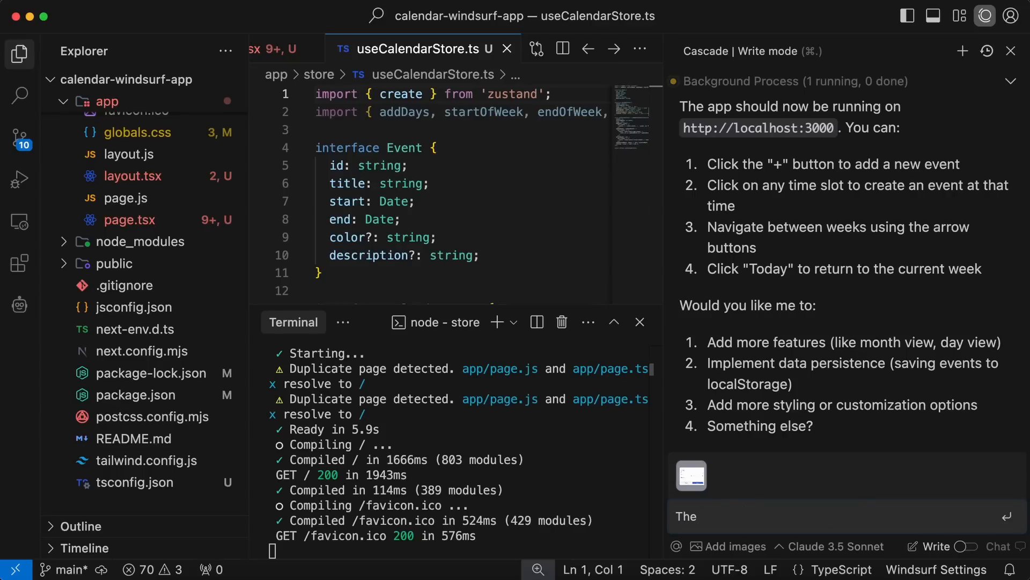
Send Cascade the report that textbox text shows white and unreadable, asking it to fix.
{"action": "type", "text": "The text in textbox is showing up as white which is making it unreadable. Please fix that and also fix it if it happens somewhere else as well"}
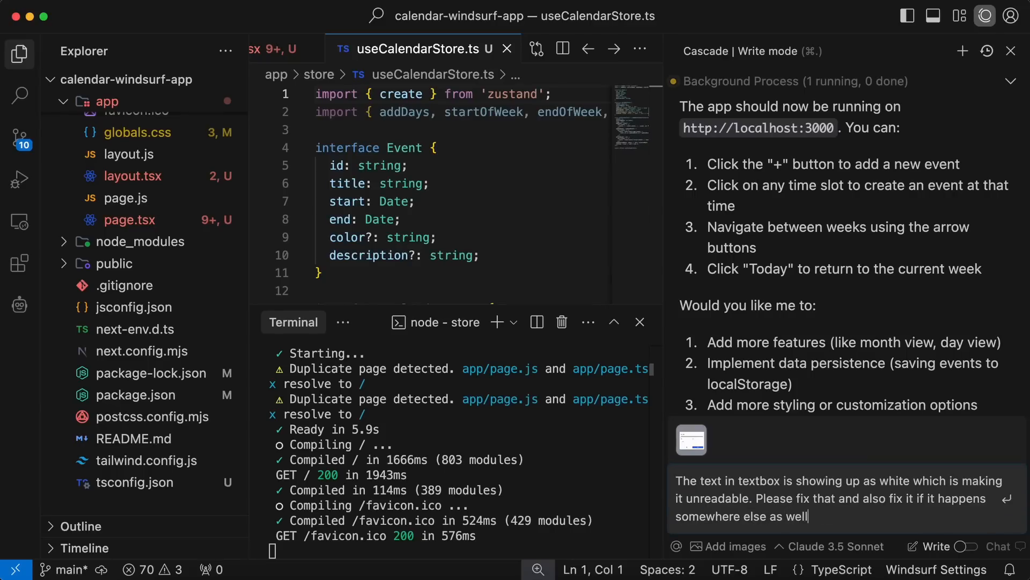
{"action": "key", "text": "Return"}
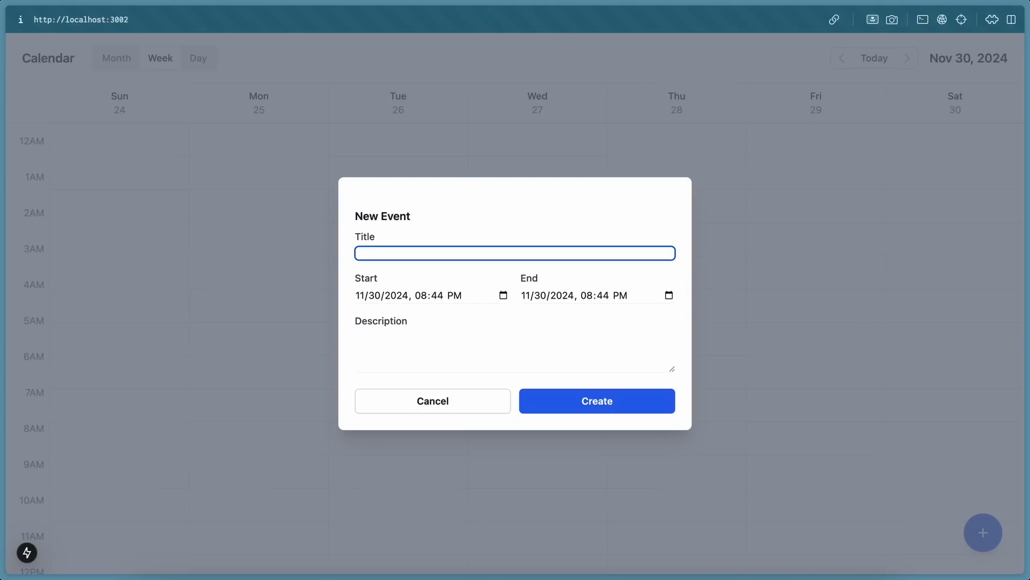
{"action": "type", "text": "New Event"}
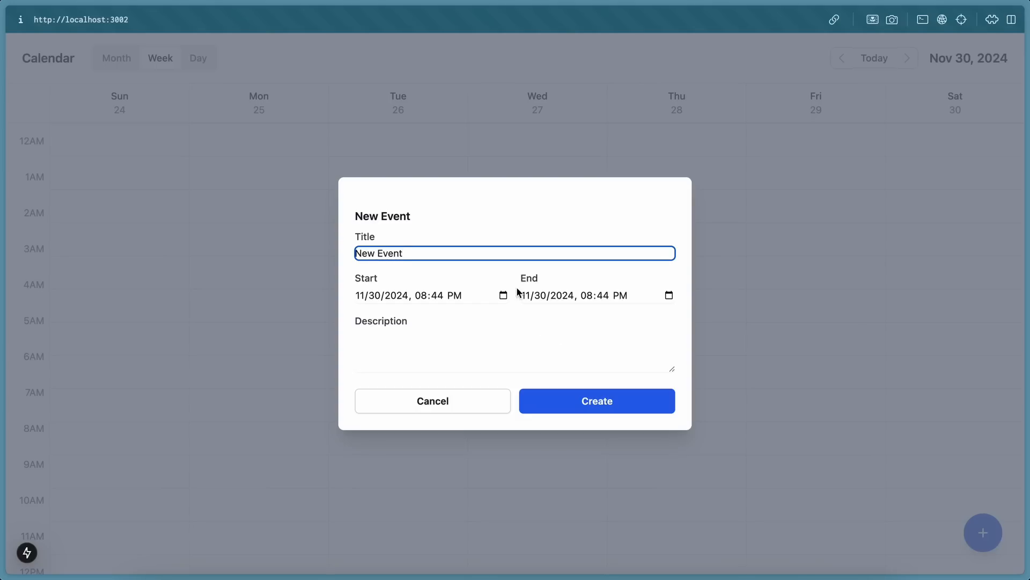
{"action": "type", "text": "An"}
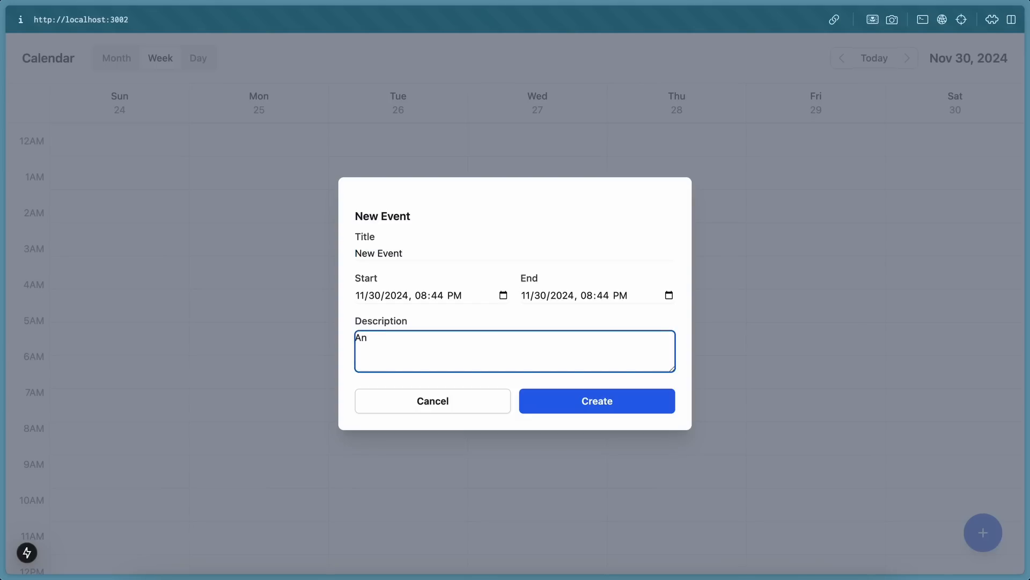
{"action": "type", "text": "other one"}
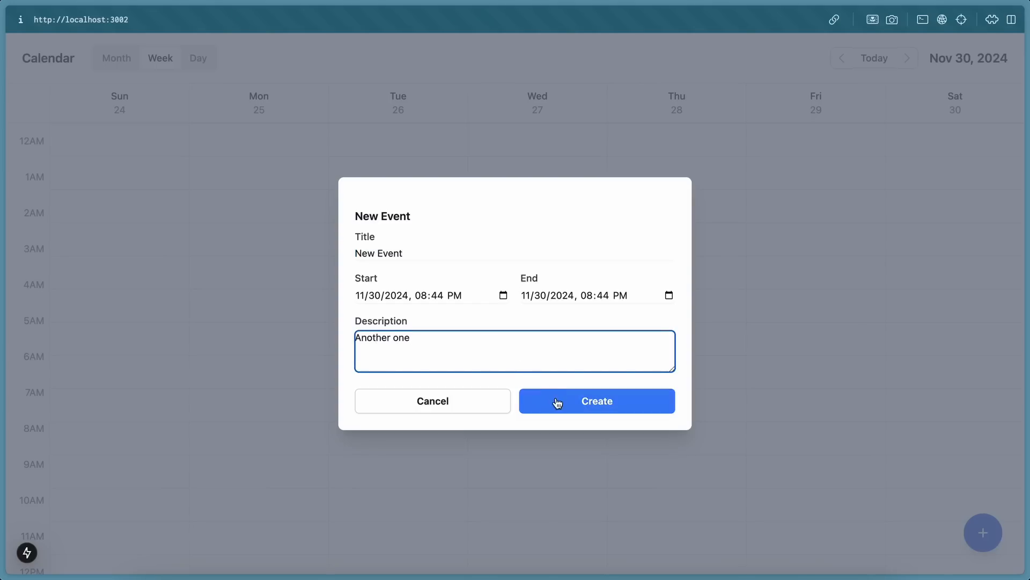
{"action": "left_click", "coordinate": [595, 400]}
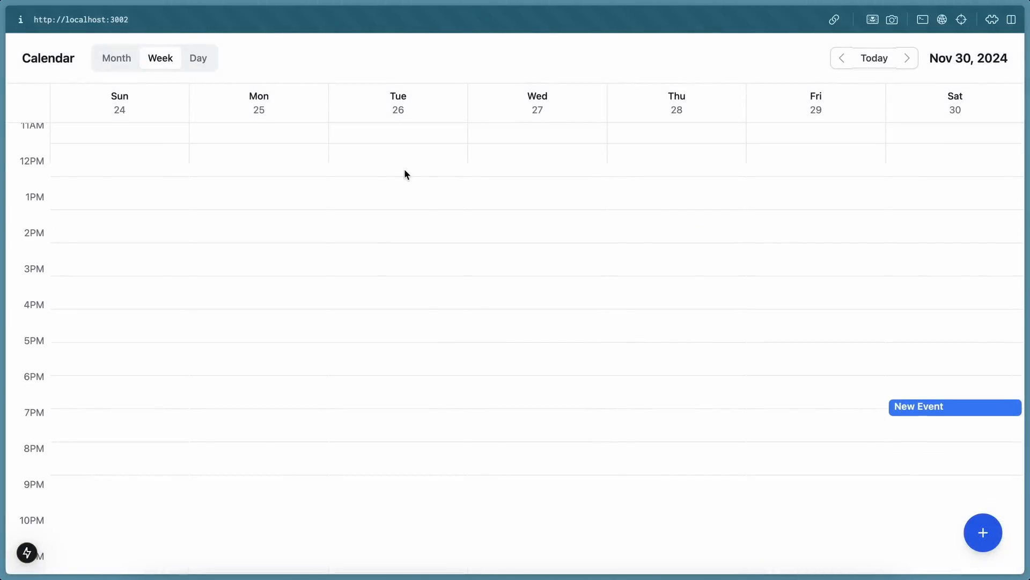
{"action": "left_click", "coordinate": [197, 58]}
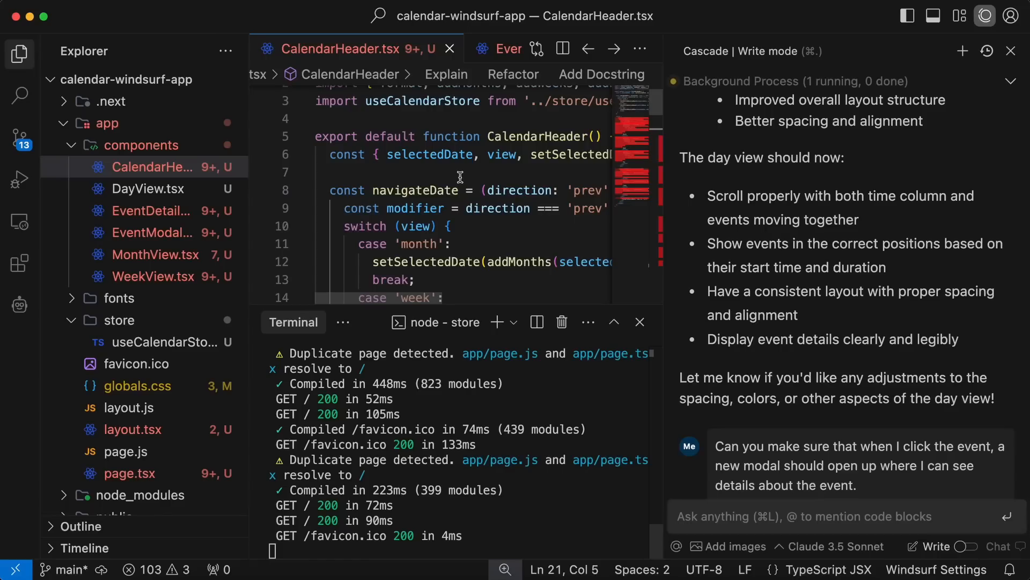
Hand the red JSX error in CalendarHeader.tsx to Cascade via 'Windsurf: Explain and Fix Problem'.
{"action": "scroll", "scroll_direction": "down", "scroll_amount": 3}
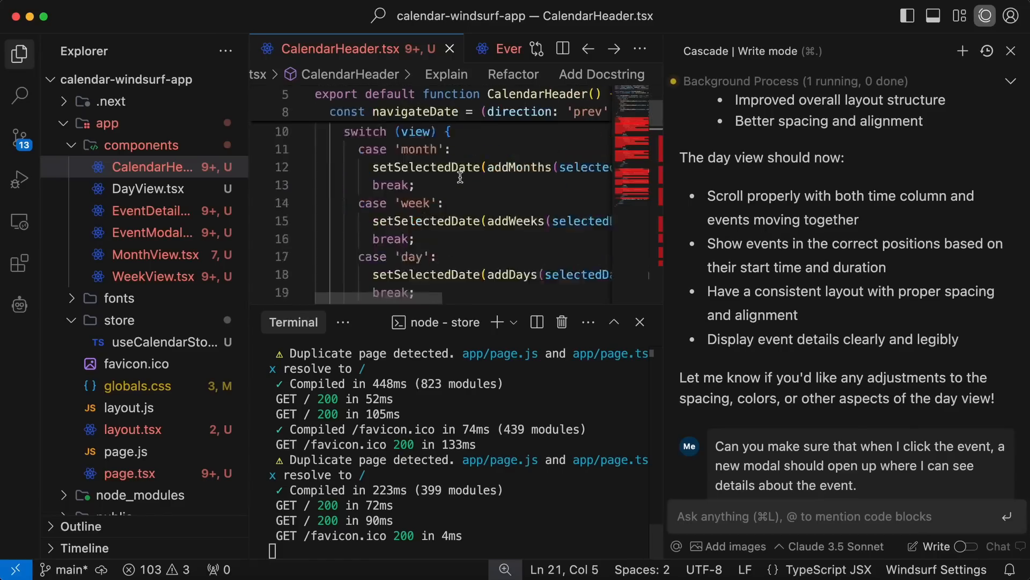
{"action": "scroll", "scroll_direction": "down", "scroll_amount": 3}
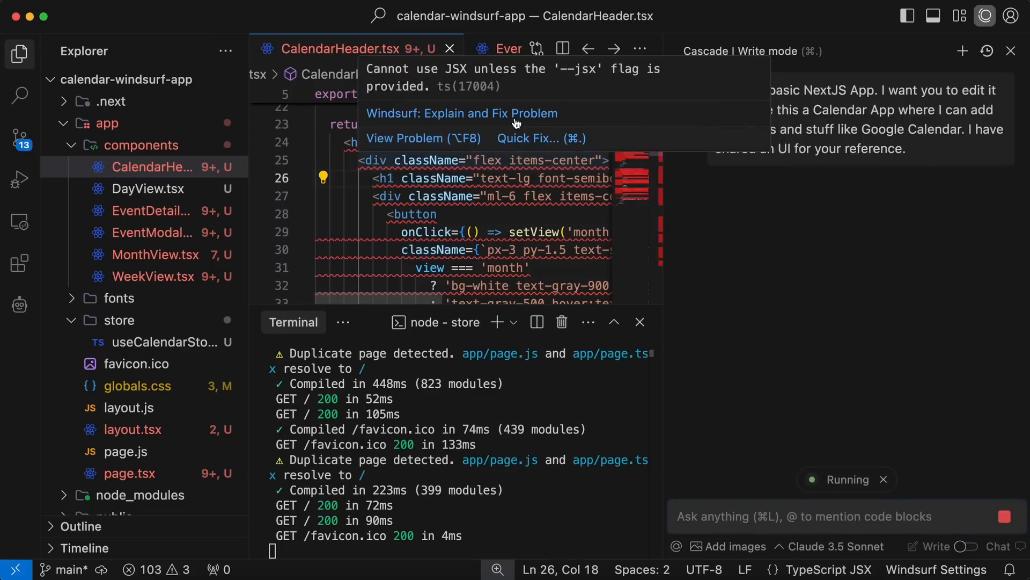
{"action": "left_click", "coordinate": [462, 113]}
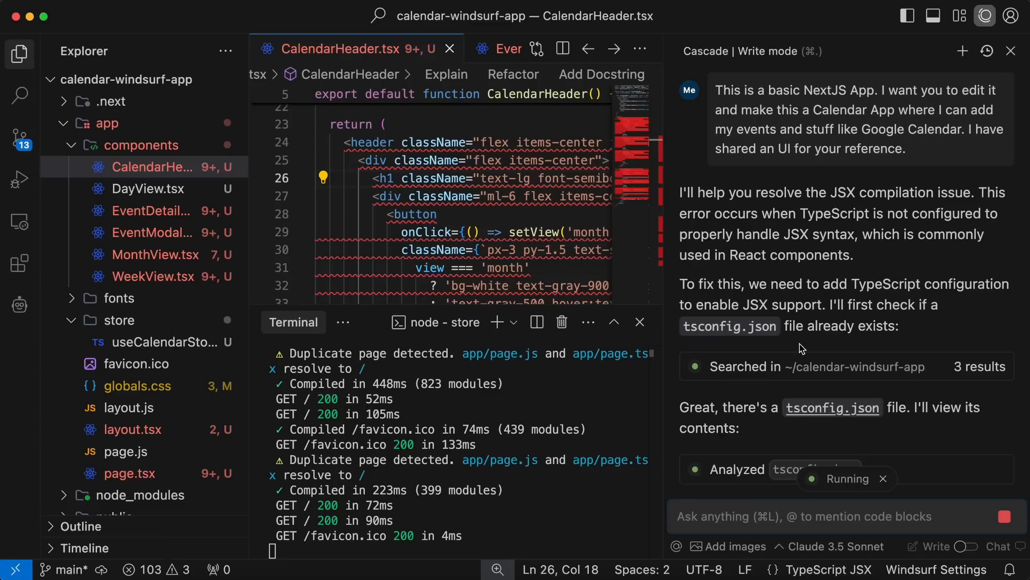
{"action": "left_click", "coordinate": [962, 51]}
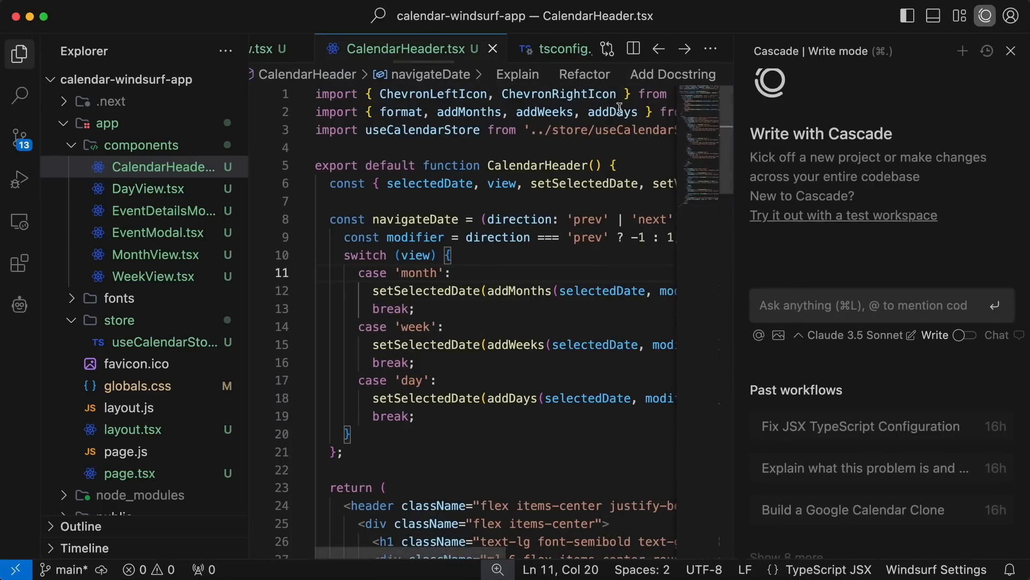
{"action": "mouse_move", "coordinate": [518, 74]}
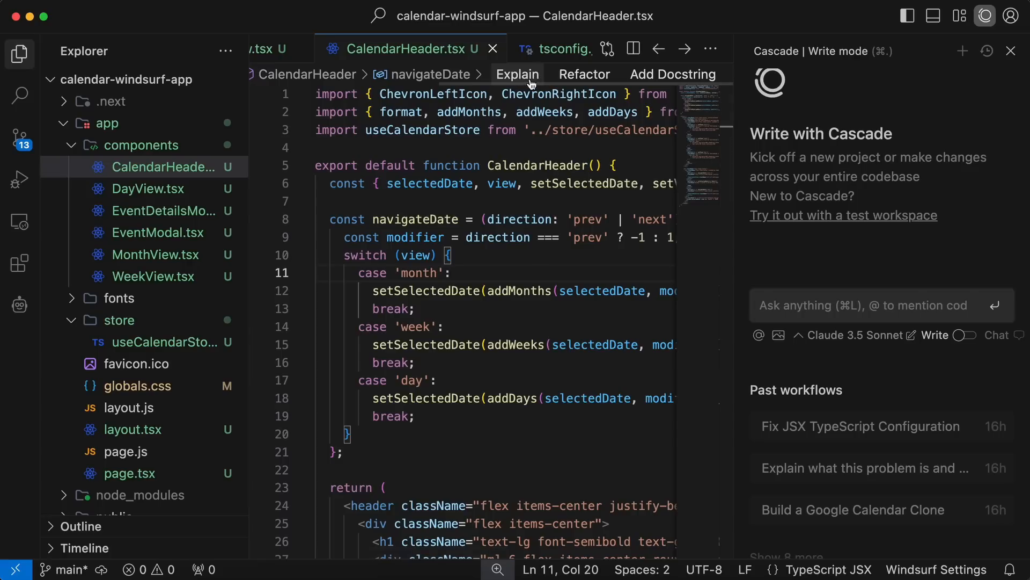
{"action": "mouse_move", "coordinate": [586, 74]}
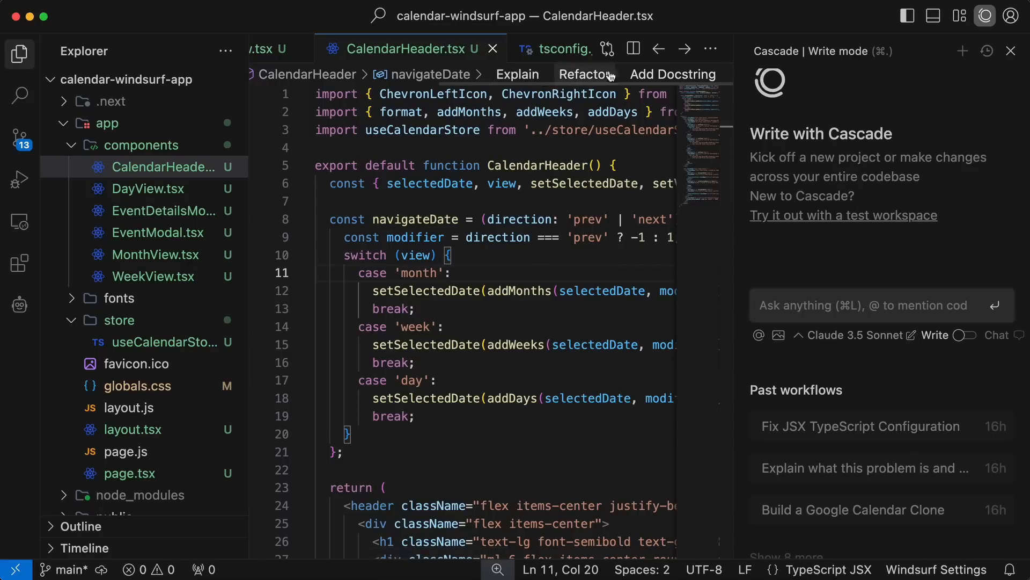
{"action": "mouse_move", "coordinate": [680, 82]}
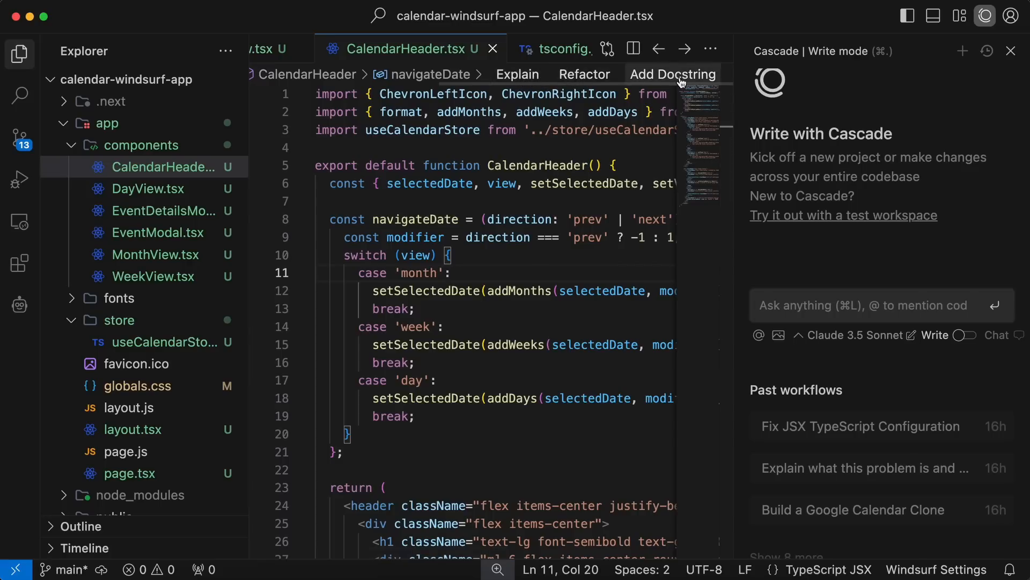
{"action": "mouse_move", "coordinate": [584, 74]}
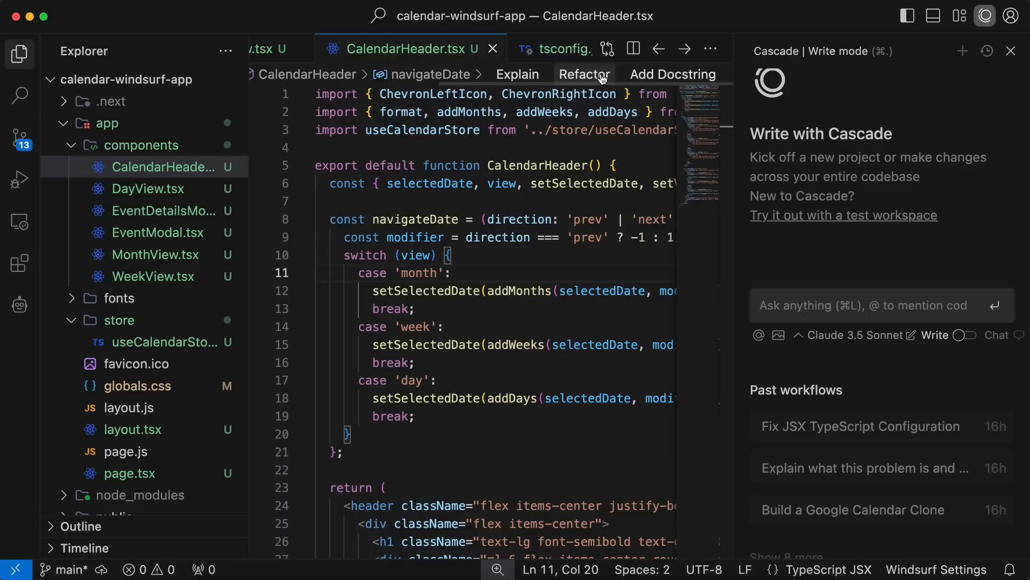
Use the Refactor code lens to rewrite navigateDate around a single Date.UTC call and accept it.
{"action": "left_click", "coordinate": [584, 74]}
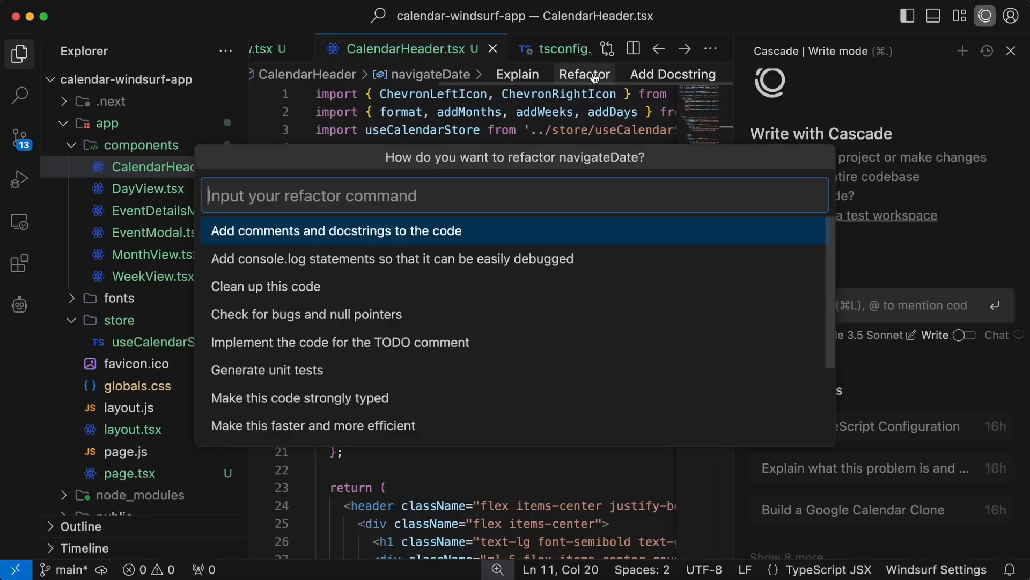
{"action": "mouse_move", "coordinate": [505, 194]}
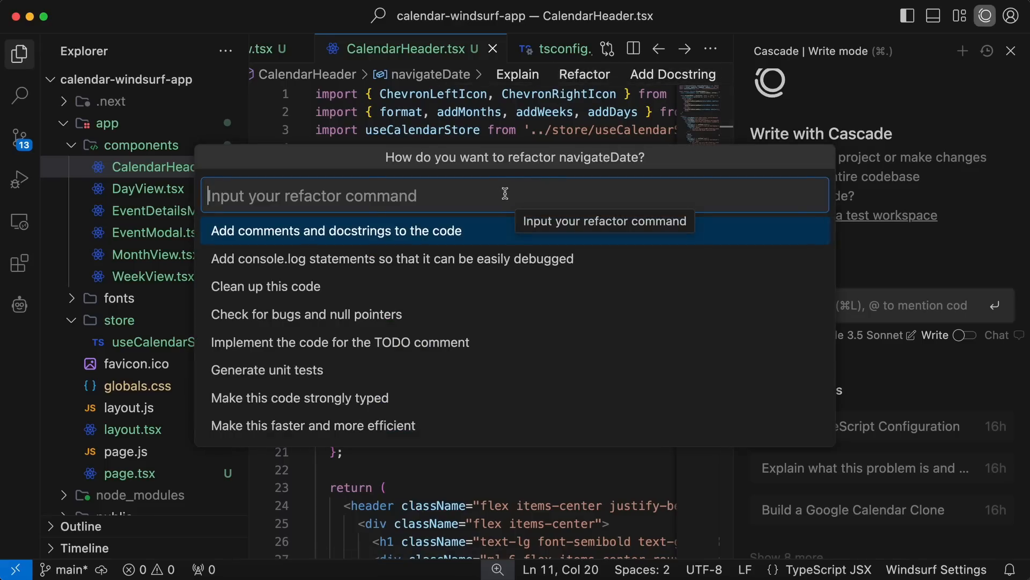
{"action": "mouse_move", "coordinate": [397, 428]}
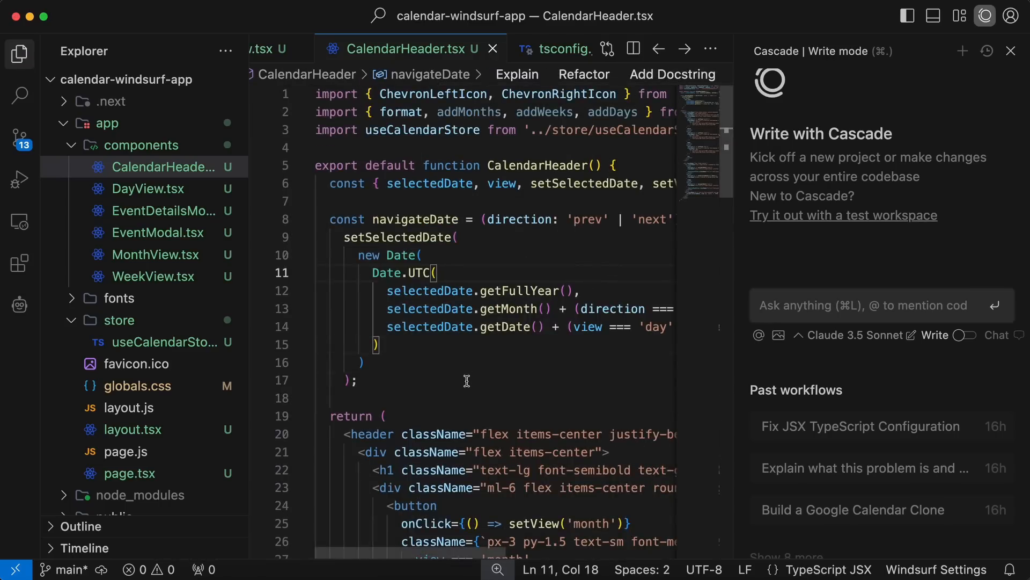
{"action": "left_click", "coordinate": [672, 74]}
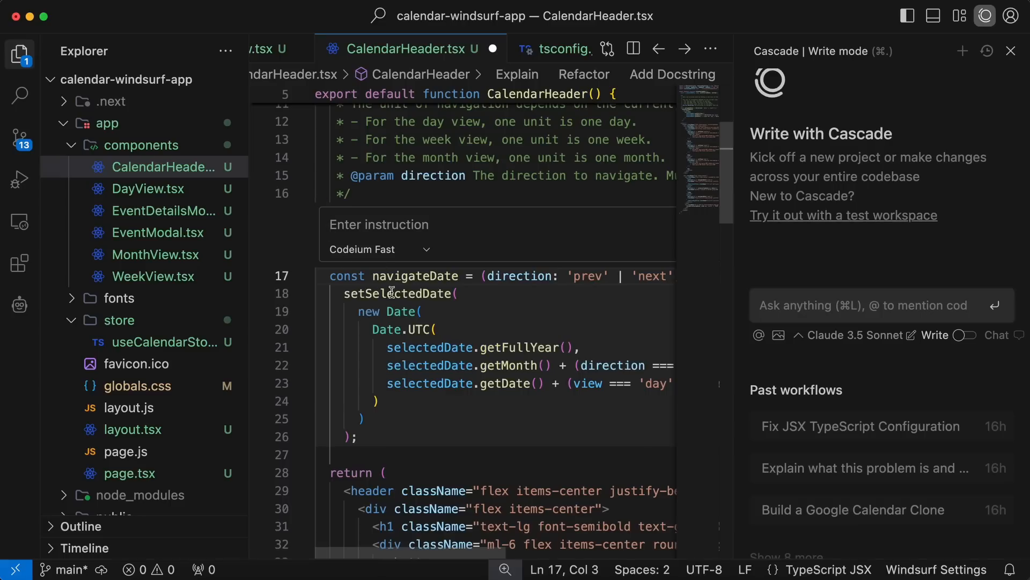
Choose a model from the inline instruction's Codeium Fast dropdown for navigateDate edits.
{"action": "left_click", "coordinate": [379, 247]}
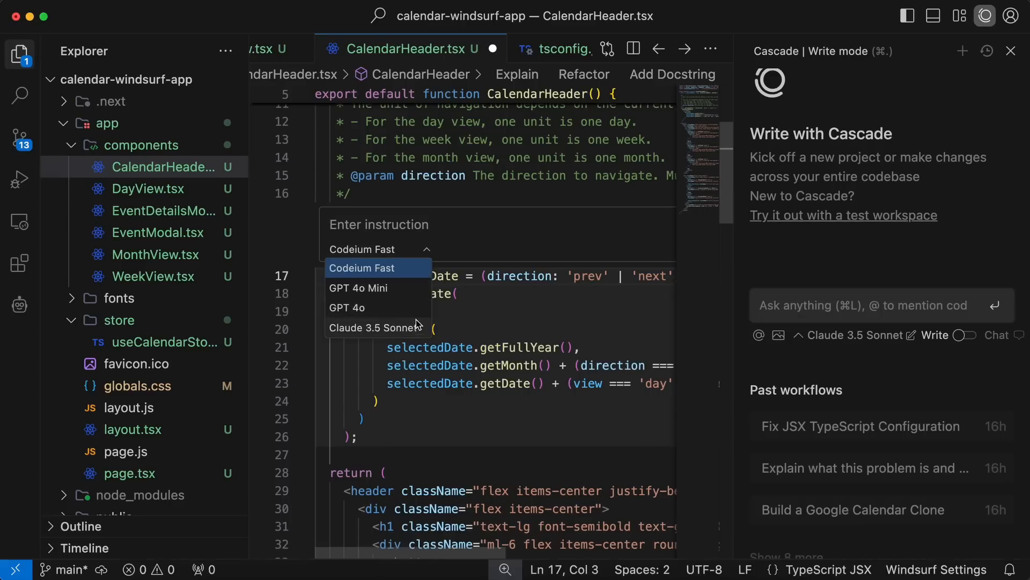
{"action": "left_click", "coordinate": [375, 327]}
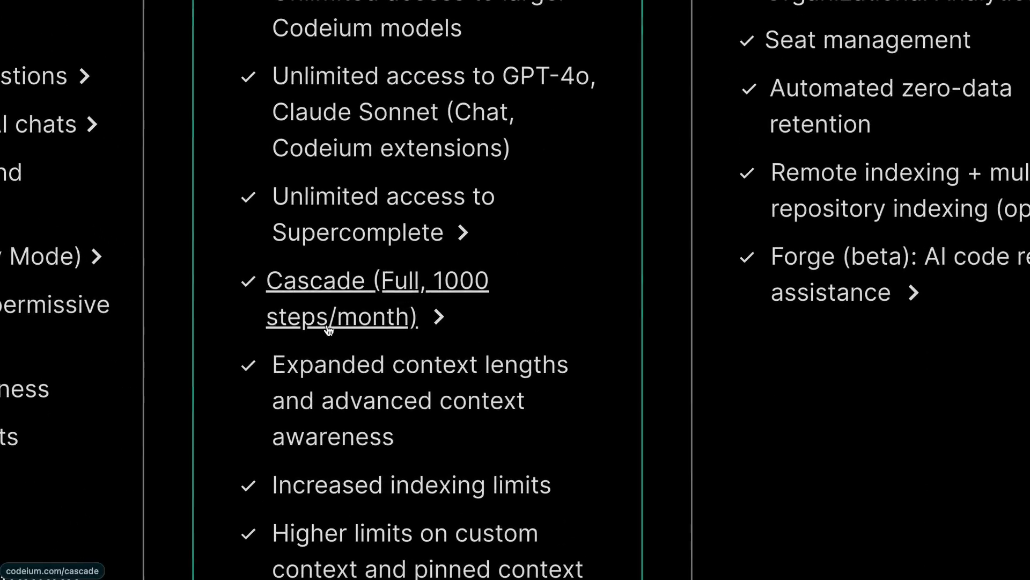
{"action": "mouse_move", "coordinate": [593, 349]}
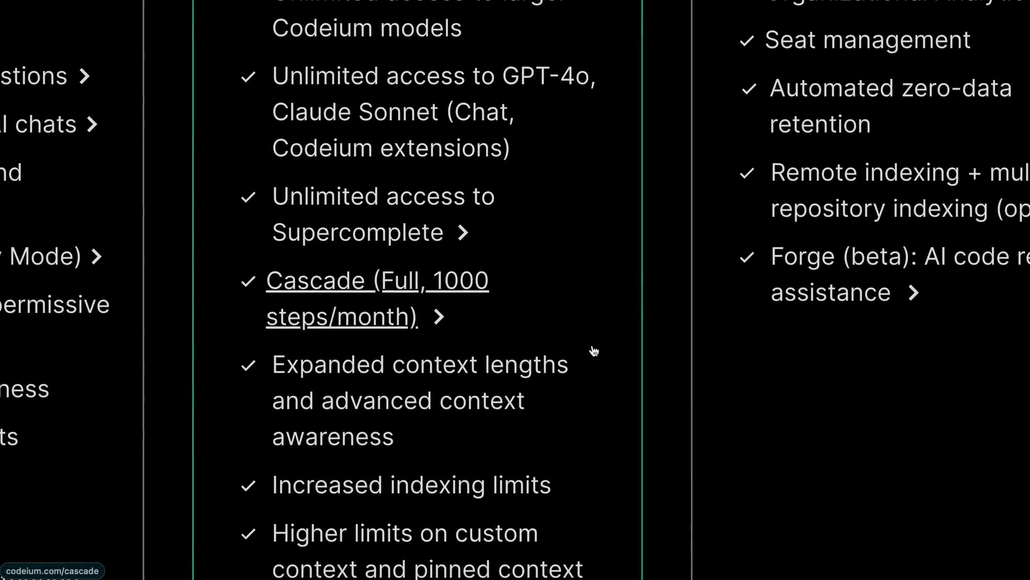
{"action": "mouse_move", "coordinate": [504, 299]}
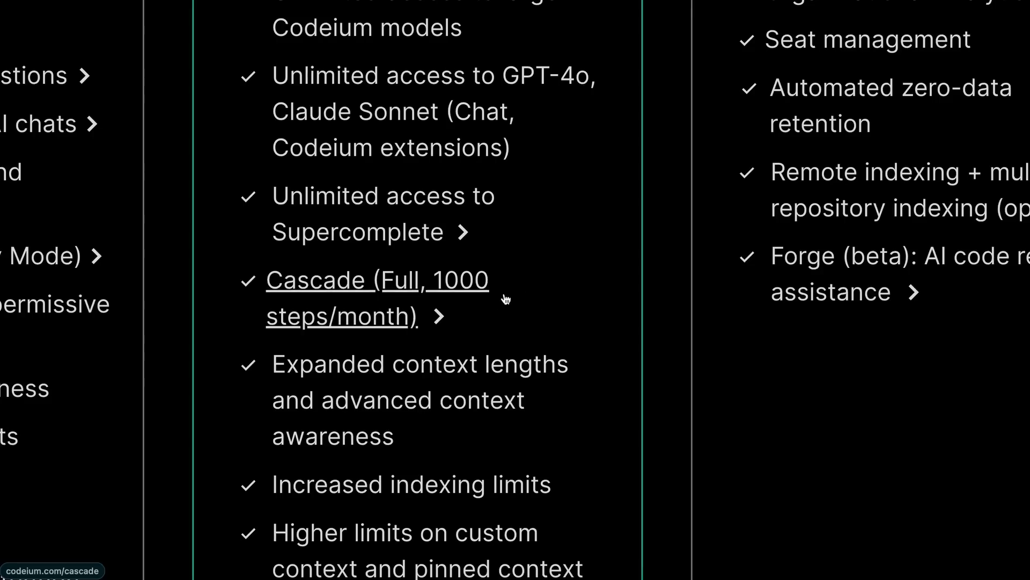
{"action": "mouse_move", "coordinate": [393, 326]}
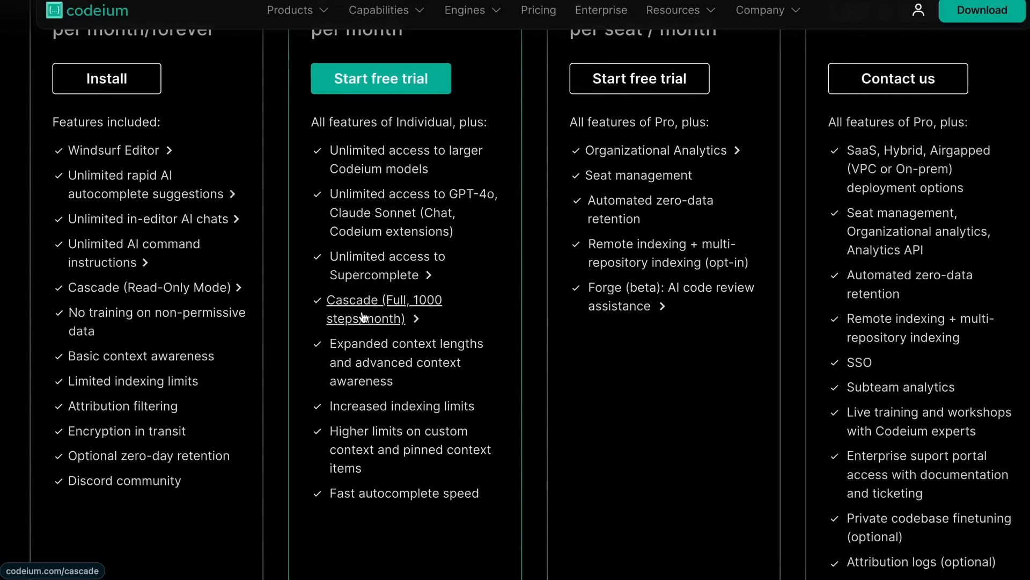
{"action": "mouse_move", "coordinate": [371, 333]}
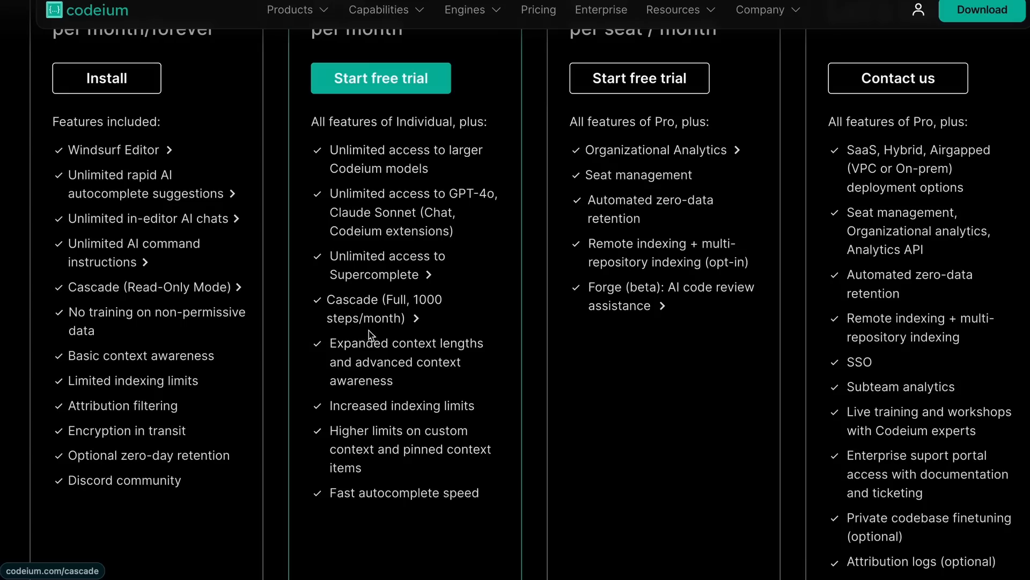
{"action": "mouse_move", "coordinate": [366, 308]}
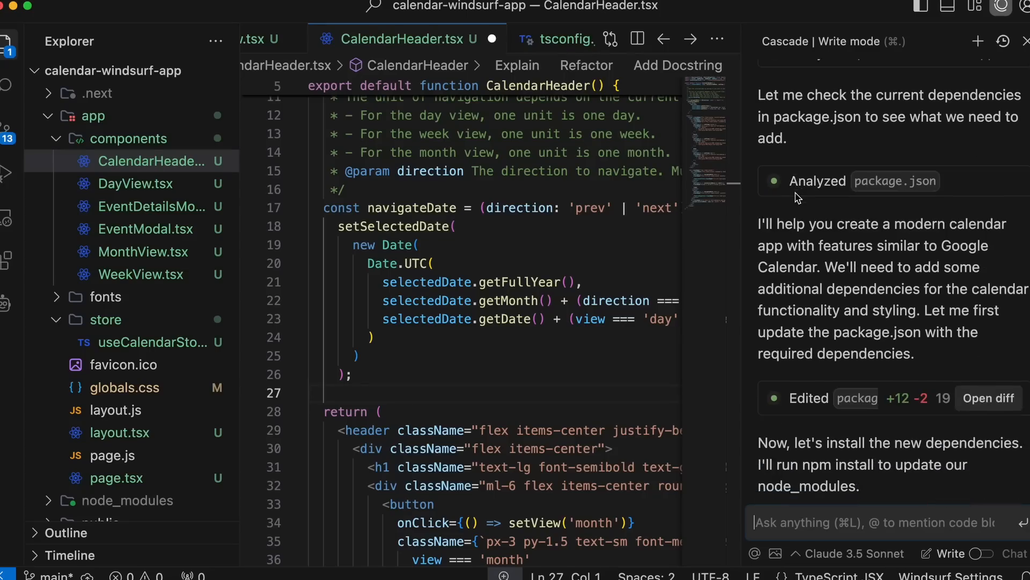
Scroll through Cascade's 'Build a Google Calendar Clone' workflow listing created files and edited styles.
{"action": "scroll", "scroll_direction": "down", "scroll_amount": 3}
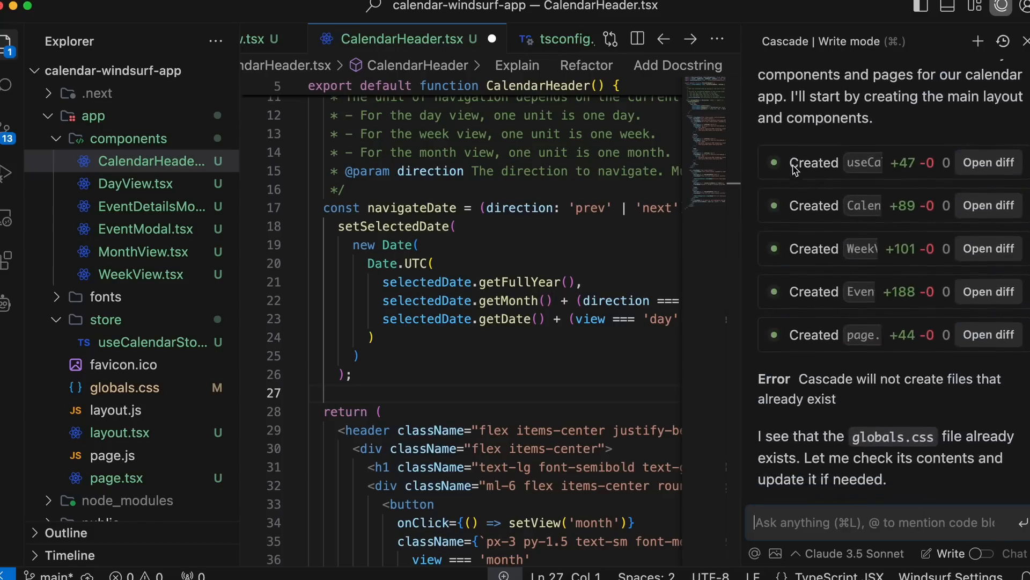
{"action": "scroll", "scroll_direction": "down", "scroll_amount": 3}
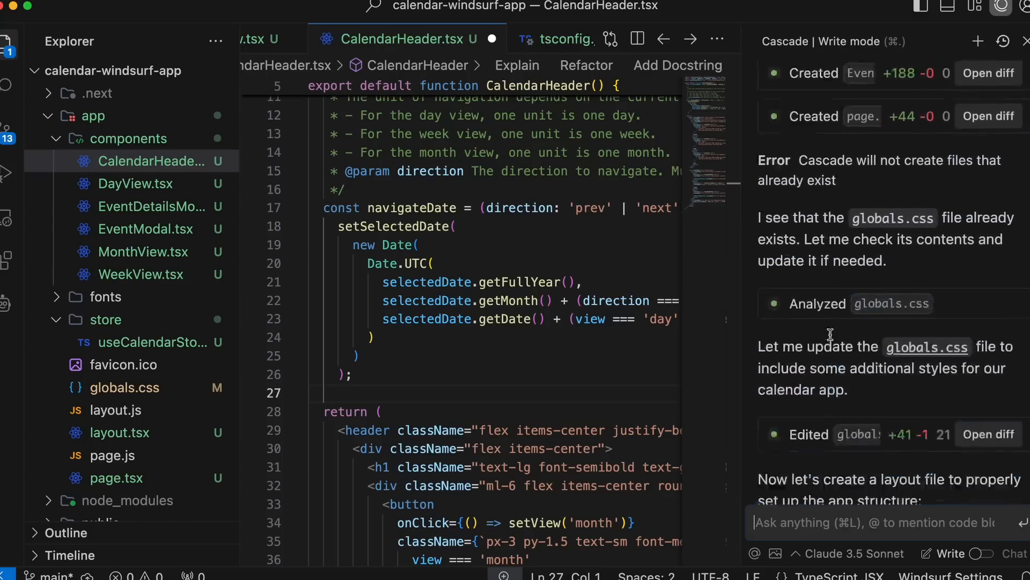
{"action": "scroll", "scroll_direction": "down", "scroll_amount": 3}
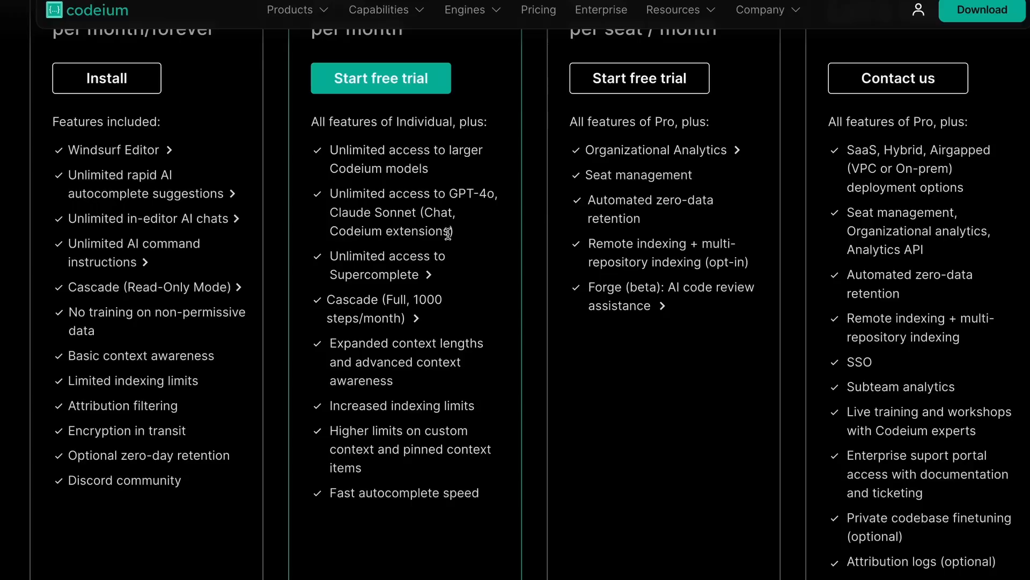
{"action": "double_click", "coordinate": [412, 212]}
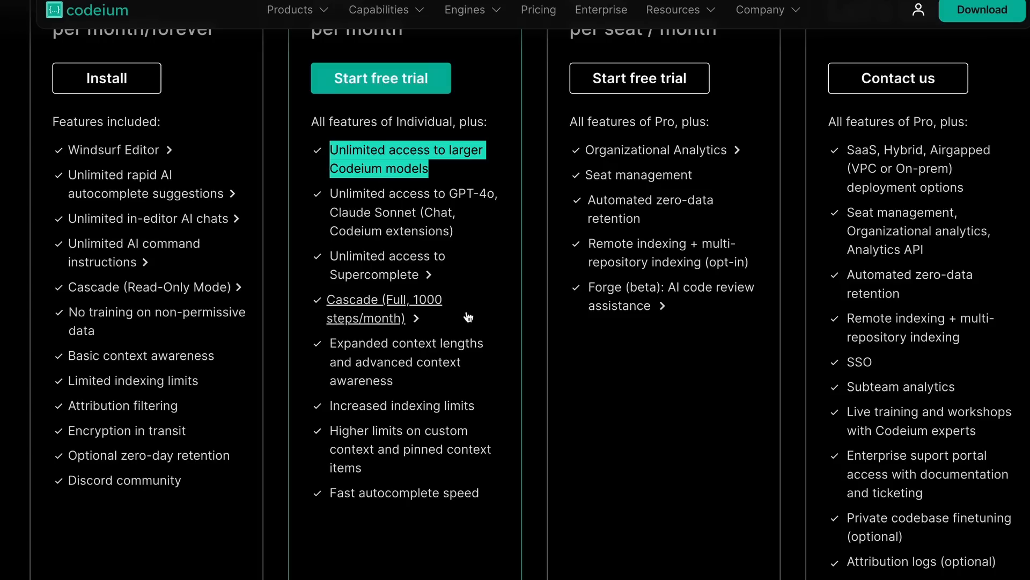
{"action": "mouse_move", "coordinate": [463, 380]}
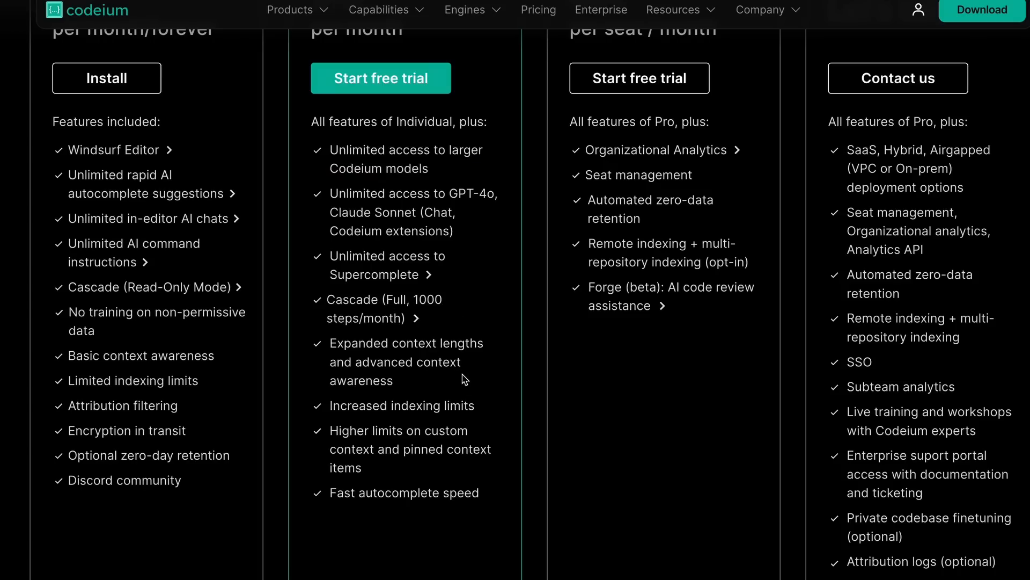
{"action": "mouse_move", "coordinate": [408, 342]}
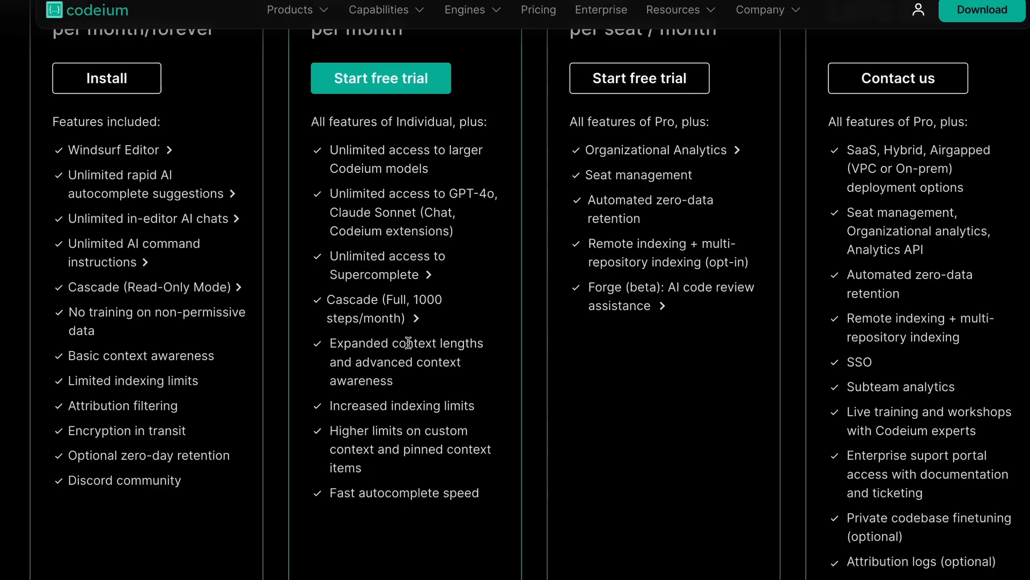
{"action": "mouse_move", "coordinate": [441, 392]}
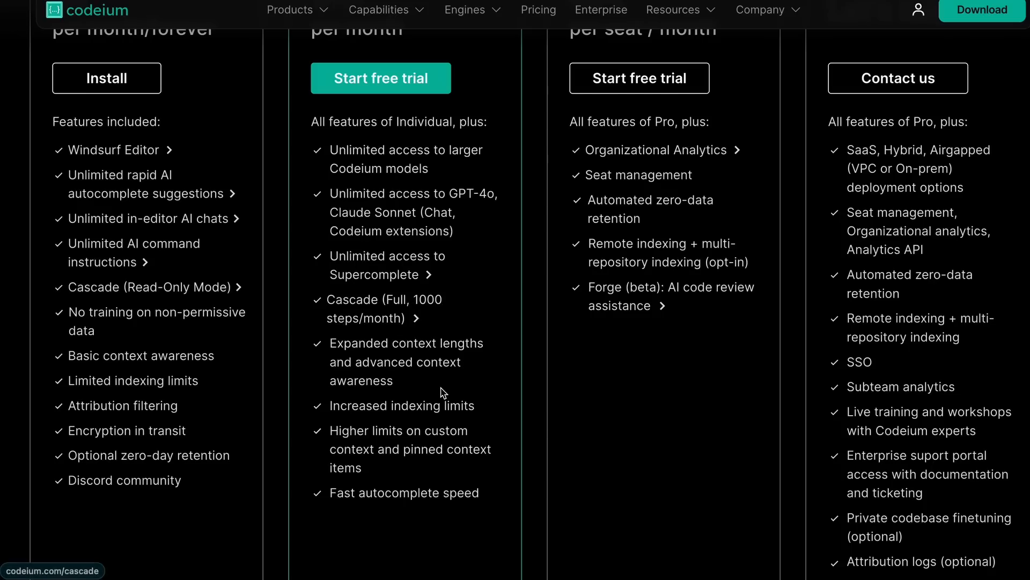
{"action": "mouse_move", "coordinate": [455, 349]}
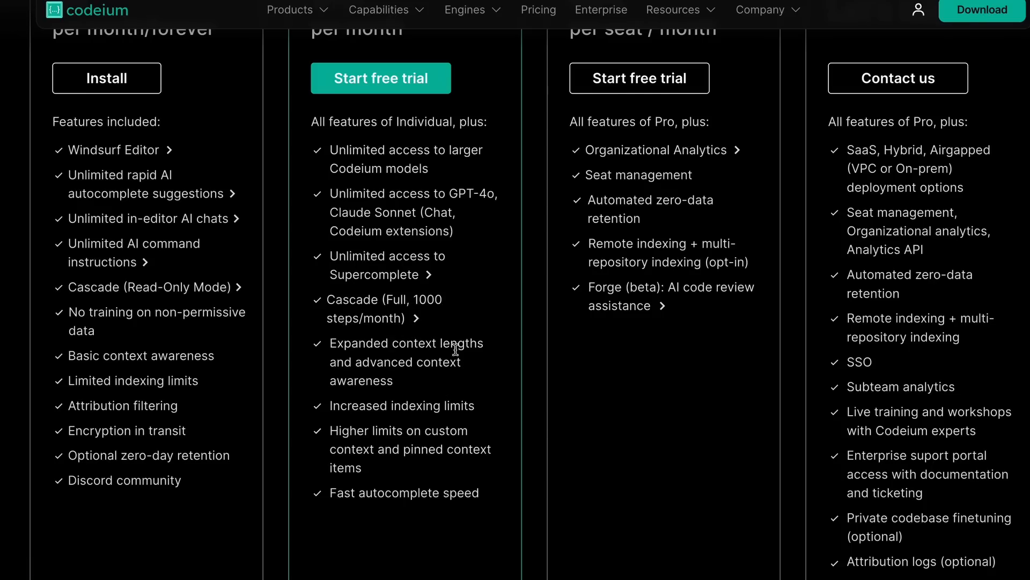
{"action": "scroll", "scroll_direction": "up", "scroll_amount": 3}
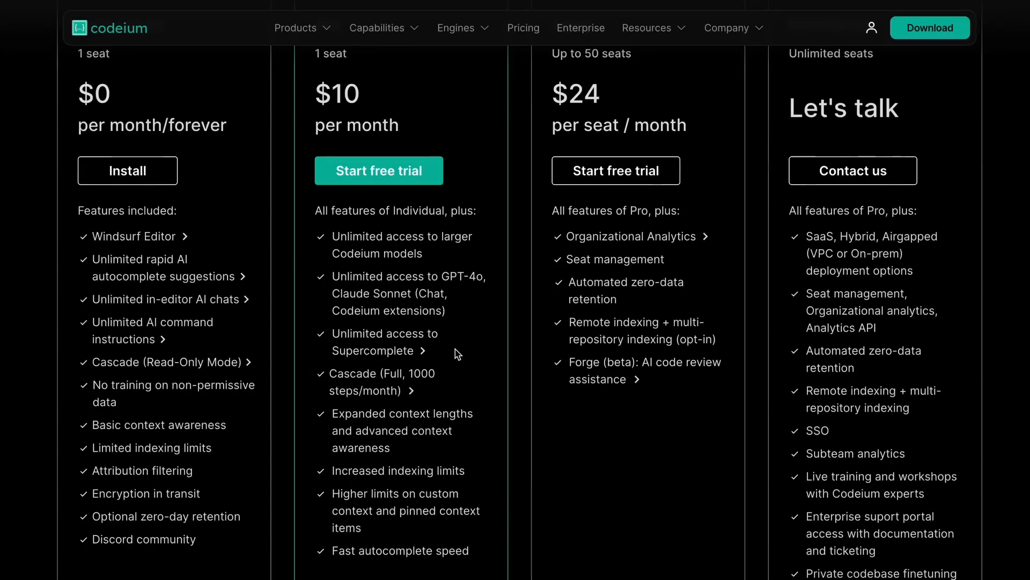
{"action": "mouse_move", "coordinate": [385, 342]}
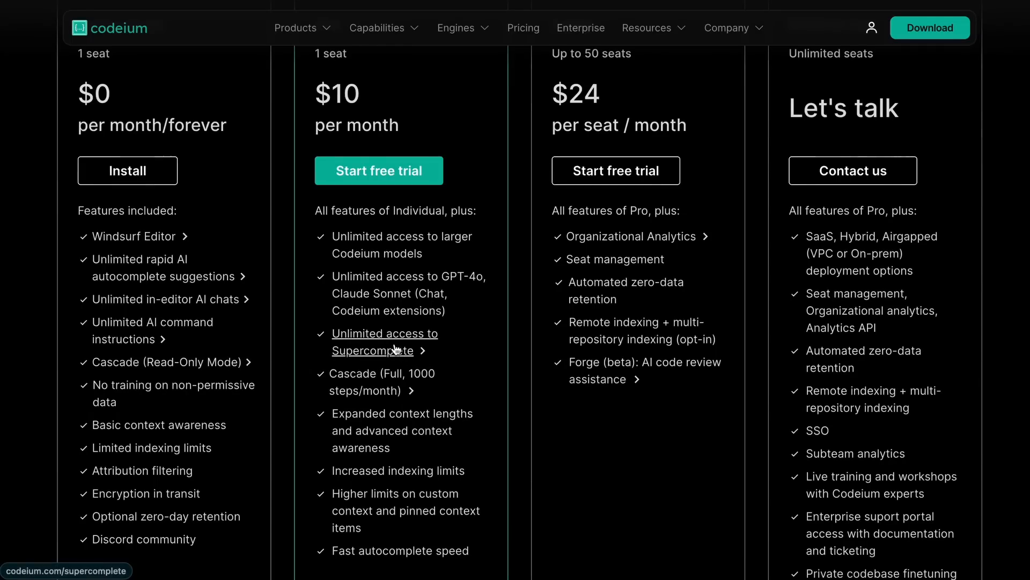
{"action": "mouse_move", "coordinate": [389, 269]}
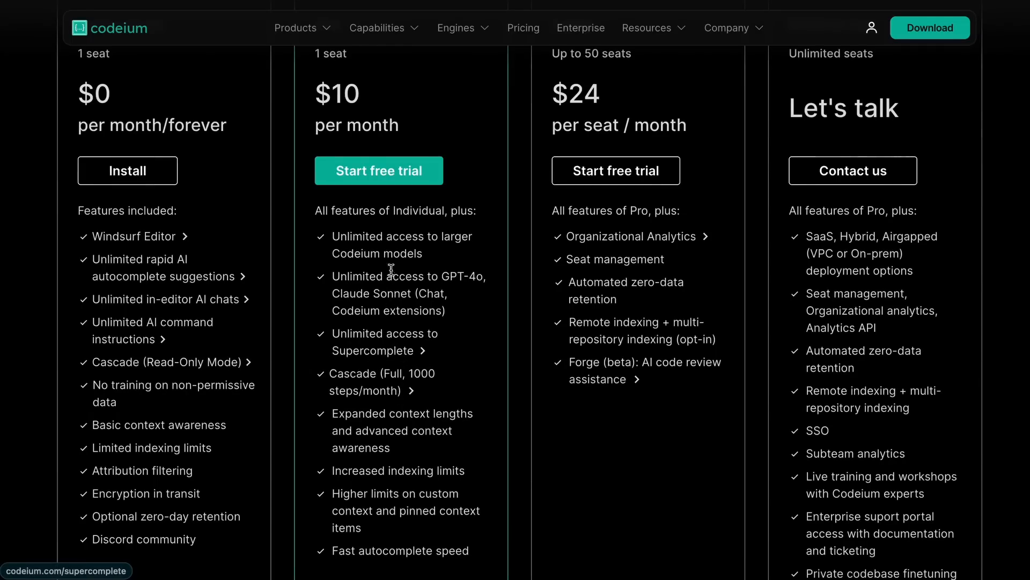
{"action": "mouse_move", "coordinate": [432, 460]}
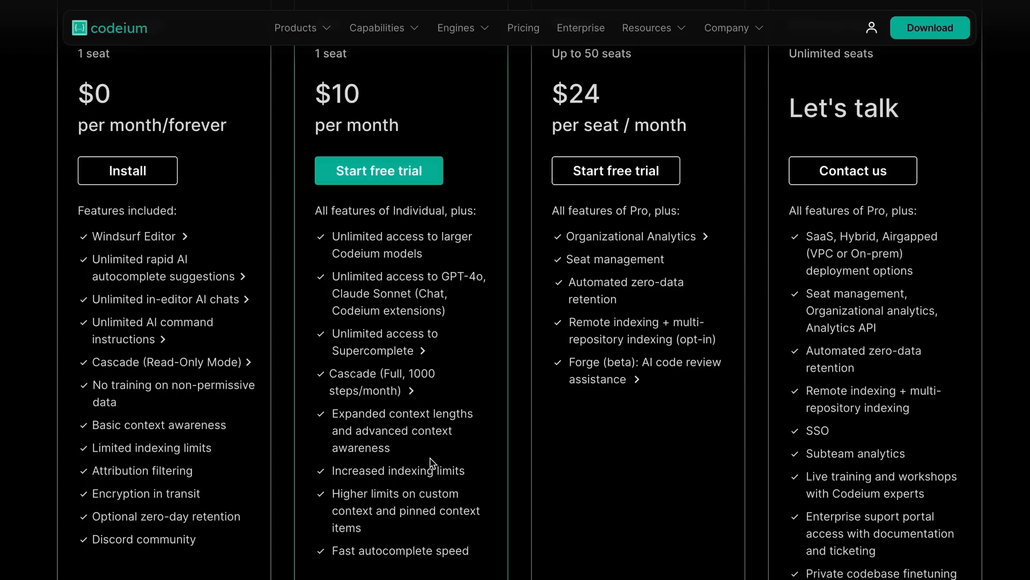
{"action": "double_click", "coordinate": [394, 430]}
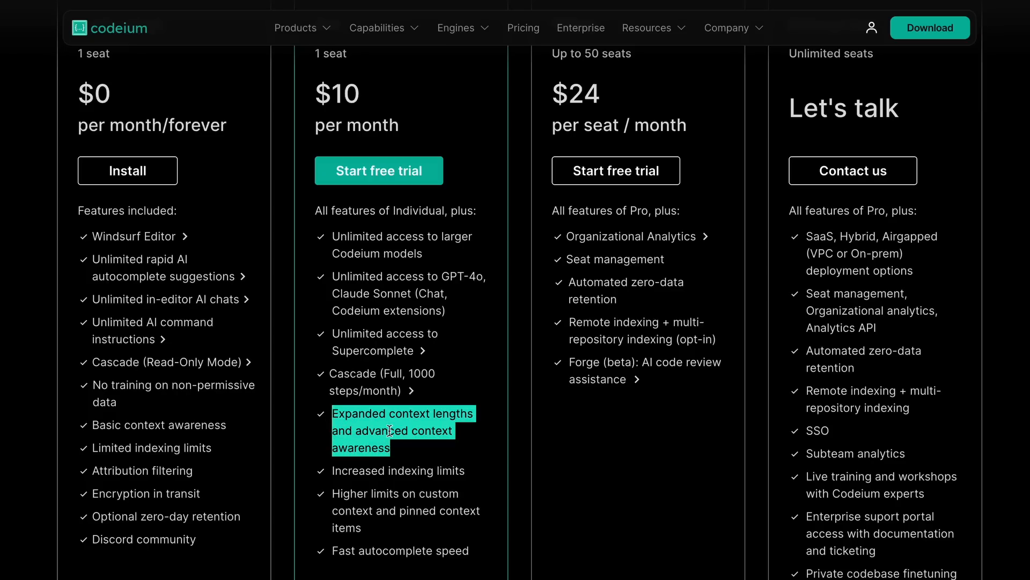
{"action": "scroll", "scroll_direction": "up", "scroll_amount": 3}
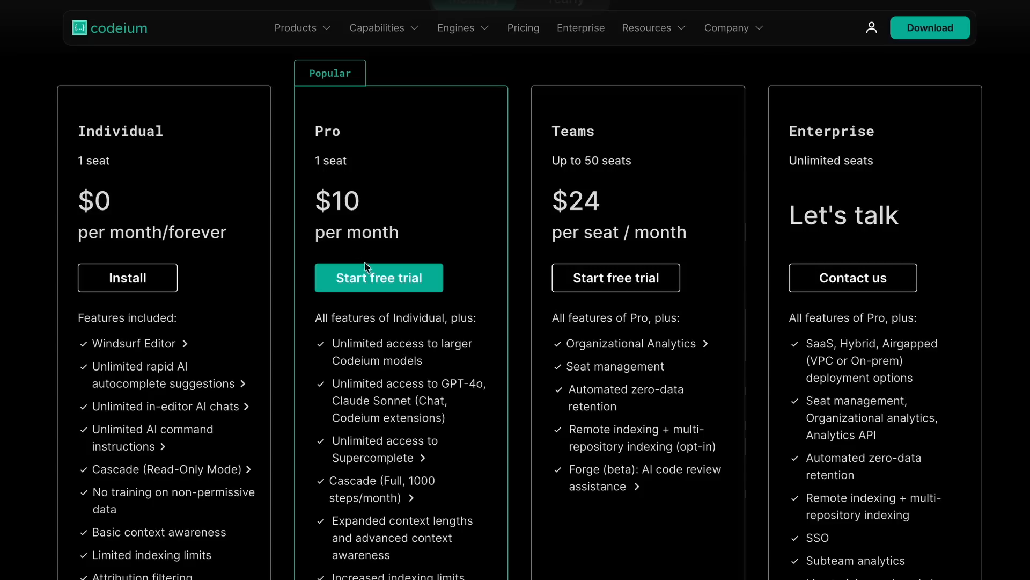
{"action": "mouse_move", "coordinate": [409, 343]}
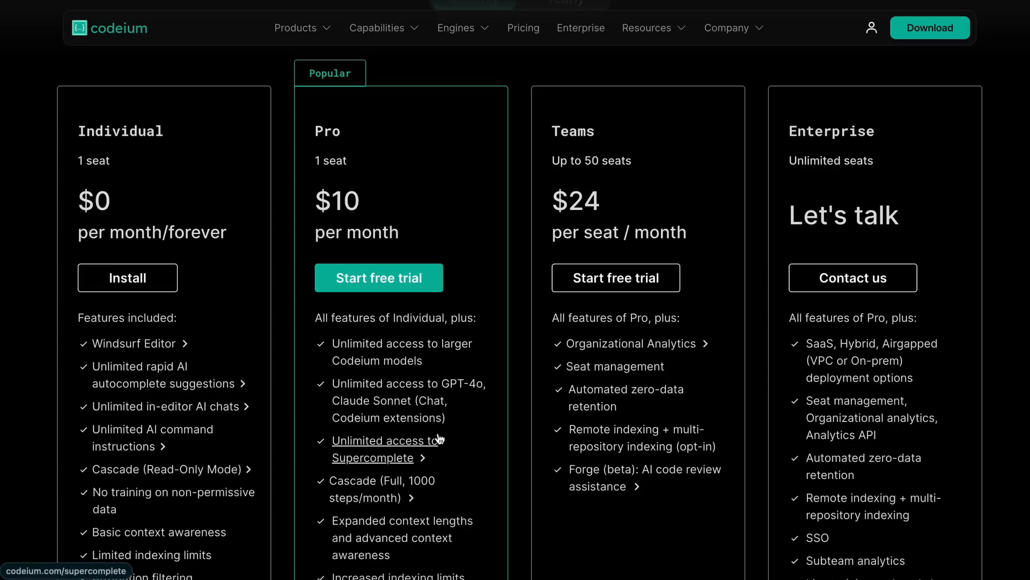
{"action": "scroll", "scroll_direction": "down", "scroll_amount": 3}
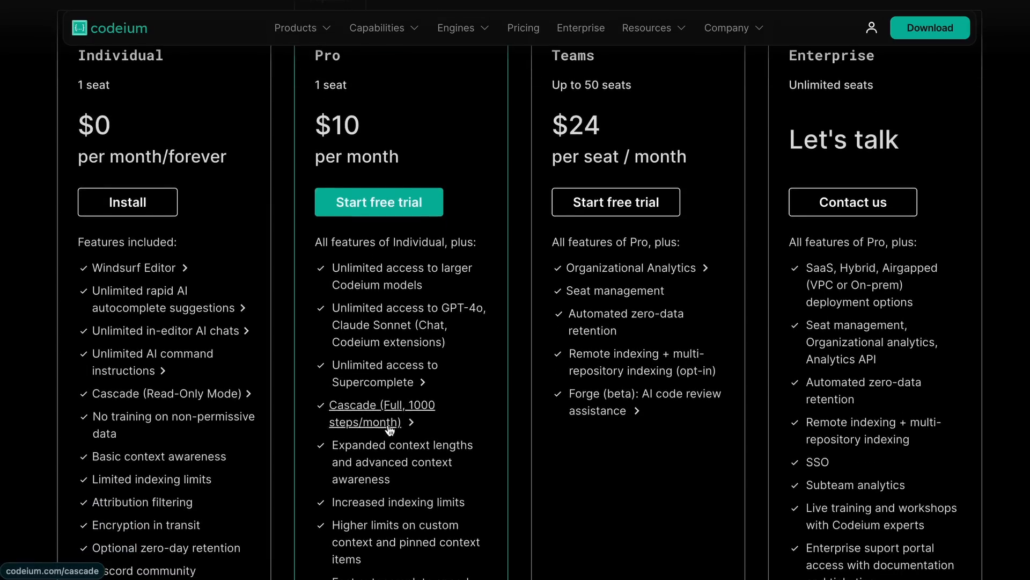
{"action": "mouse_move", "coordinate": [381, 428]}
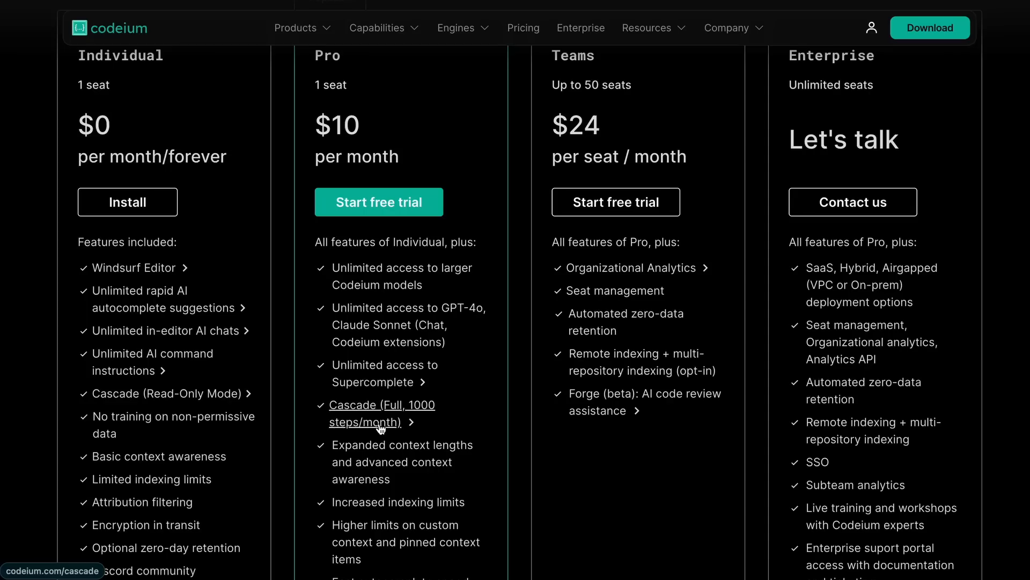
{"action": "mouse_move", "coordinate": [414, 330]}
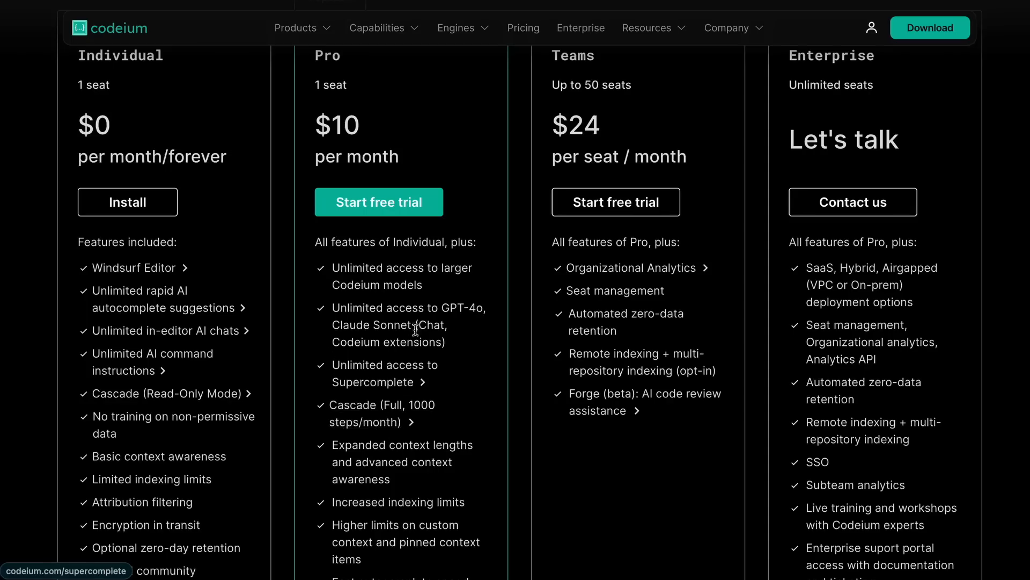
{"action": "scroll", "scroll_direction": "down", "scroll_amount": 3}
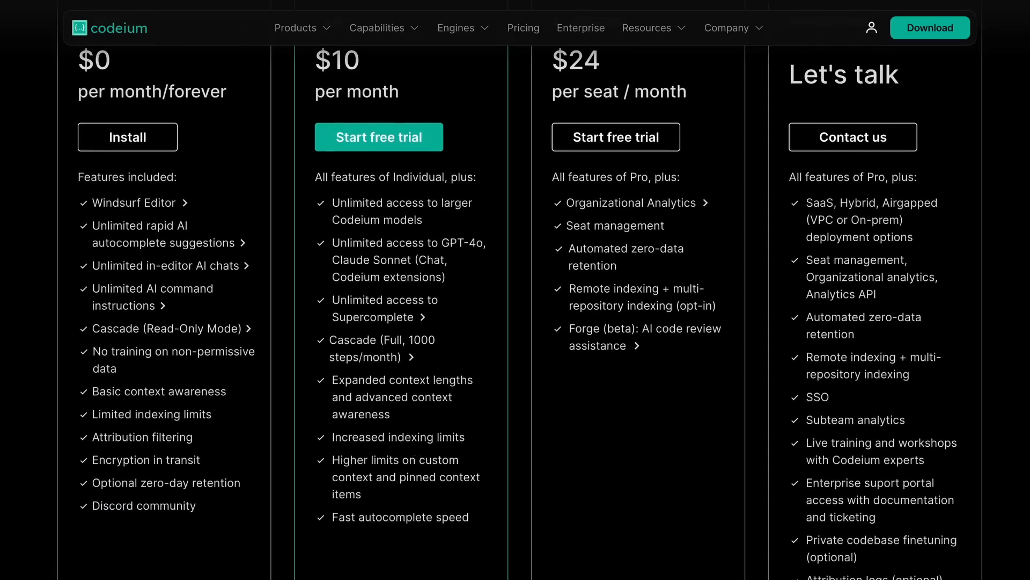
{"action": "mouse_move", "coordinate": [403, 374]}
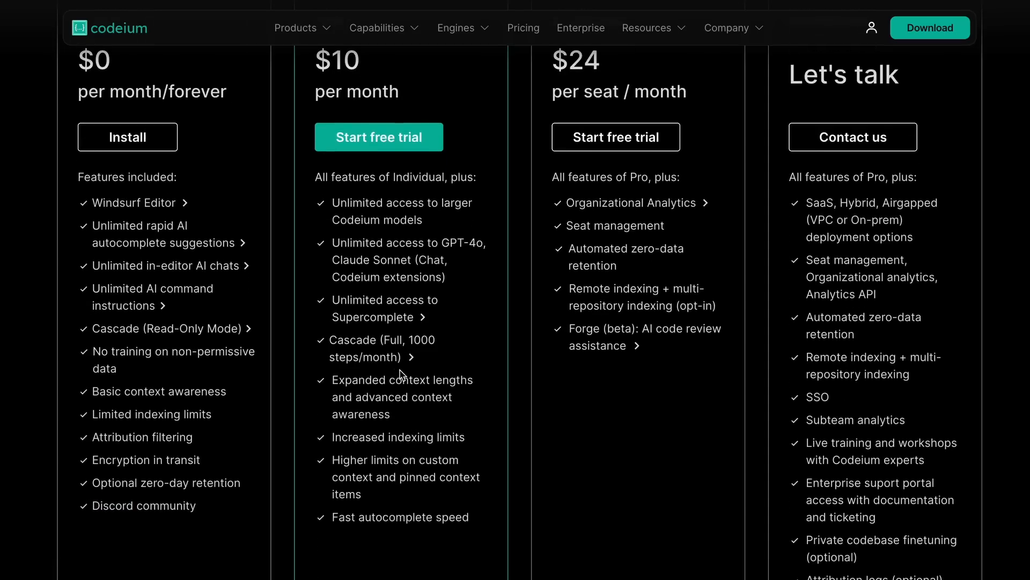
{"action": "mouse_move", "coordinate": [365, 346]}
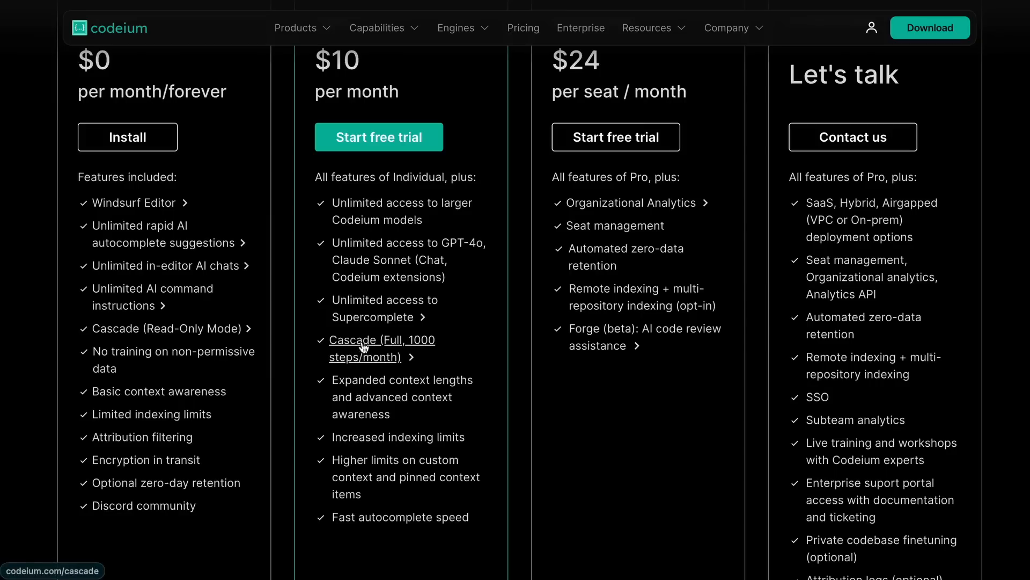
{"action": "mouse_move", "coordinate": [377, 409]}
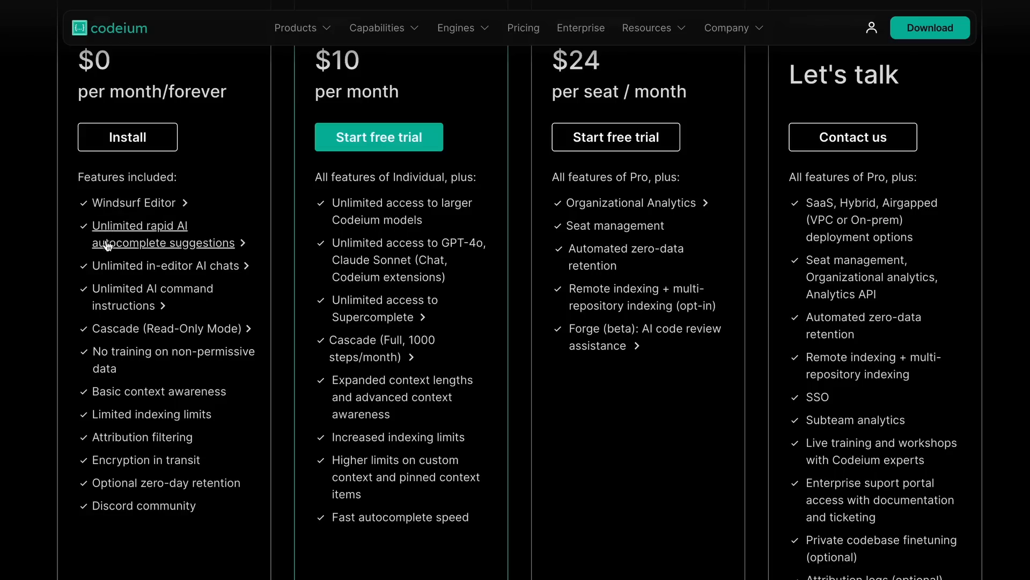
{"action": "mouse_move", "coordinate": [133, 203]}
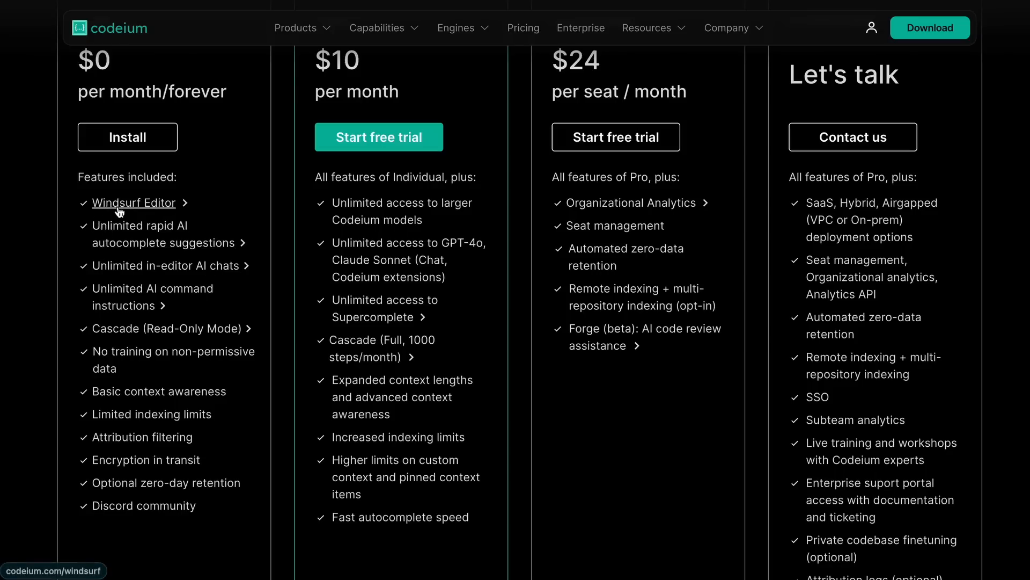
{"action": "mouse_move", "coordinate": [133, 265]}
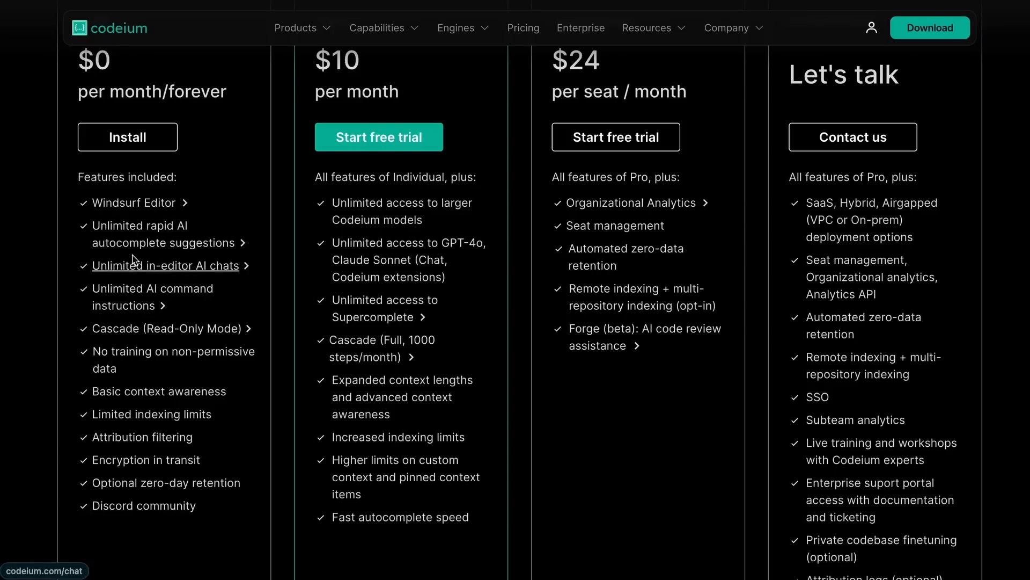
{"action": "mouse_move", "coordinate": [163, 329]}
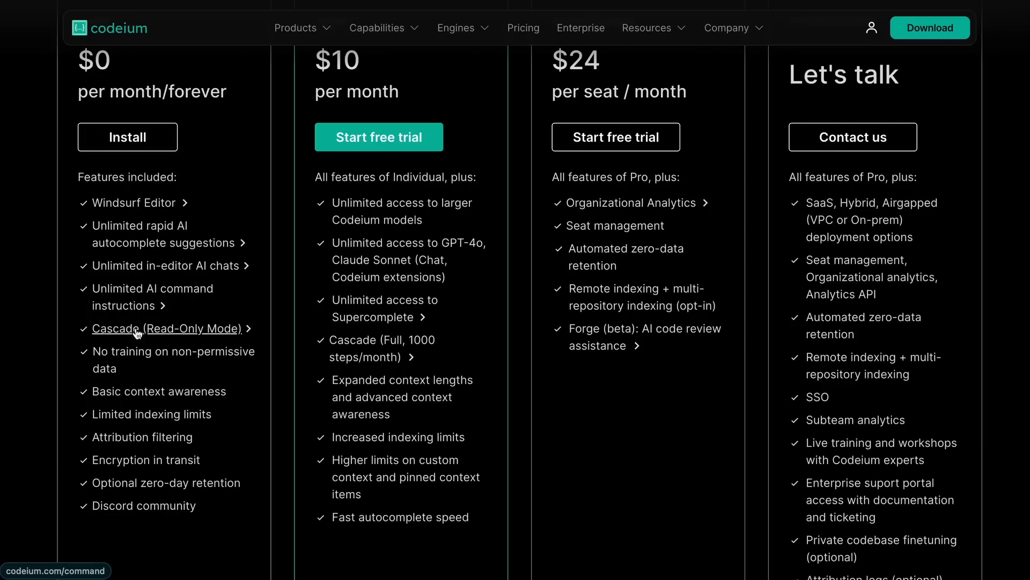
{"action": "mouse_move", "coordinate": [138, 235]}
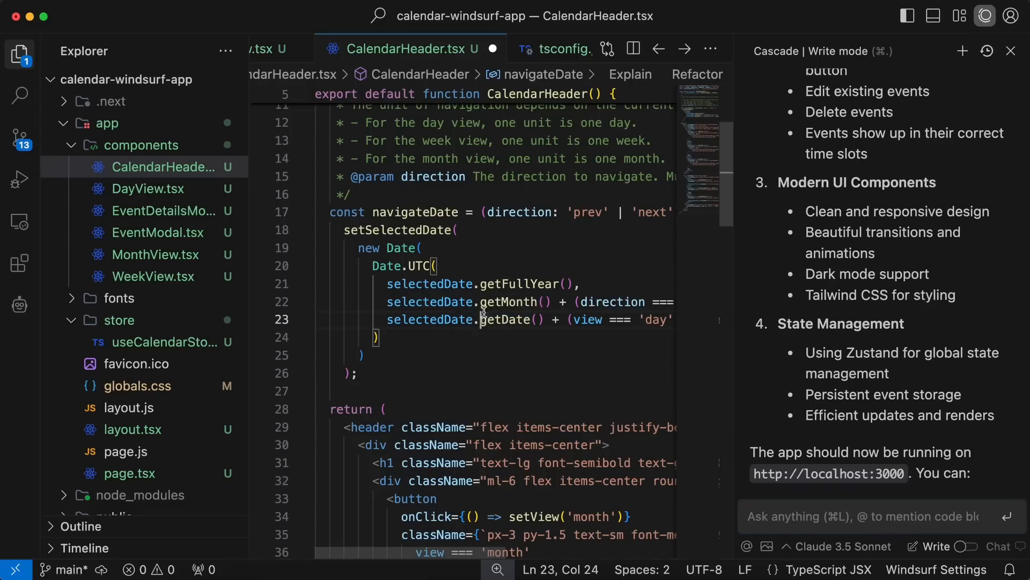
Show globals.css in the editor and scroll Cascade's summary of the calendar app it built.
{"action": "scroll", "scroll_direction": "down", "scroll_amount": 3}
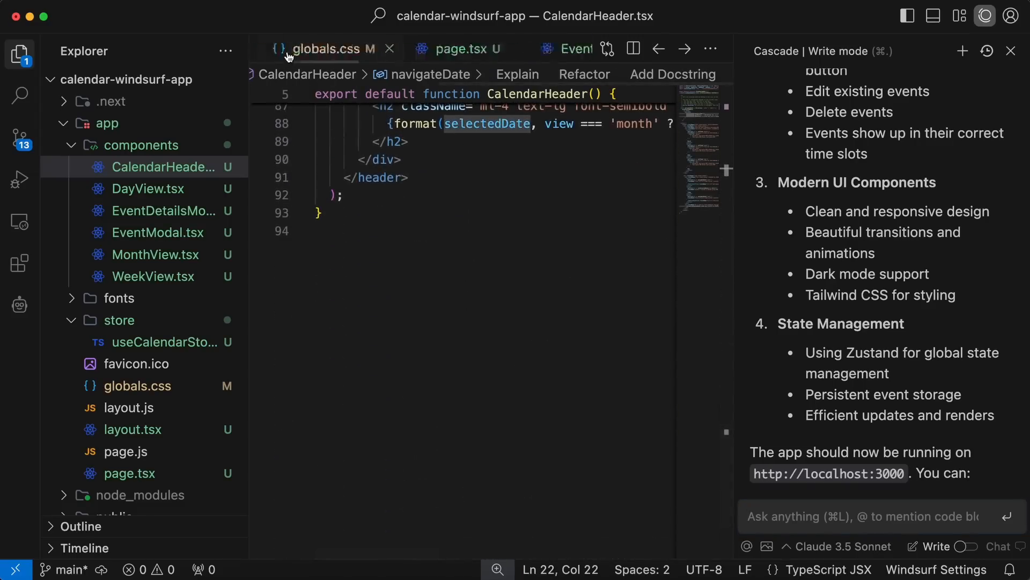
{"action": "left_click", "coordinate": [327, 49]}
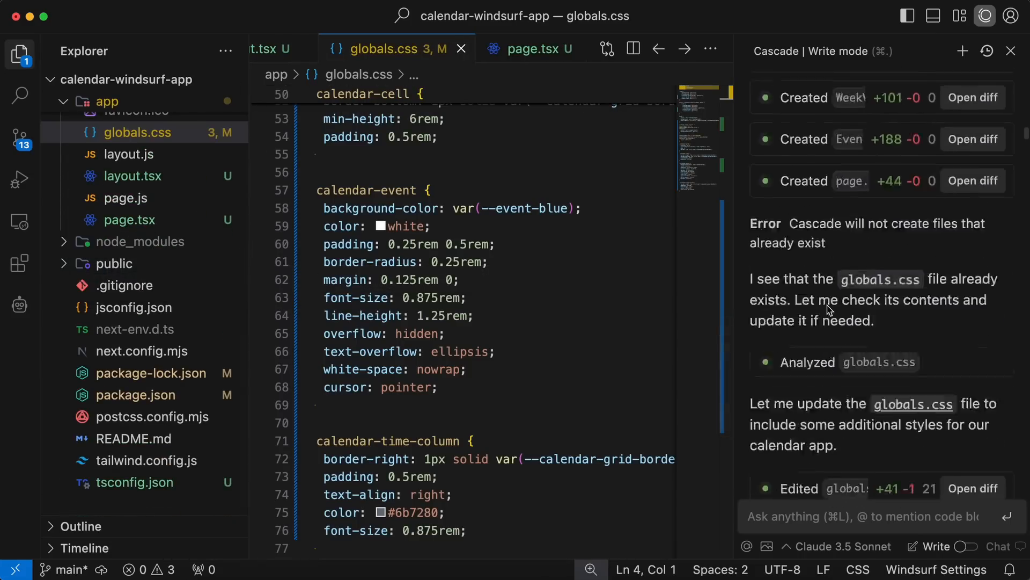
{"action": "scroll", "scroll_direction": "up", "scroll_amount": 3}
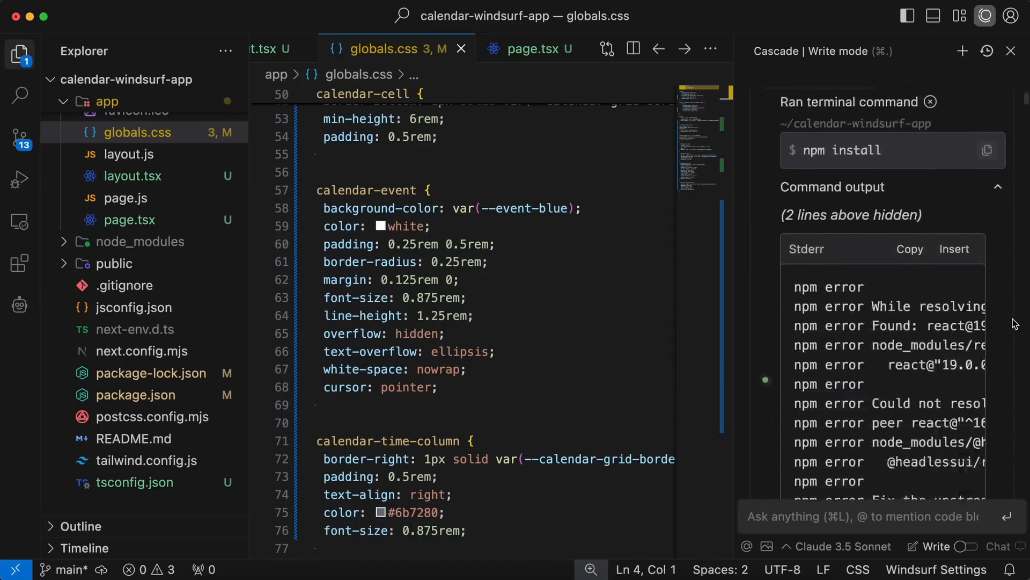
{"action": "scroll", "scroll_direction": "down", "scroll_amount": 3}
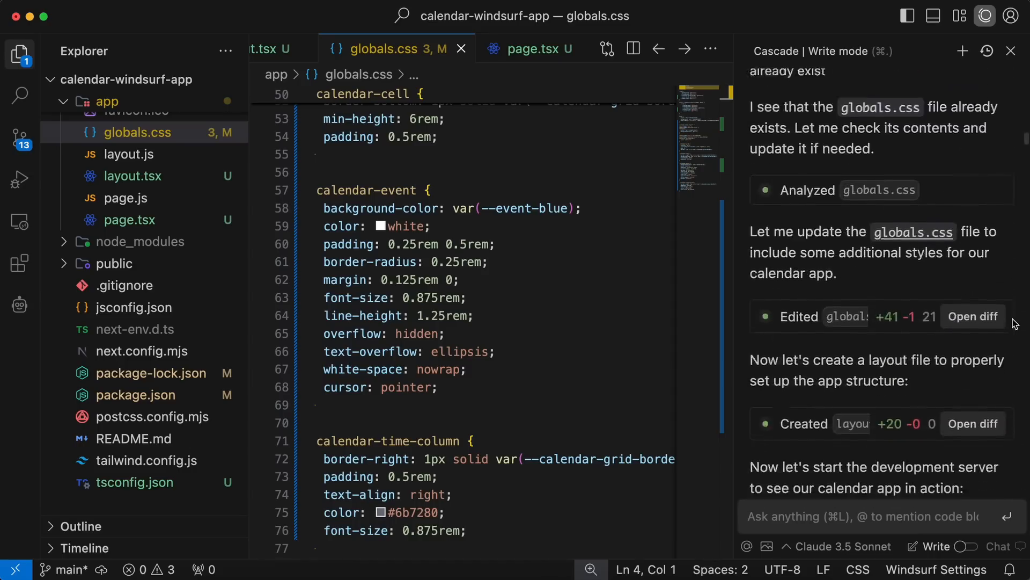
{"action": "scroll", "scroll_direction": "down", "scroll_amount": 3}
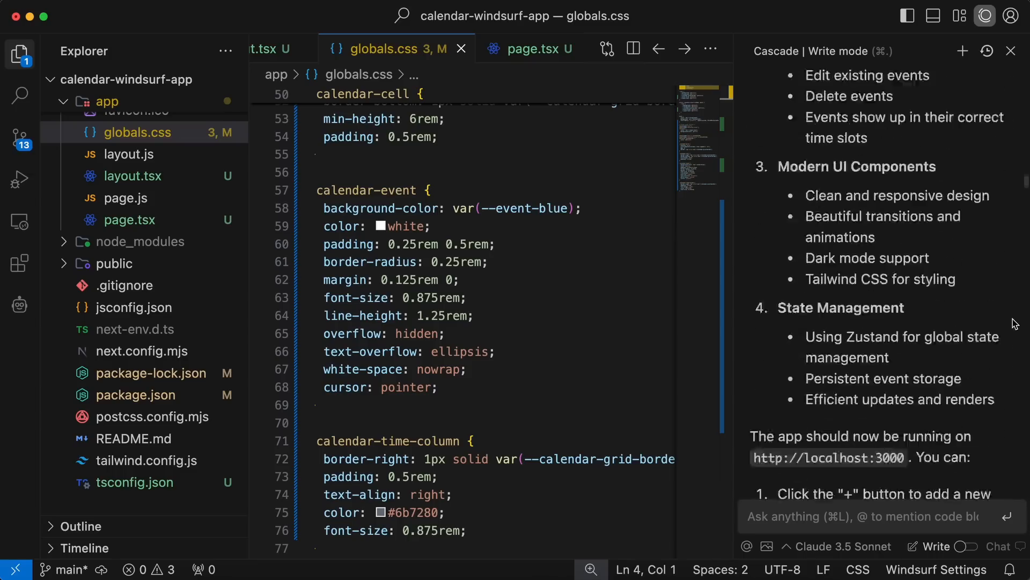
{"action": "scroll", "scroll_direction": "down", "scroll_amount": 3}
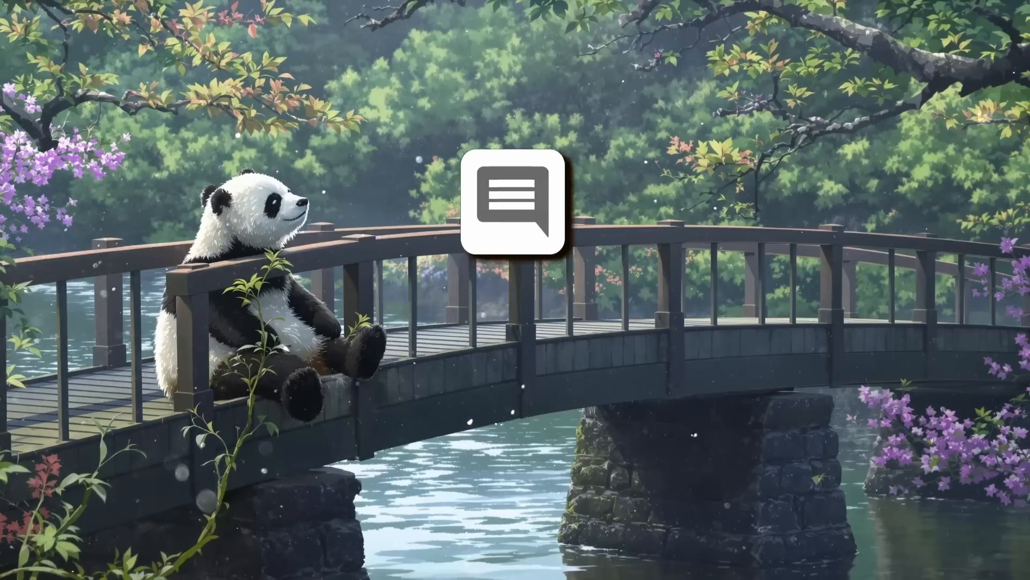
Bring up the AICodeKing YouTube channel page with its subscriber count and videos.
{"action": "left_click", "coordinate": [513, 204]}
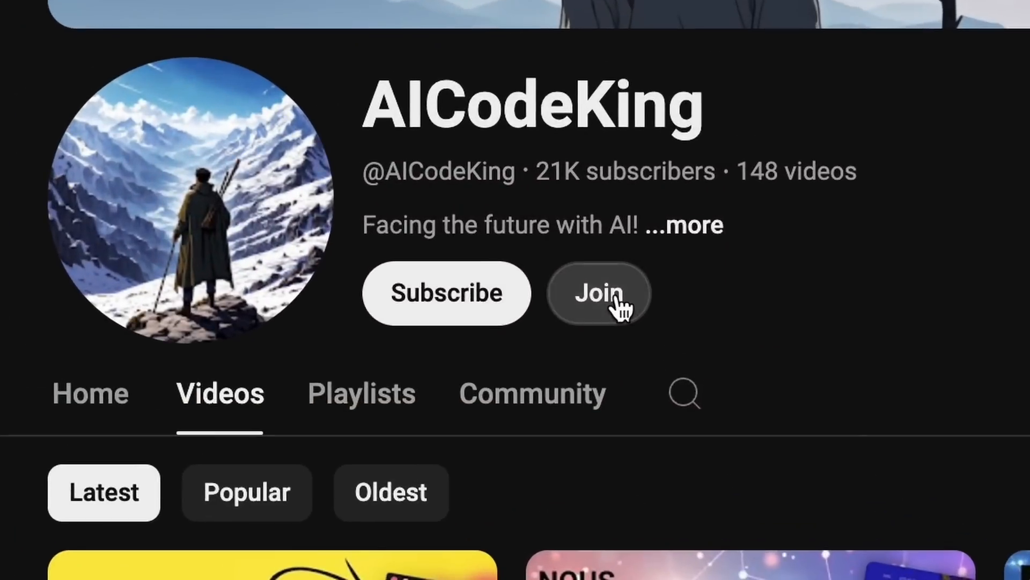
Show the Join this channel tiers from Bronze King $4.99 to Diamond King $49.99 monthly.
{"action": "left_click", "coordinate": [596, 291]}
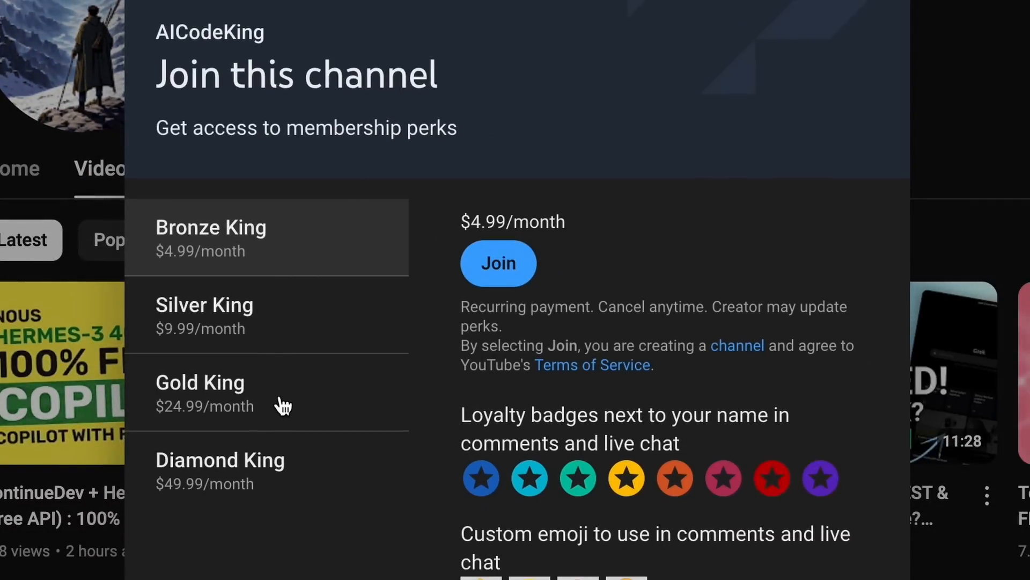
{"action": "mouse_move", "coordinate": [366, 399]}
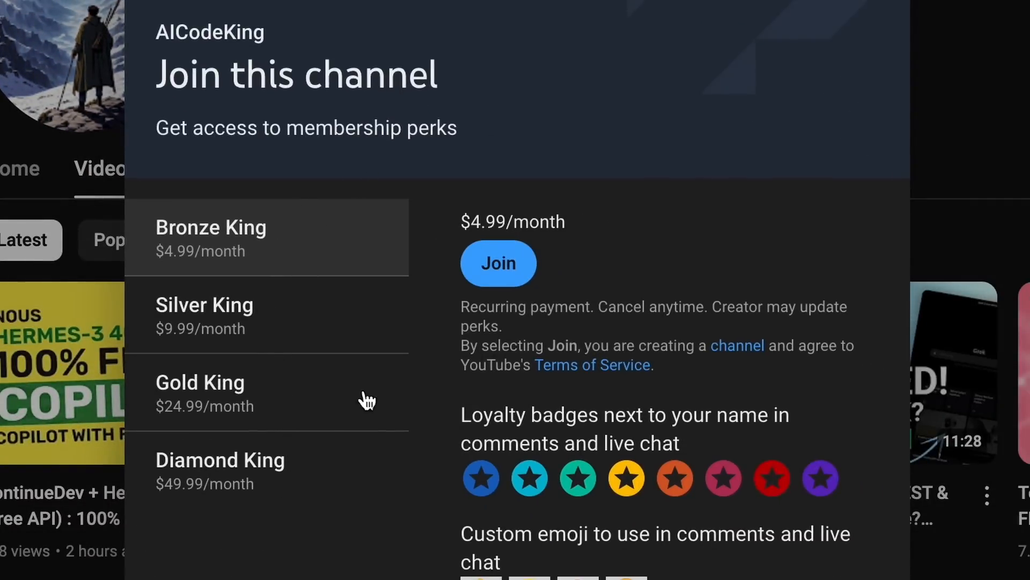